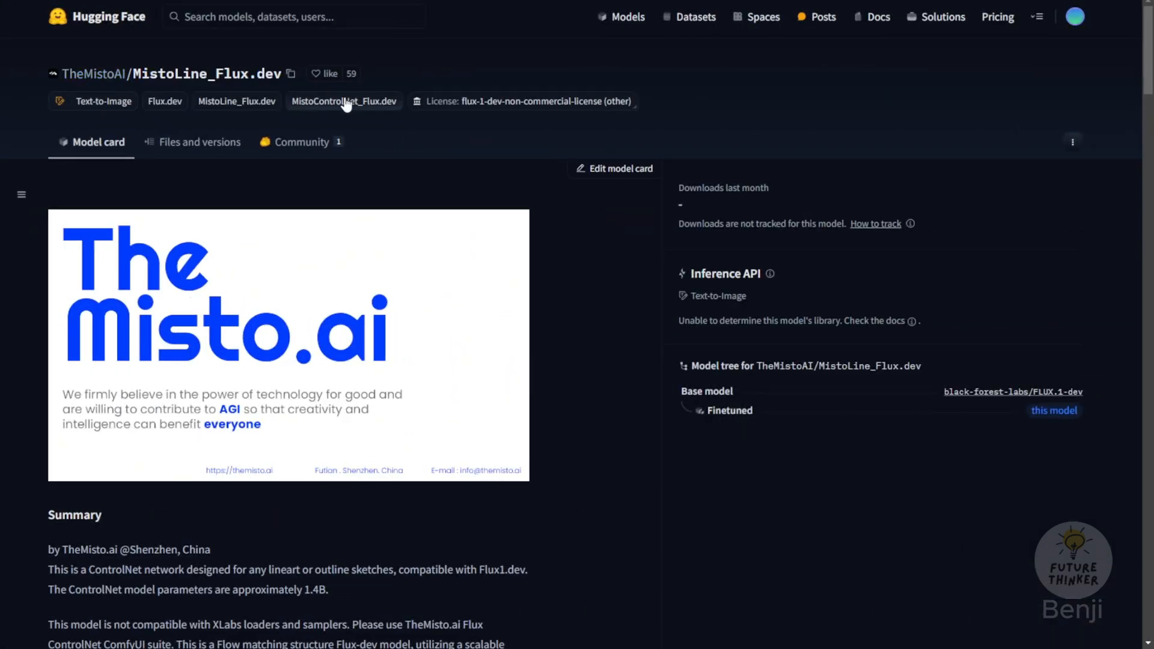
{"action": "mouse_move", "coordinate": [500, 193]}
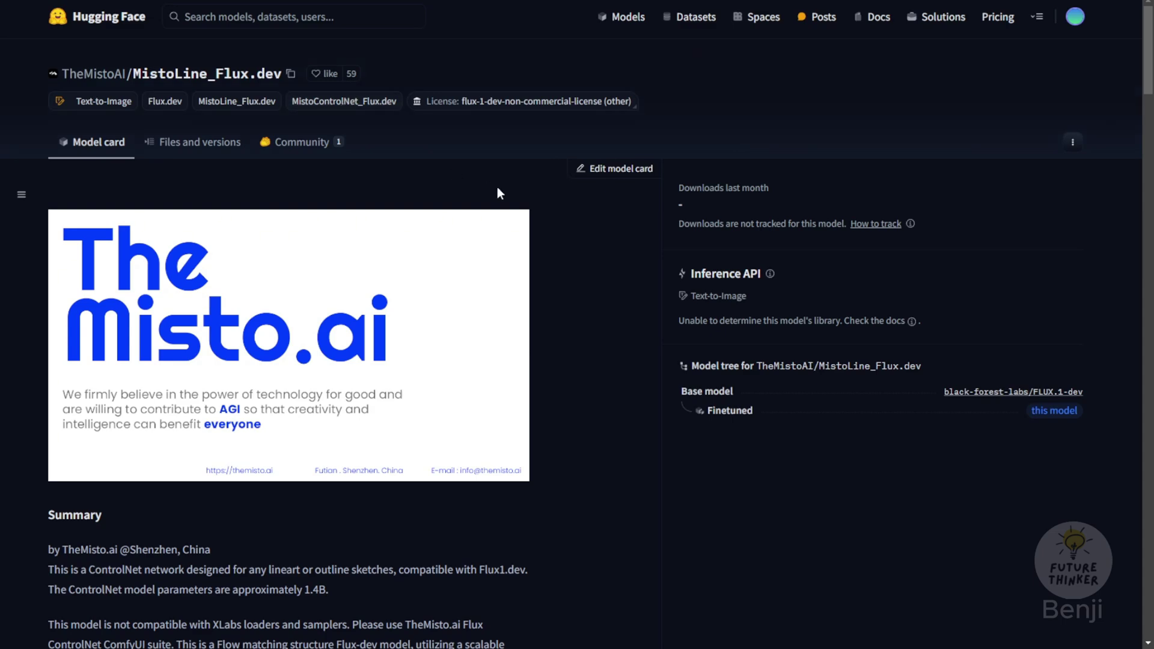
- Highlight the note that the example workflow's model uses GGUF
{"action": "scroll", "scroll_direction": "down", "scroll_amount": 3}
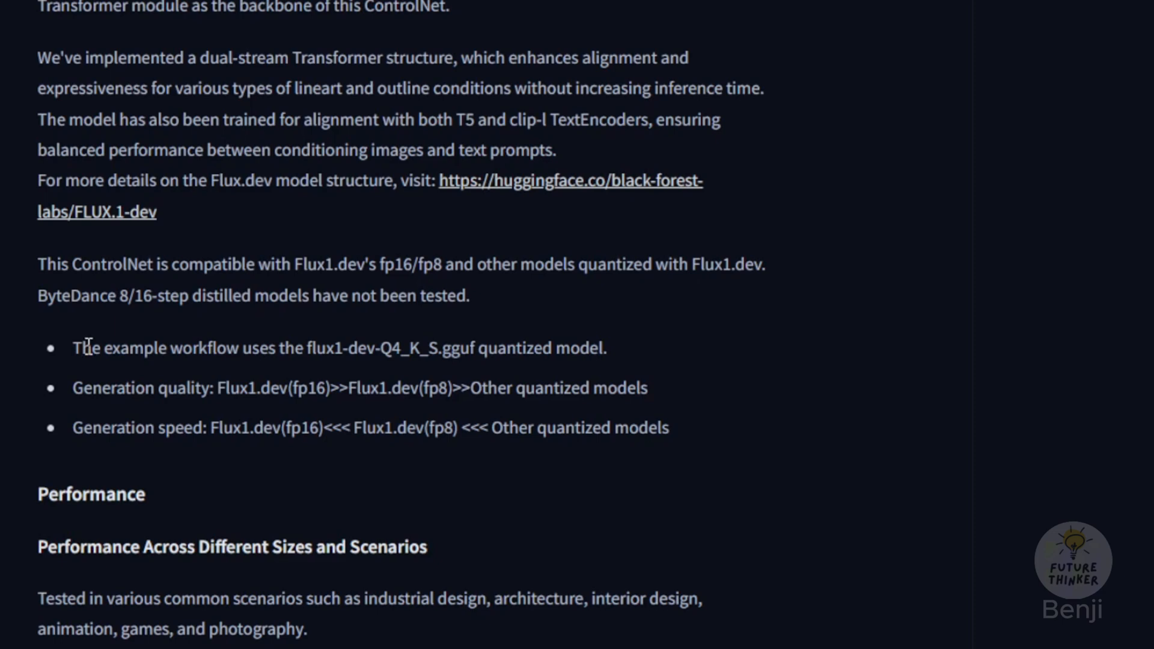
{"action": "left_click_drag", "start_coordinate": [80, 347], "coordinate": [468, 347]}
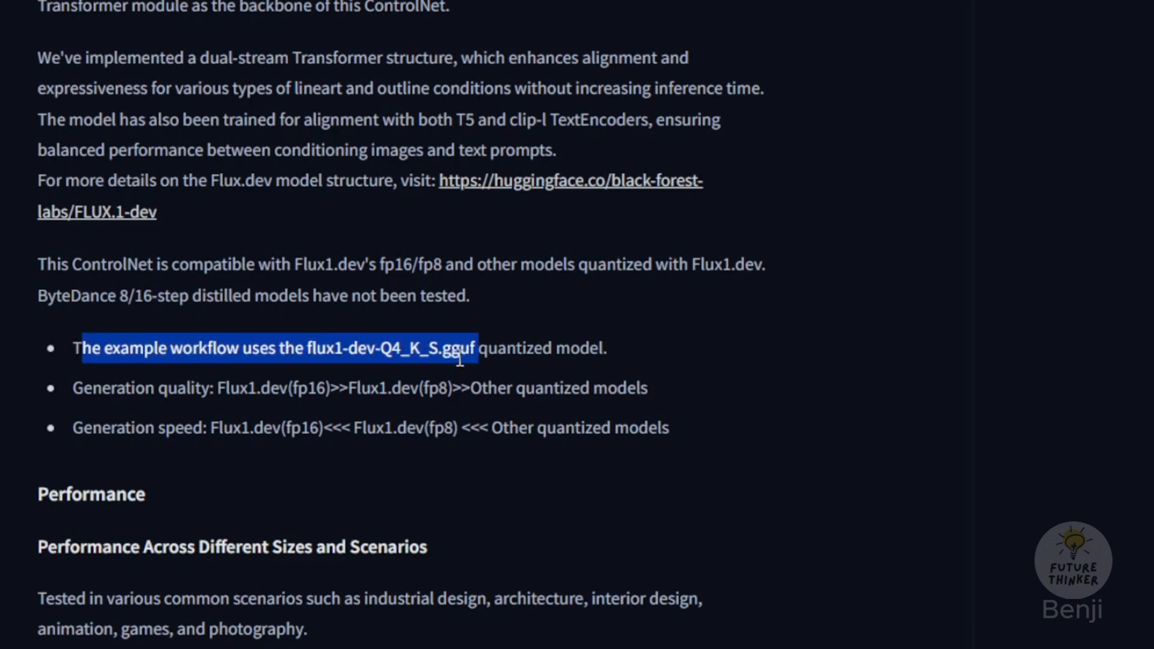
{"action": "double_click", "coordinate": [461, 348]}
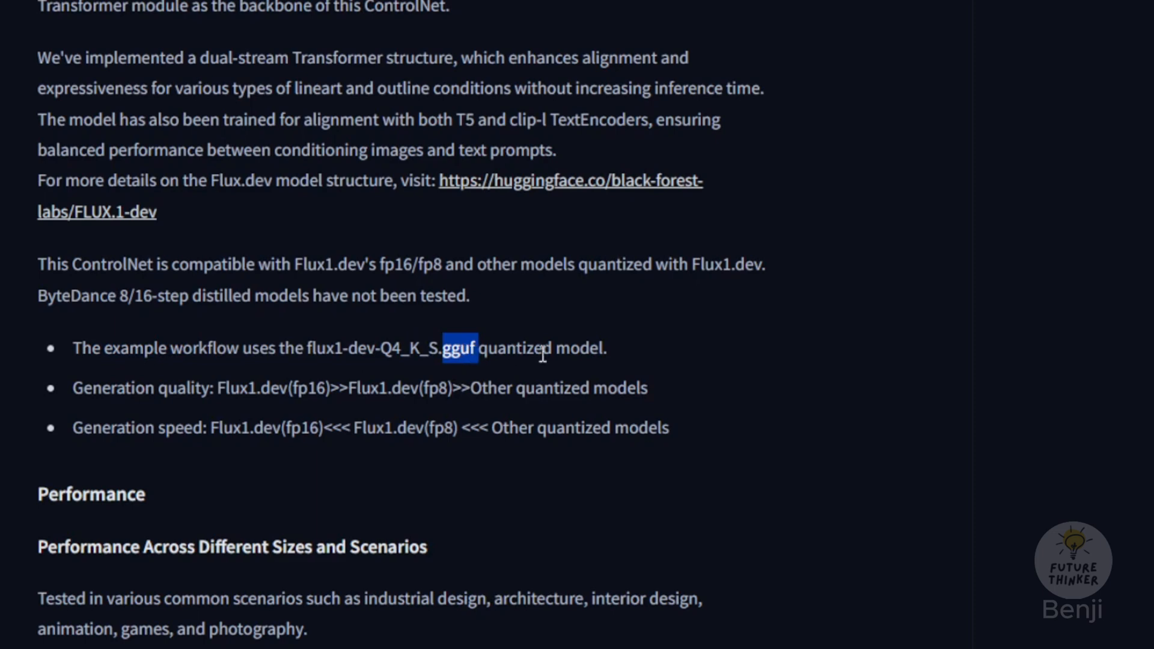
{"action": "mouse_move", "coordinate": [518, 433]}
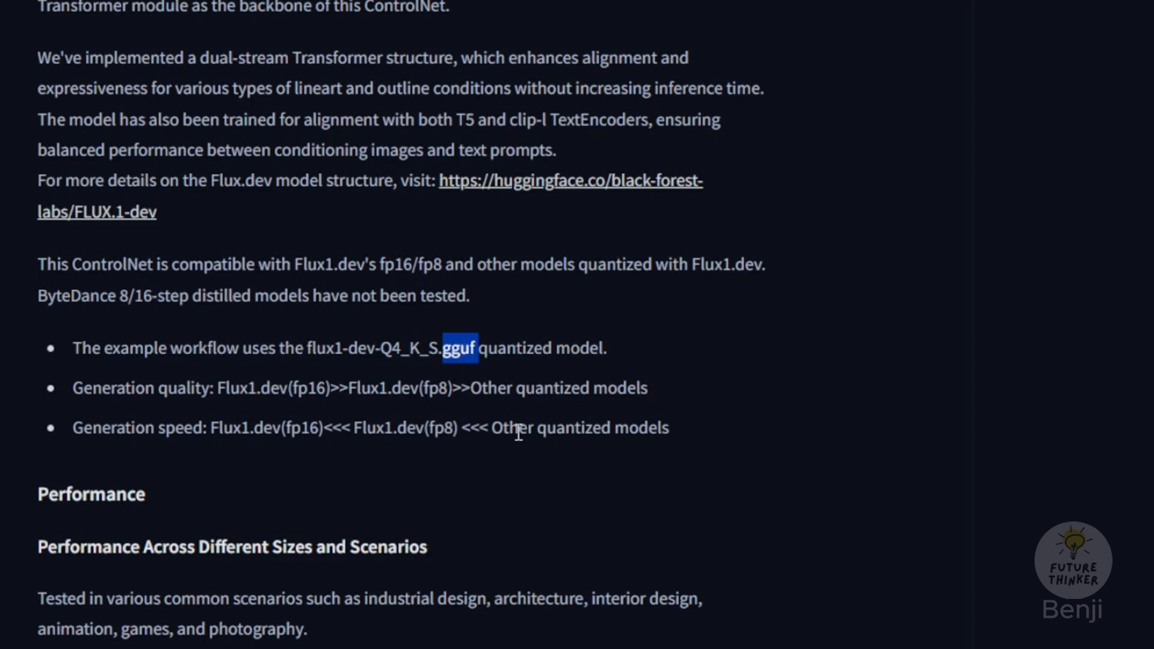
{"action": "scroll", "scroll_direction": "down", "scroll_amount": 3}
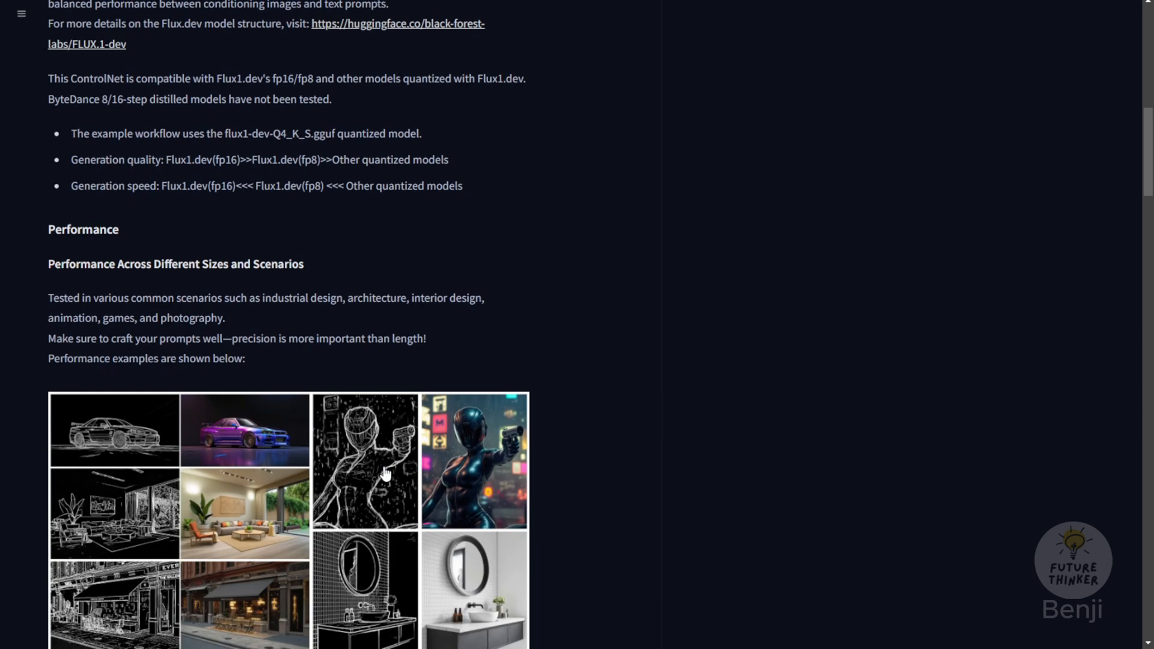
{"action": "scroll", "scroll_direction": "down", "scroll_amount": 3}
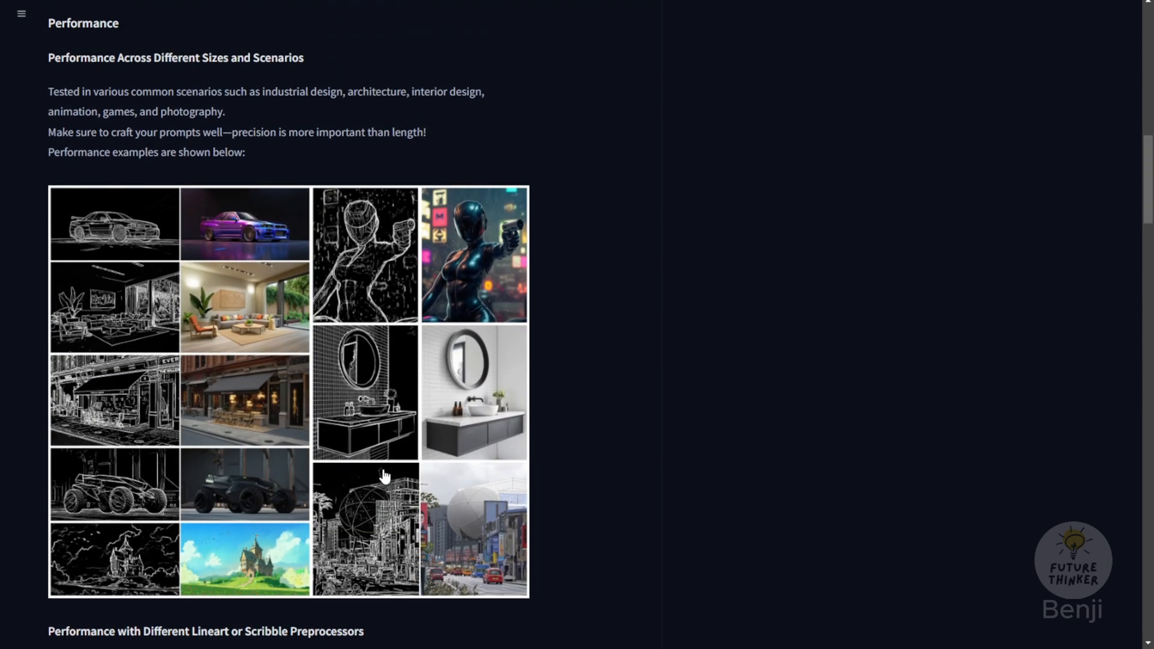
{"action": "mouse_move", "coordinate": [74, 243]}
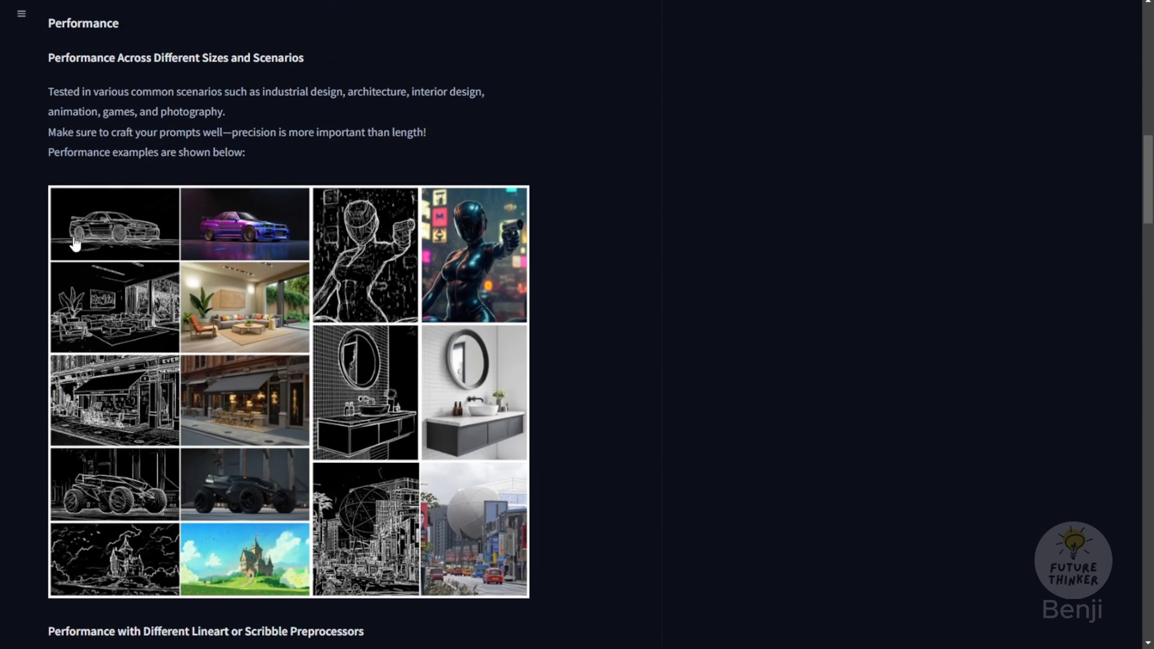
{"action": "left_click_drag", "start_coordinate": [148, 58], "coordinate": [302, 58]}
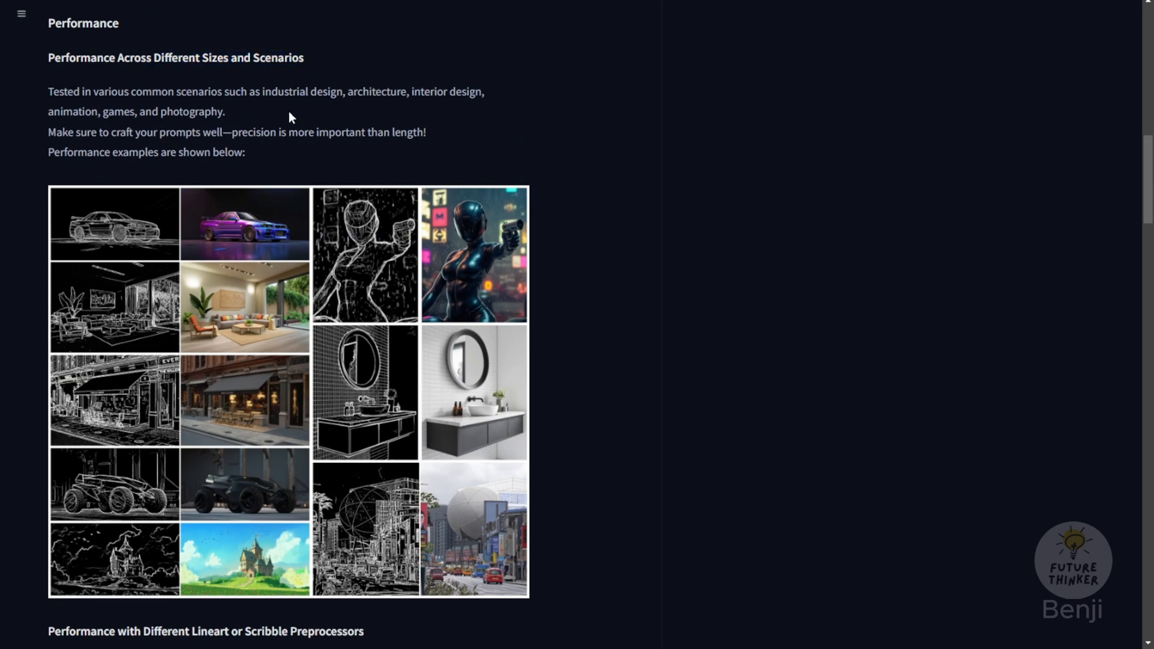
{"action": "left_click", "coordinate": [114, 224]}
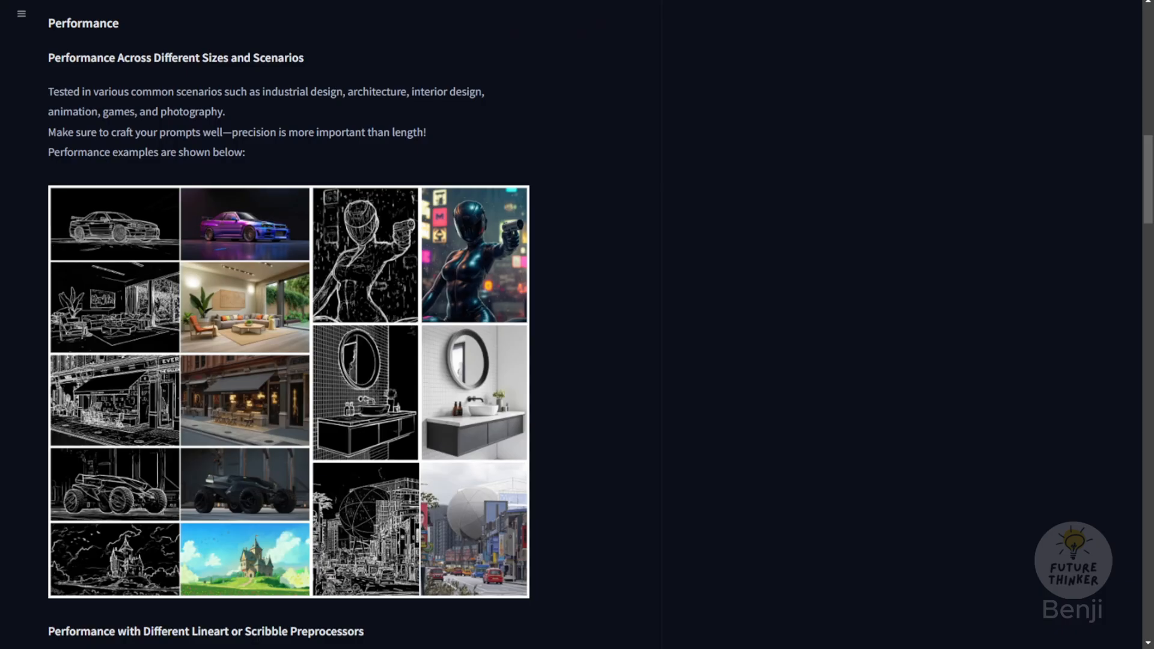
- Highlight the preprocessor comparison heading and scroll on toward Test Parameters
{"action": "scroll", "scroll_direction": "down", "scroll_amount": 3}
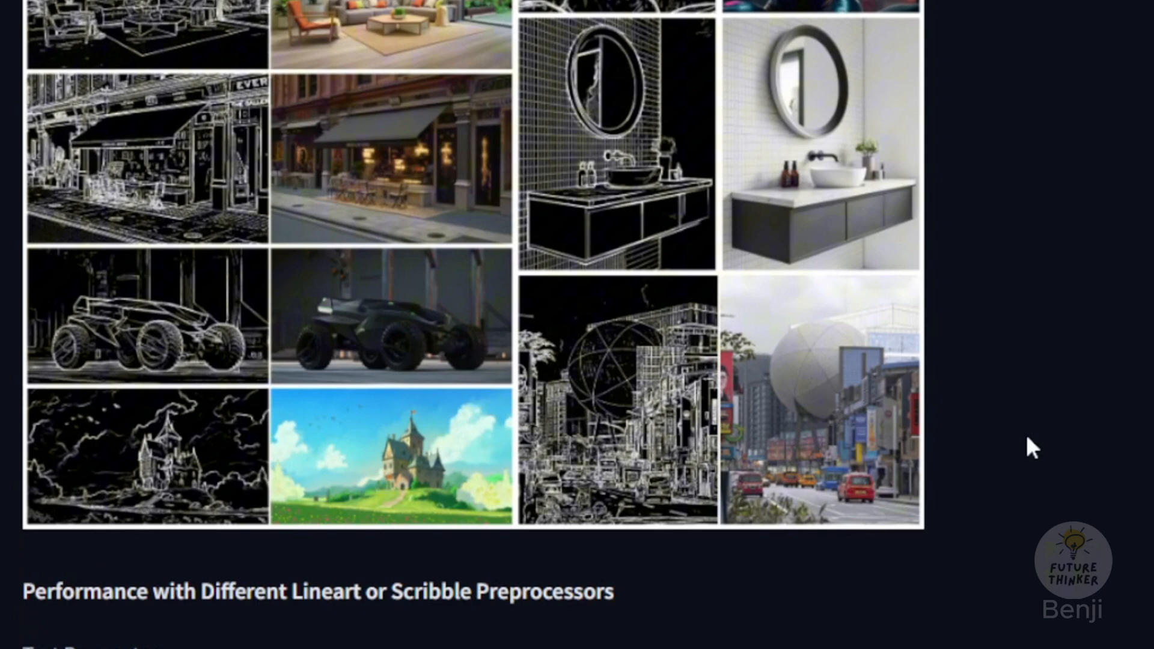
{"action": "scroll", "scroll_direction": "down", "scroll_amount": 3}
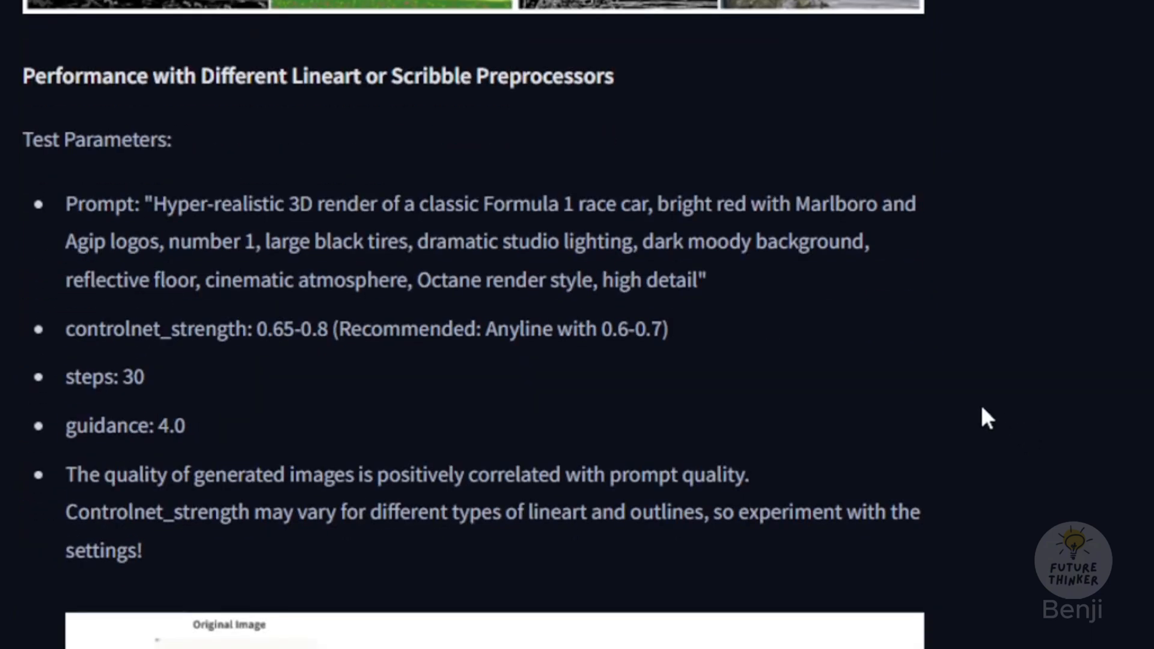
{"action": "mouse_move", "coordinate": [43, 67]}
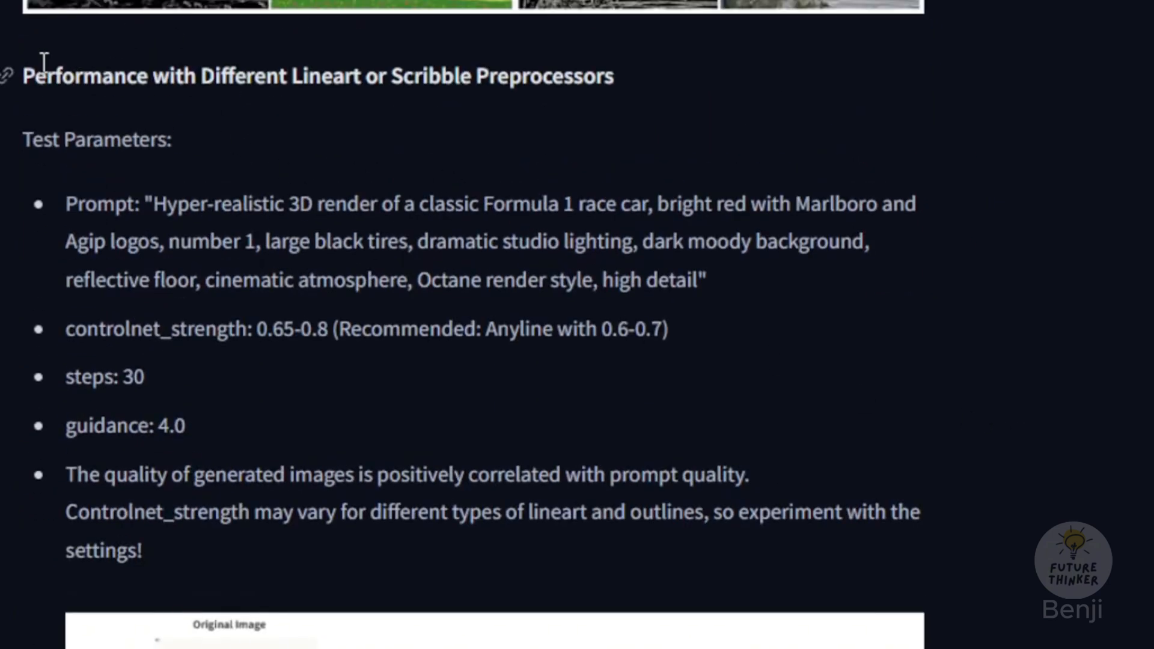
{"action": "left_click_drag", "start_coordinate": [23, 75], "coordinate": [335, 75]}
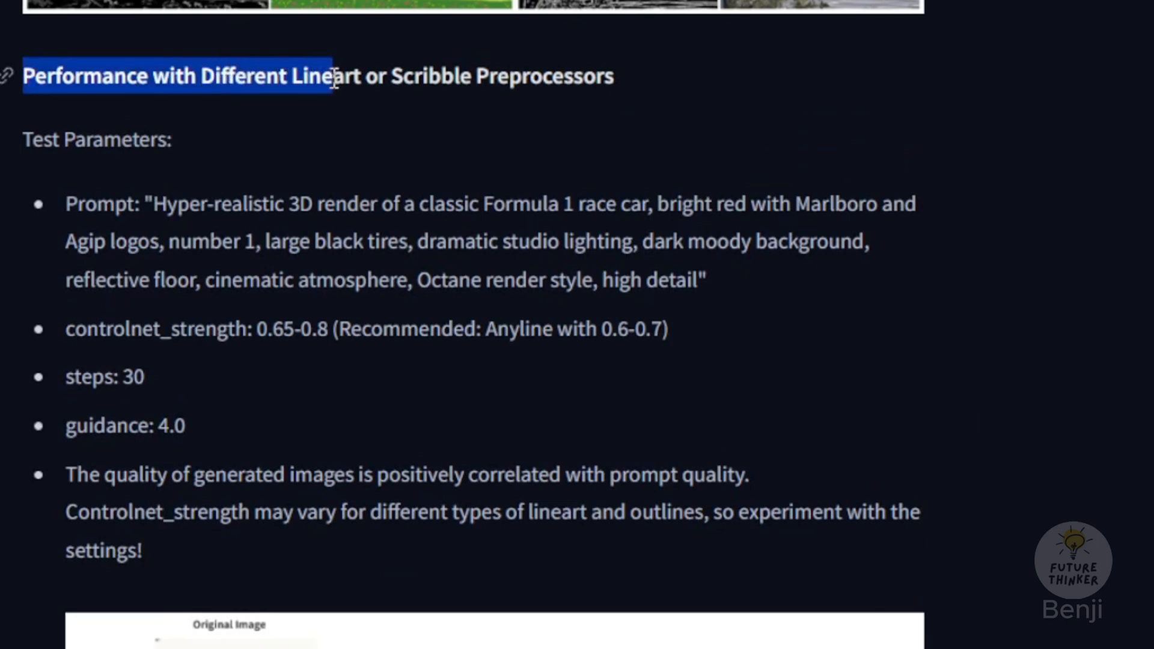
{"action": "left_click", "coordinate": [268, 203]}
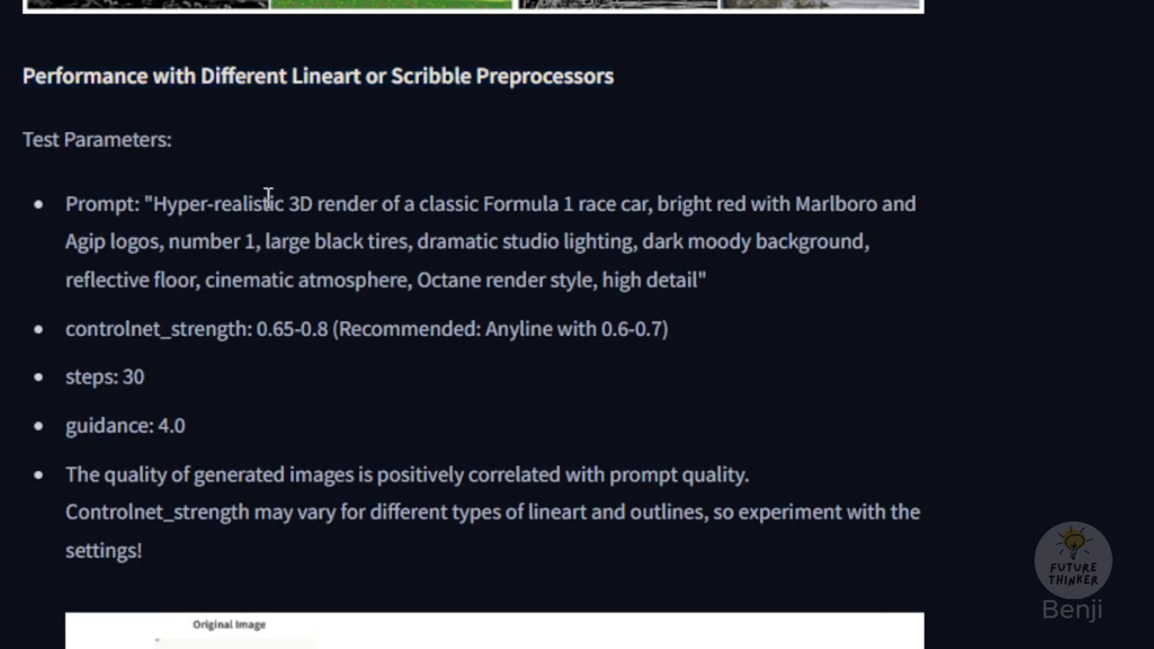
{"action": "mouse_move", "coordinate": [158, 218]}
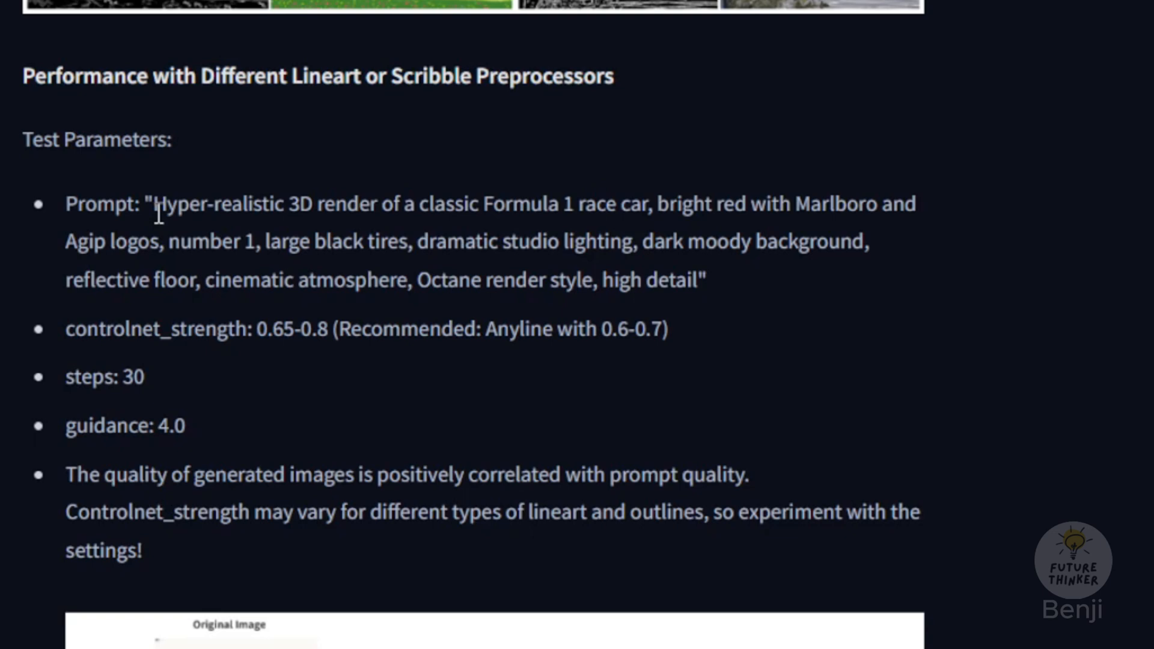
{"action": "mouse_move", "coordinate": [421, 214]}
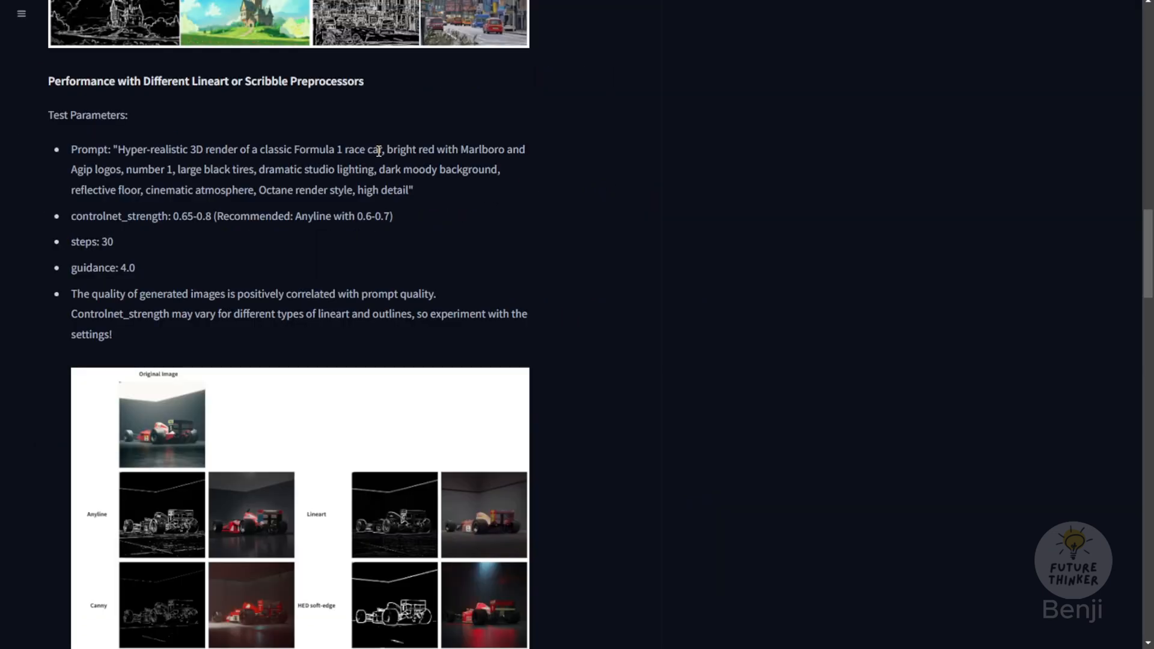
{"action": "scroll", "scroll_direction": "down", "scroll_amount": 3}
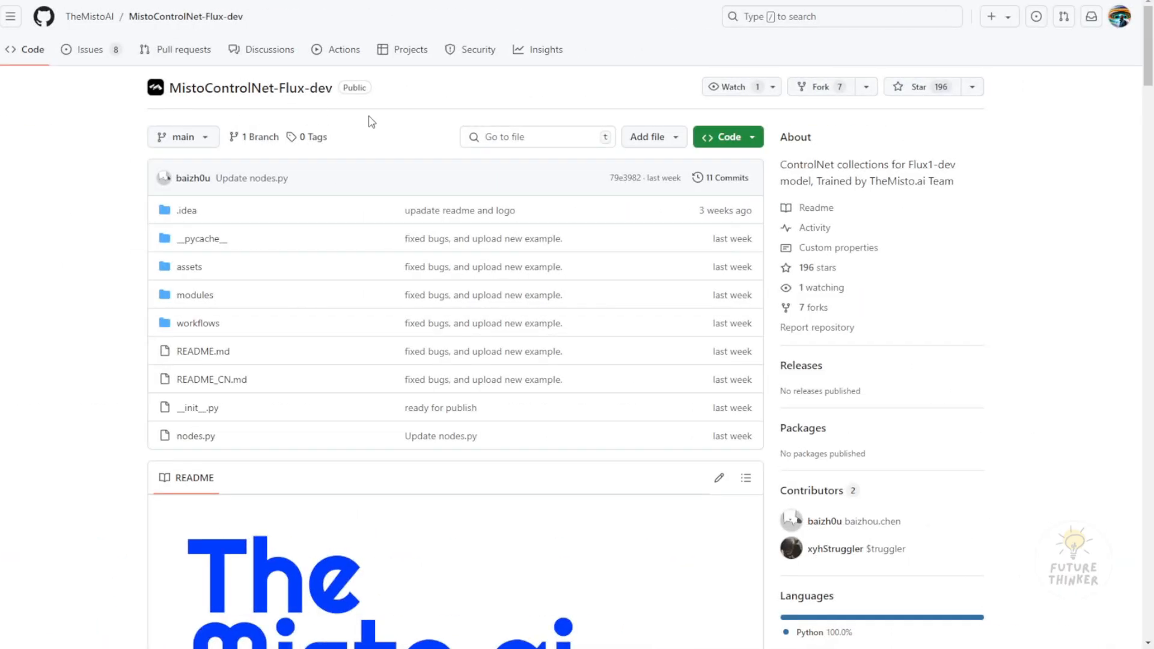
{"action": "mouse_move", "coordinate": [279, 101]}
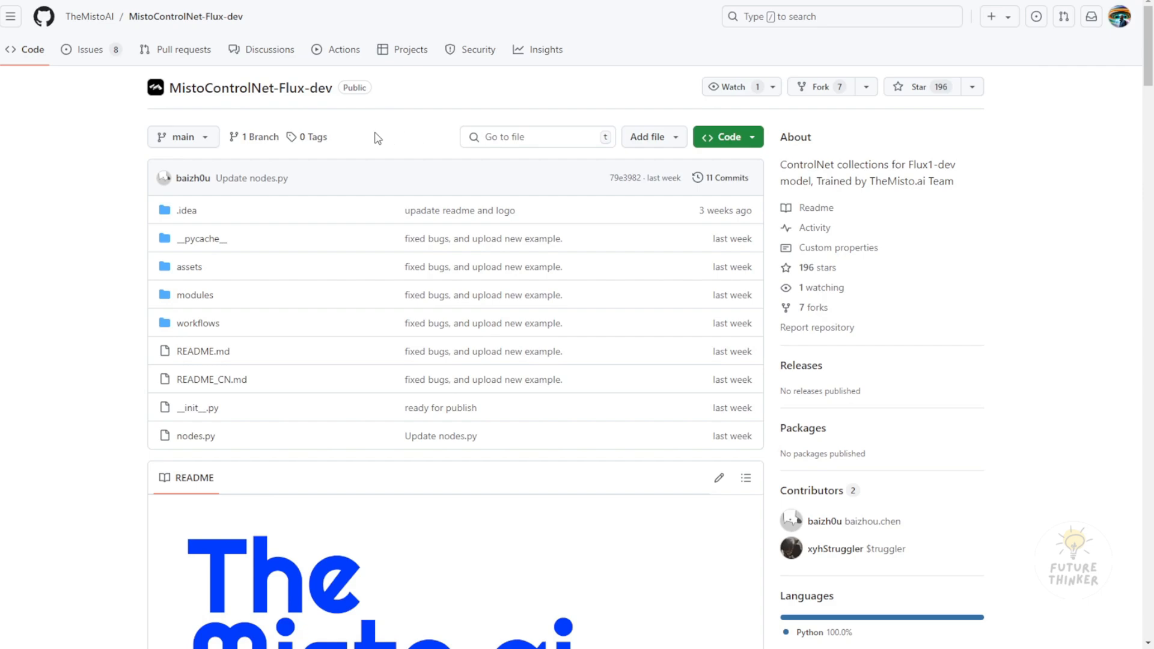
{"action": "mouse_move", "coordinate": [381, 132]}
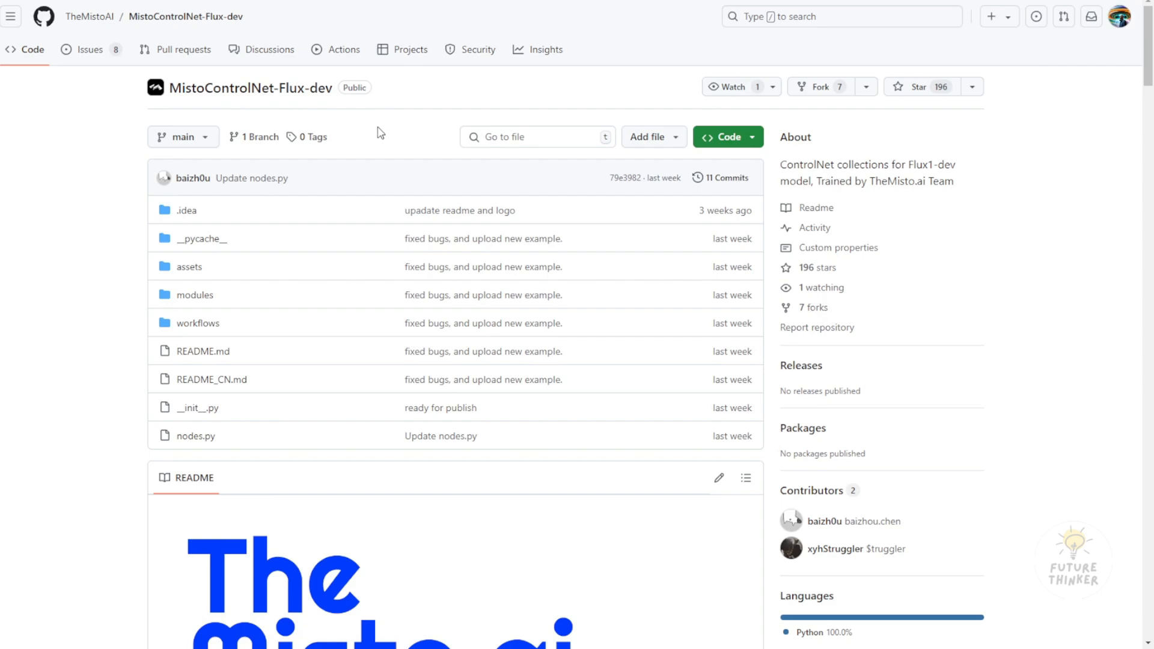
{"action": "scroll", "scroll_direction": "down", "scroll_amount": 3}
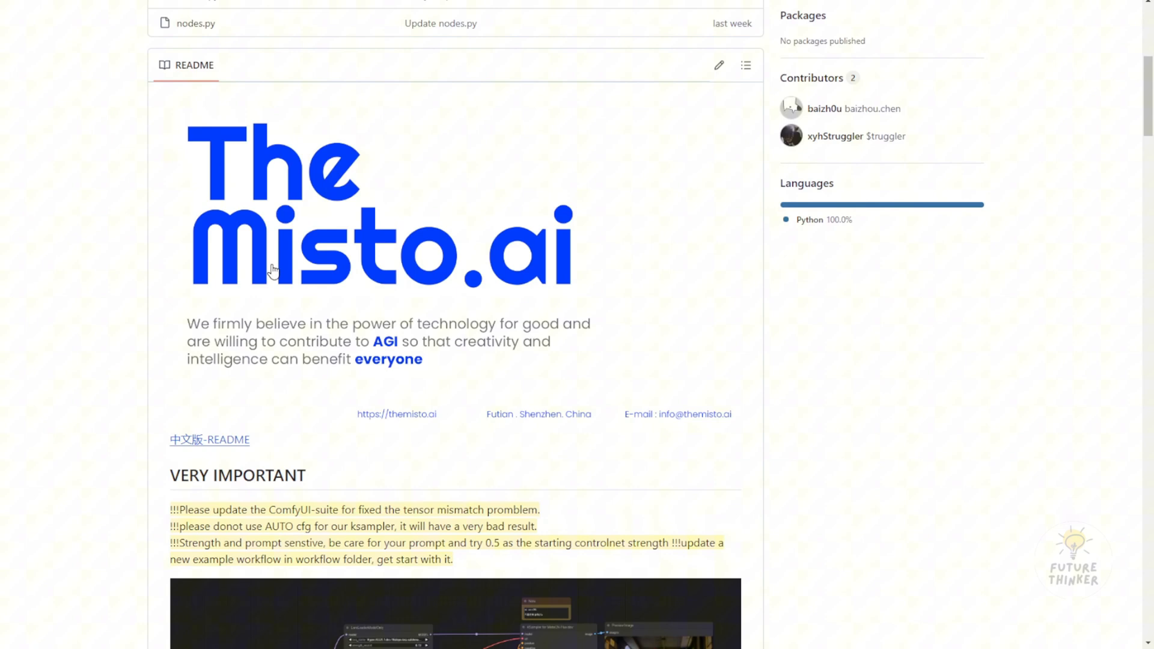
{"action": "scroll", "scroll_direction": "down", "scroll_amount": 3}
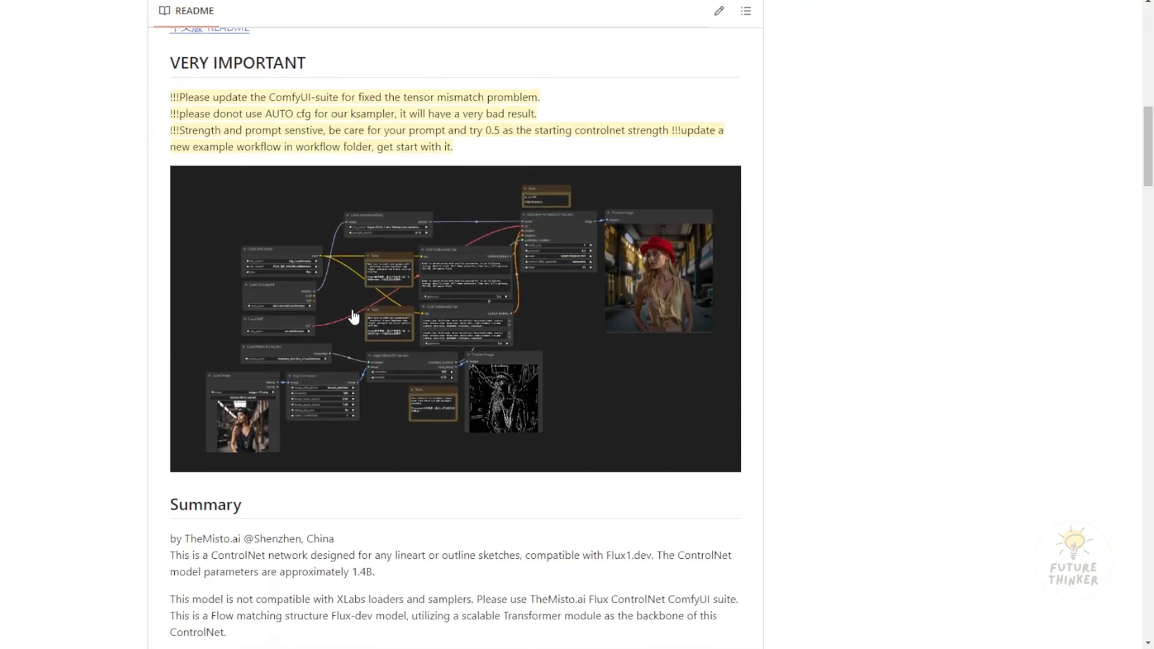
{"action": "mouse_move", "coordinate": [419, 115]}
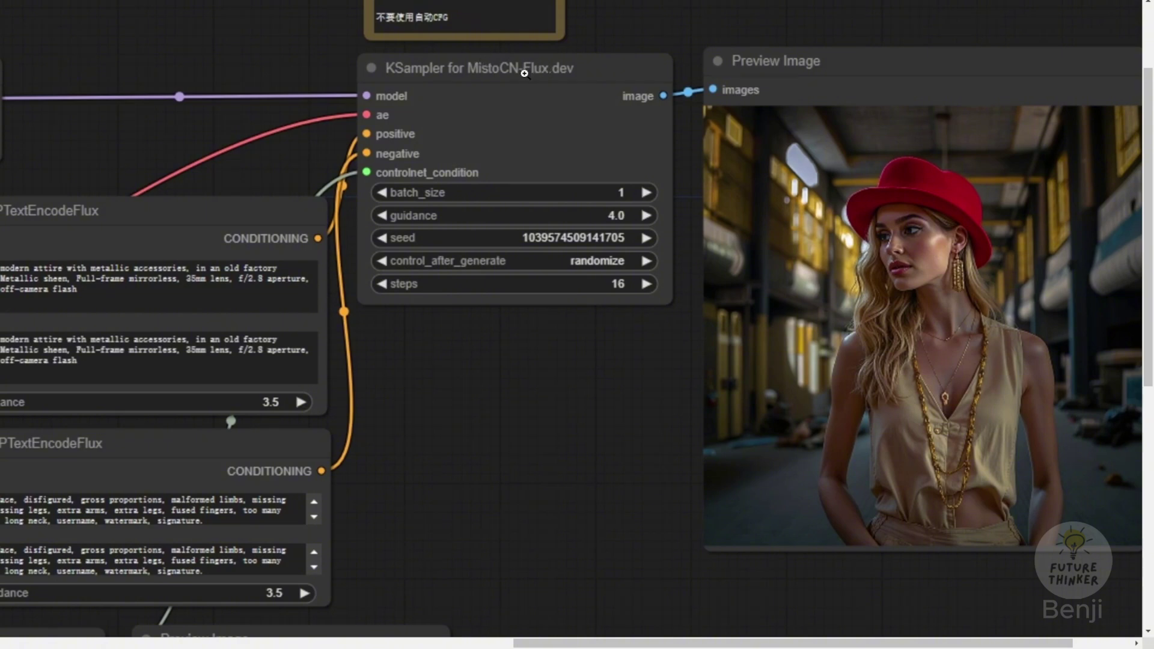
{"action": "mouse_move", "coordinate": [460, 181]}
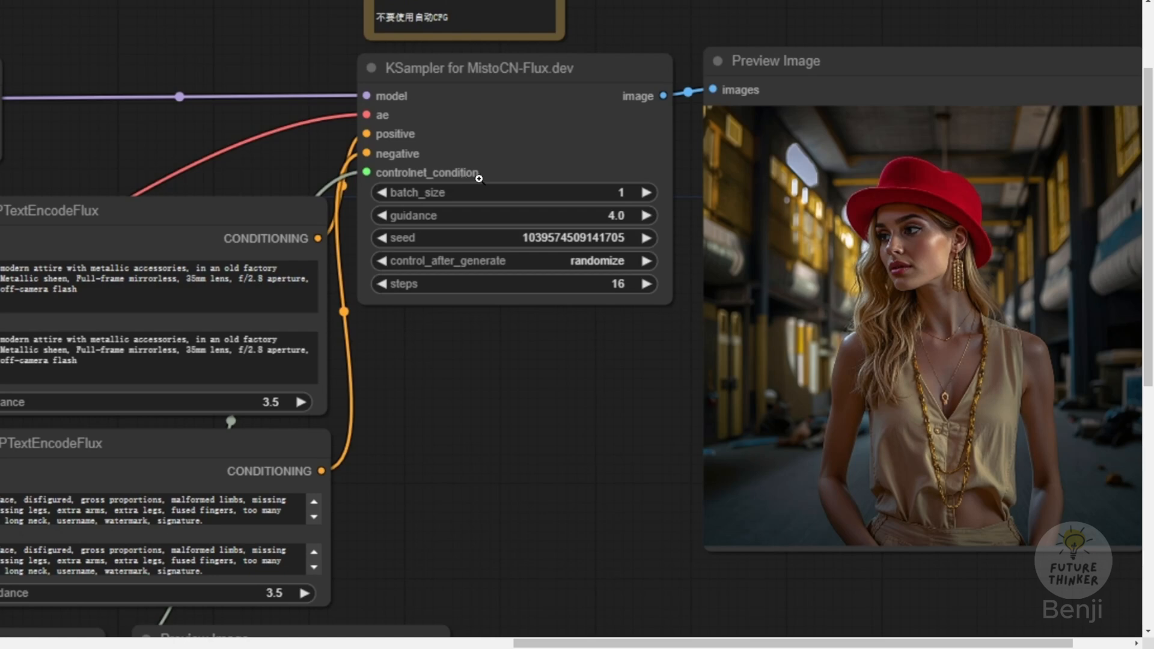
{"action": "mouse_move", "coordinate": [409, 133]}
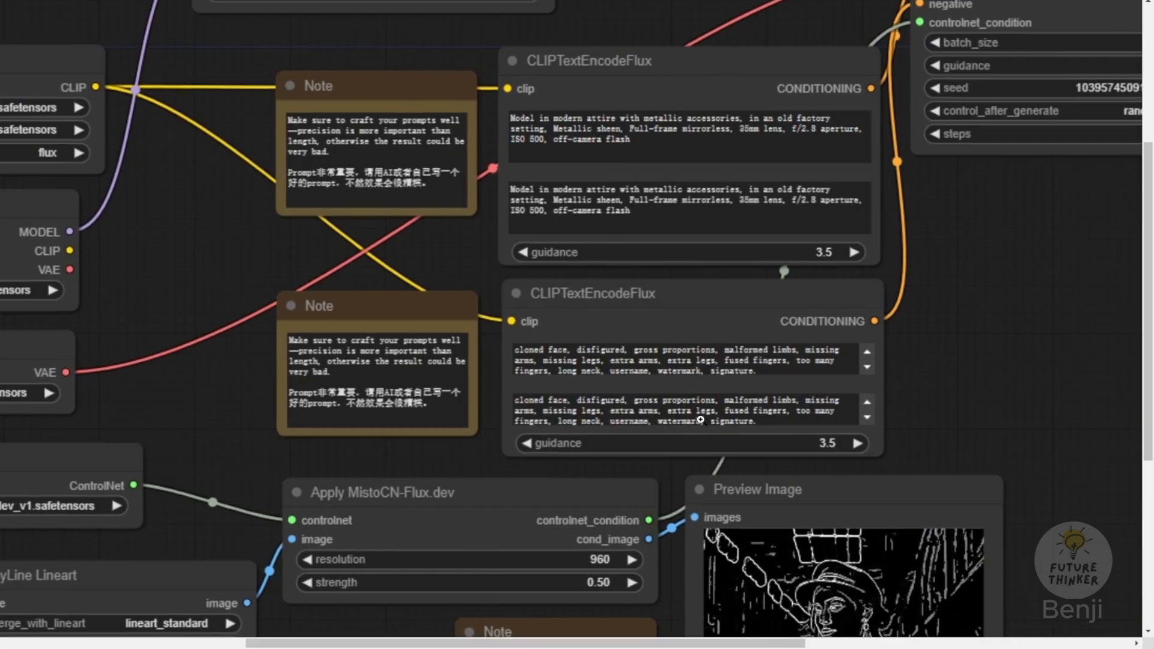
{"action": "scroll", "scroll_direction": "down", "scroll_amount": 3}
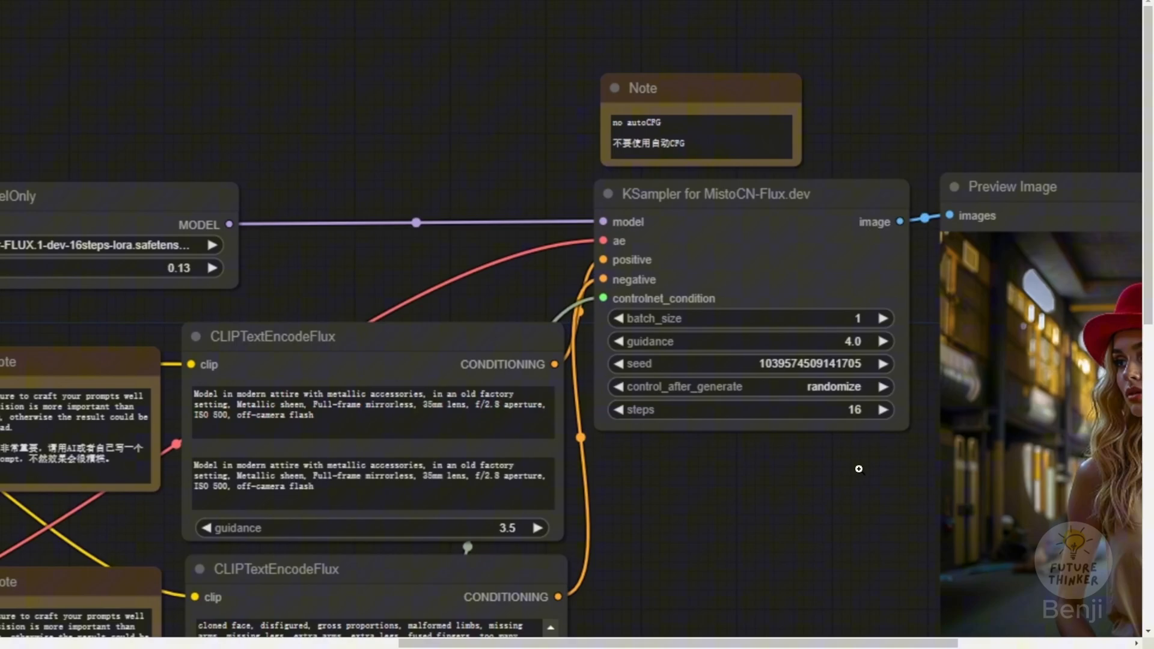
{"action": "left_click_drag", "start_coordinate": [859, 469], "coordinate": [606, 593]}
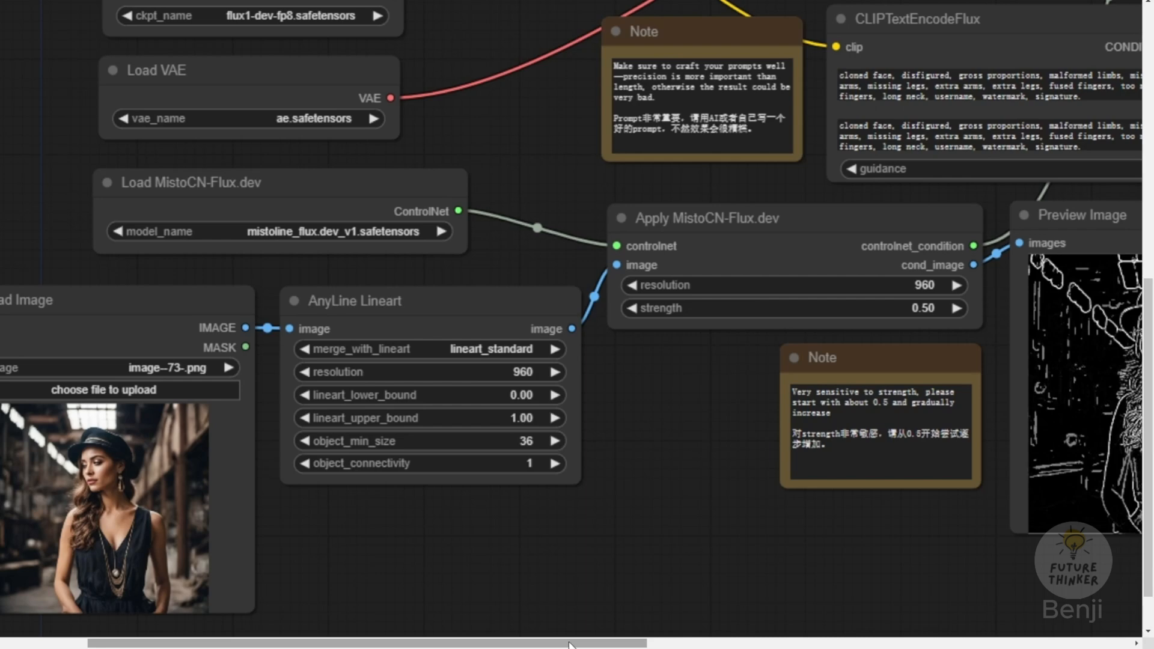
{"action": "mouse_move", "coordinate": [576, 399]}
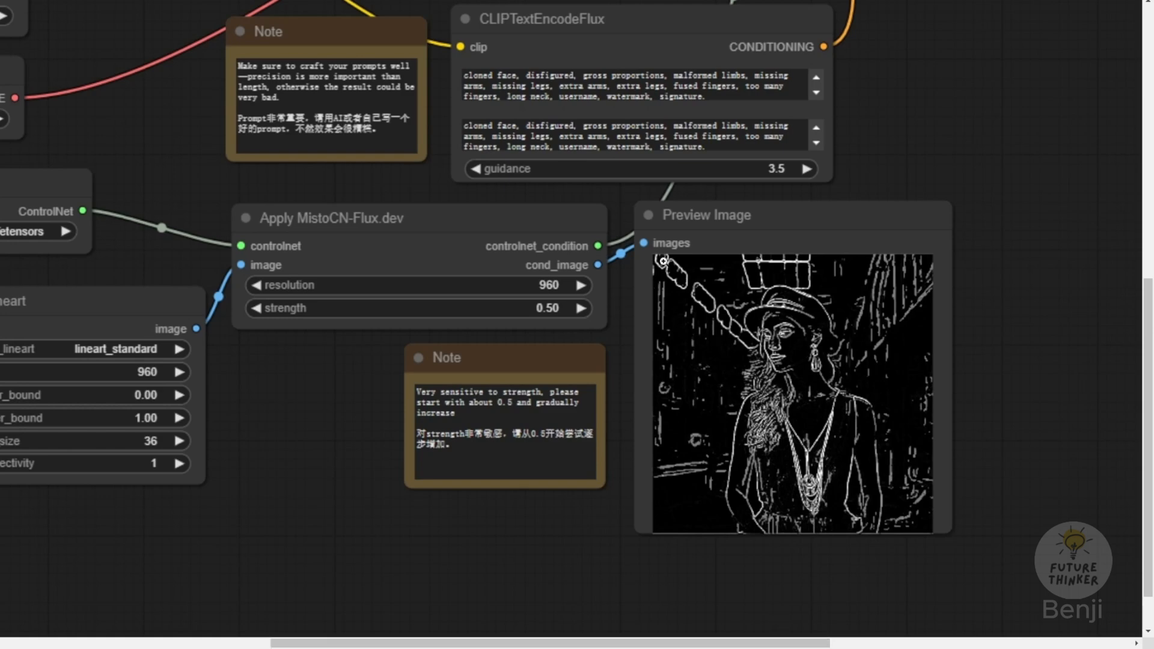
{"action": "mouse_move", "coordinate": [643, 592]}
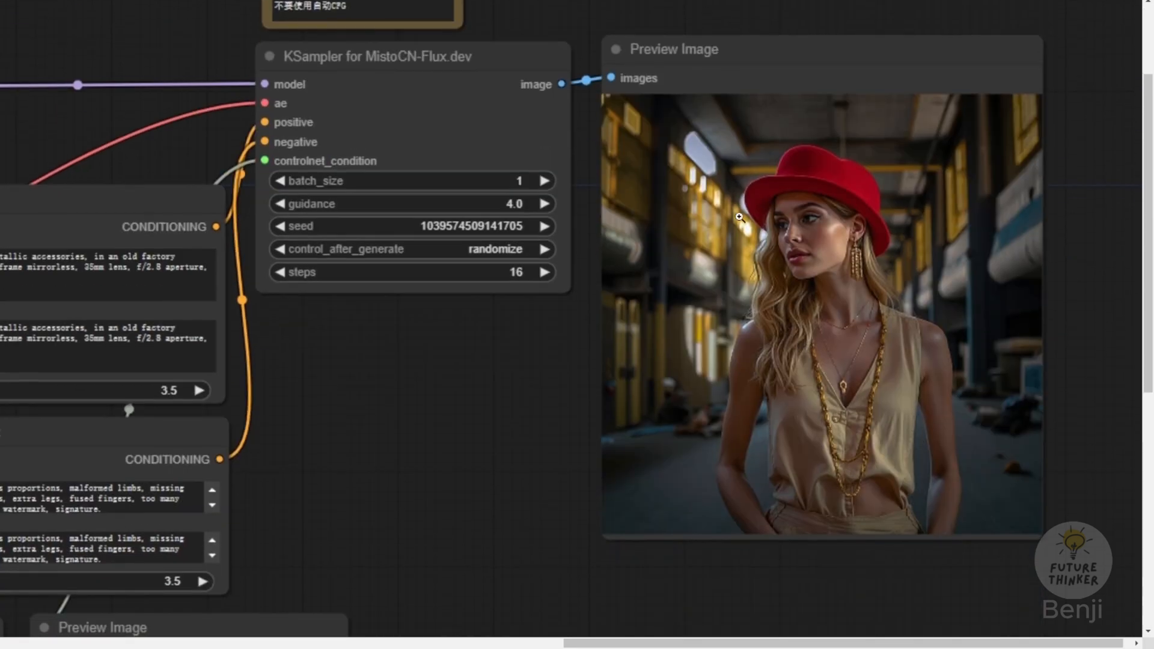
{"action": "mouse_move", "coordinate": [658, 298]}
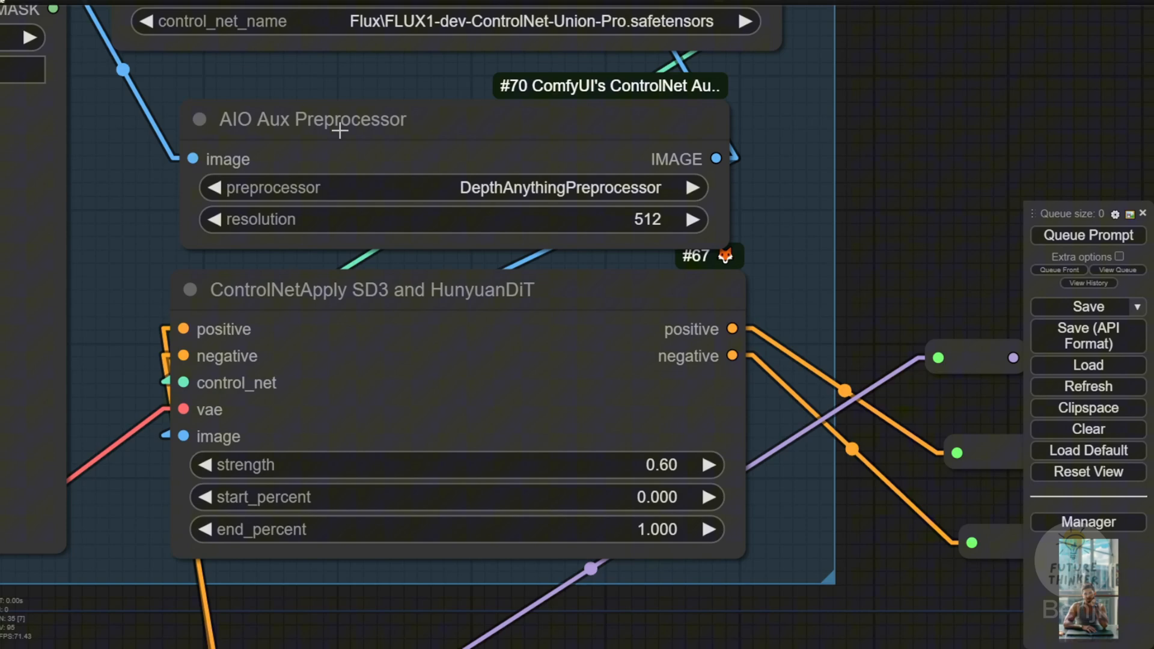
{"action": "left_click", "coordinate": [339, 119]}
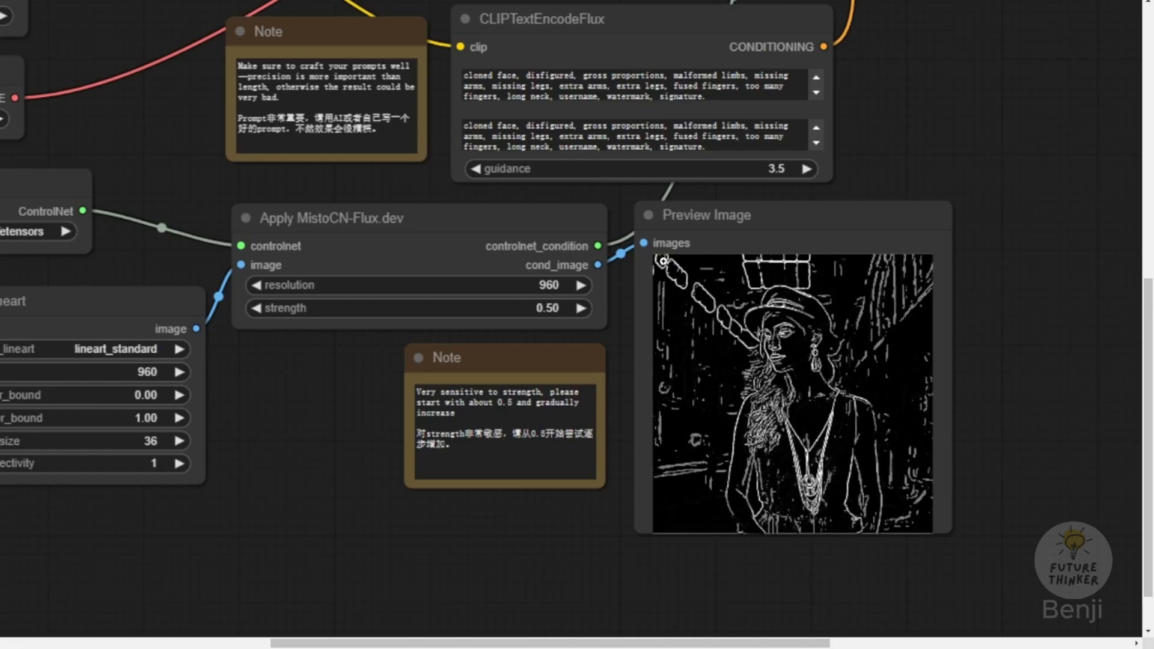
{"action": "mouse_move", "coordinate": [930, 394]}
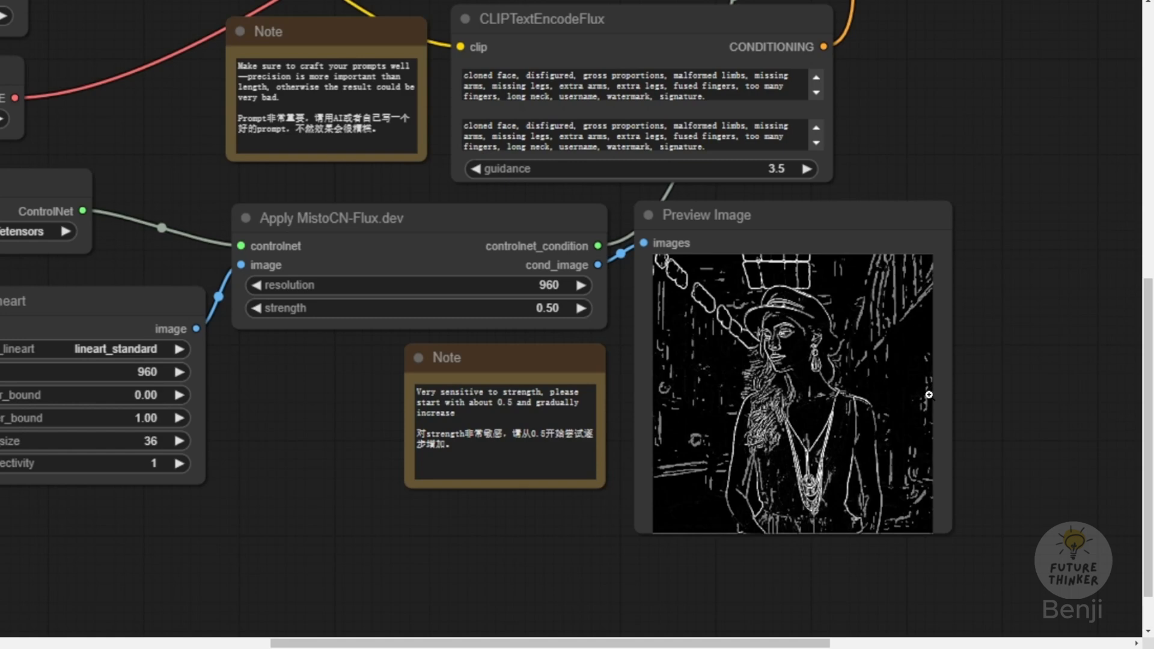
{"action": "mouse_move", "coordinate": [621, 592]}
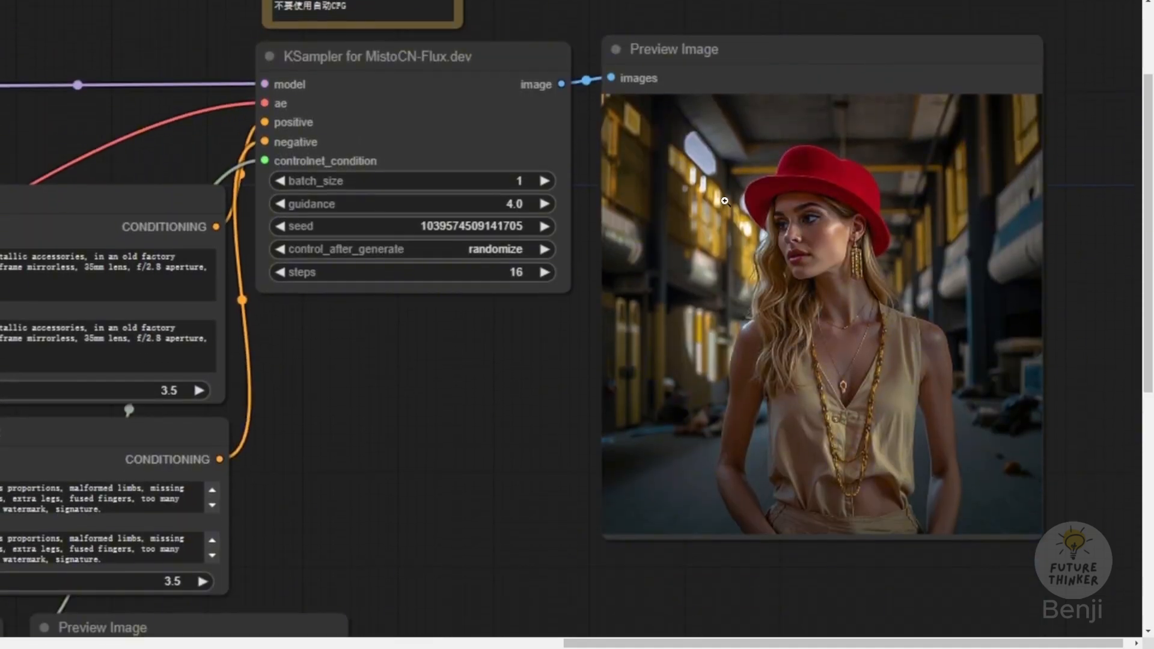
{"action": "mouse_move", "coordinate": [658, 301]}
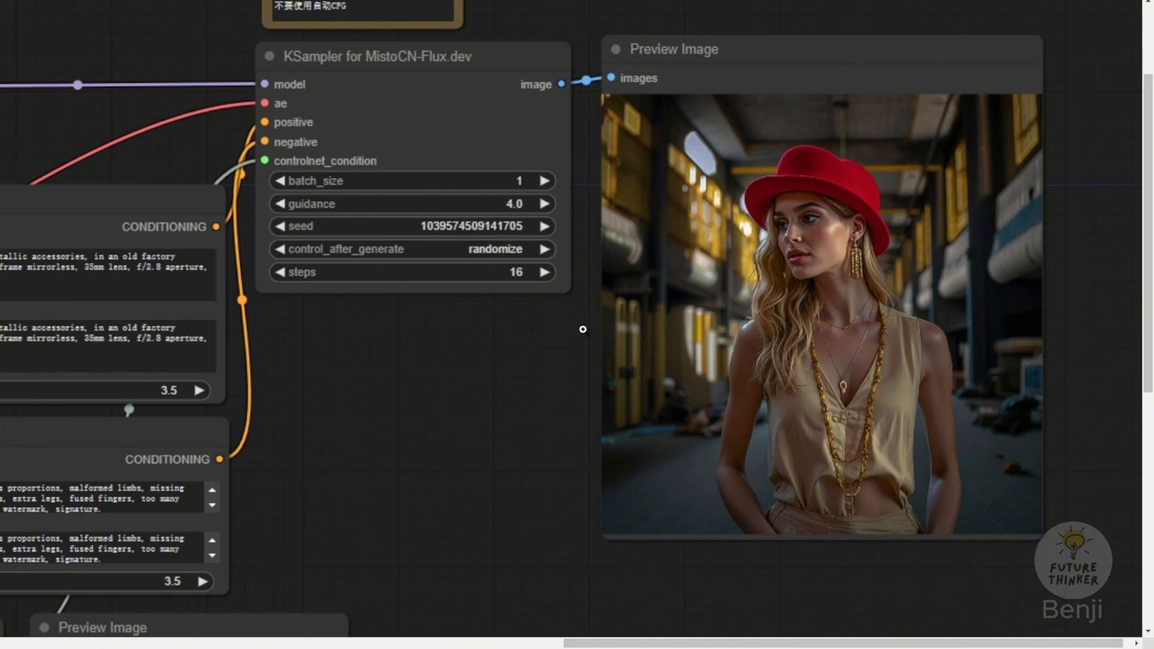
{"action": "mouse_move", "coordinate": [372, 399]}
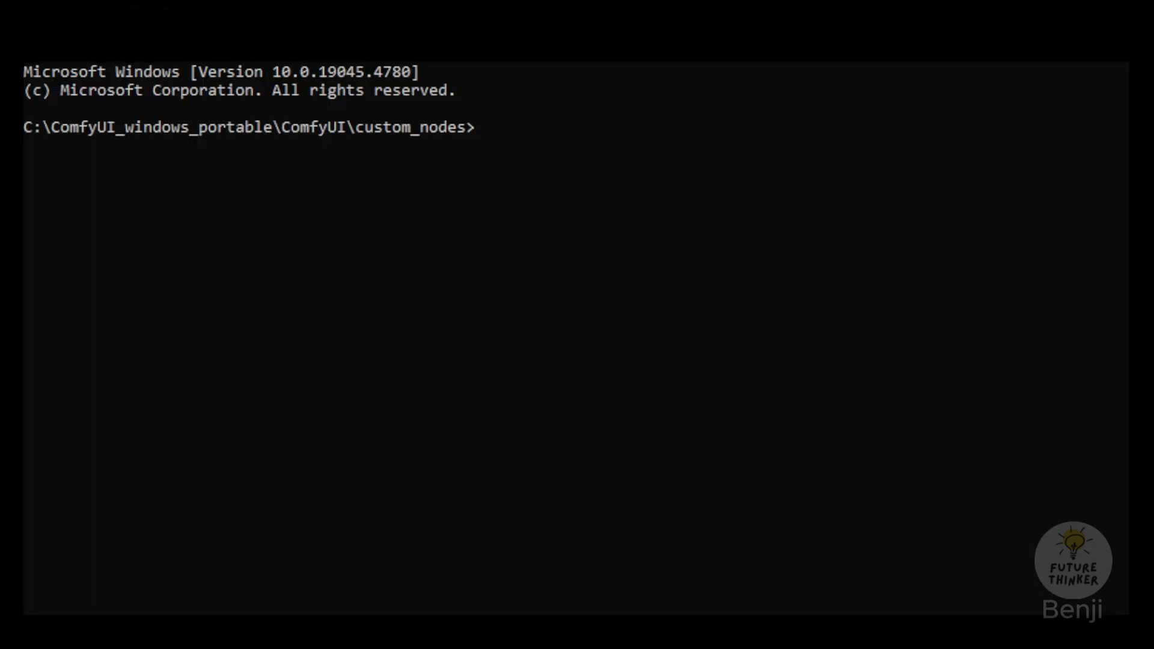
{"action": "type", "text": "git"}
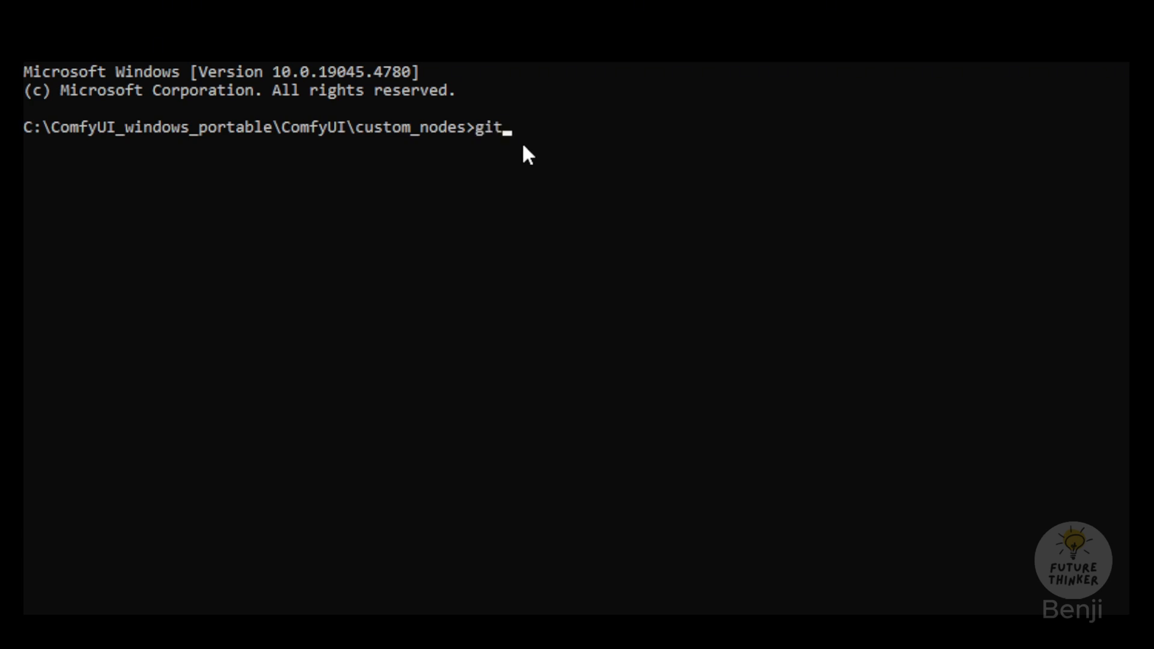
{"action": "type", "text": "clone https://github.com/TheMistoAI/MistoControlNet-Flux-dev.git"}
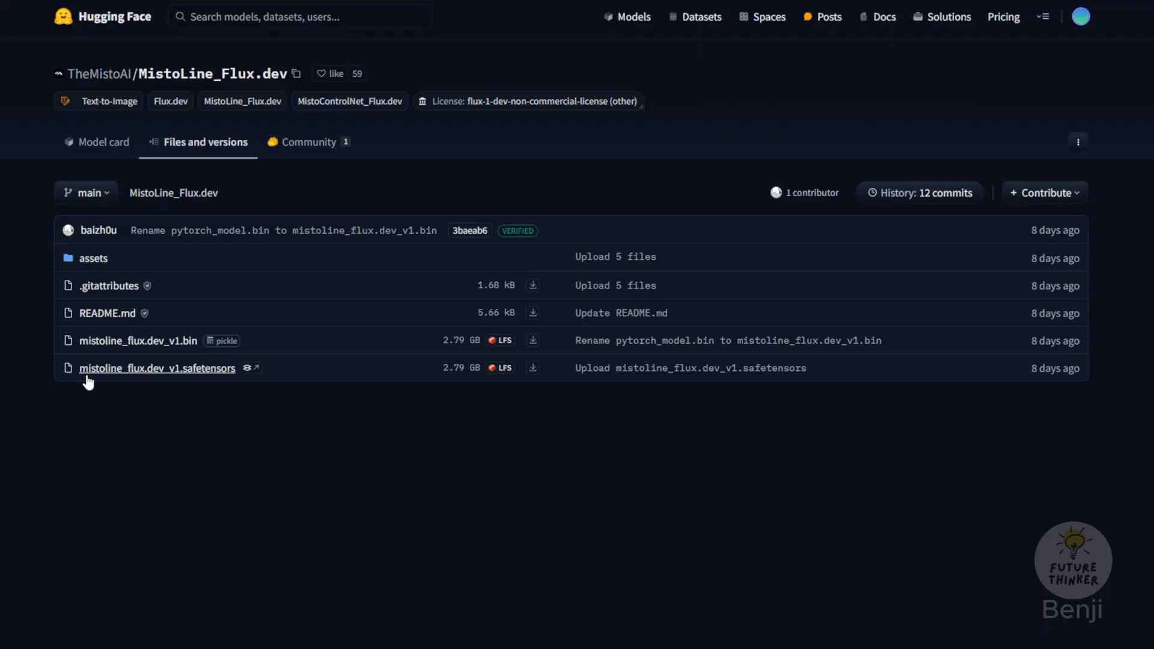
{"action": "mouse_move", "coordinate": [216, 379]}
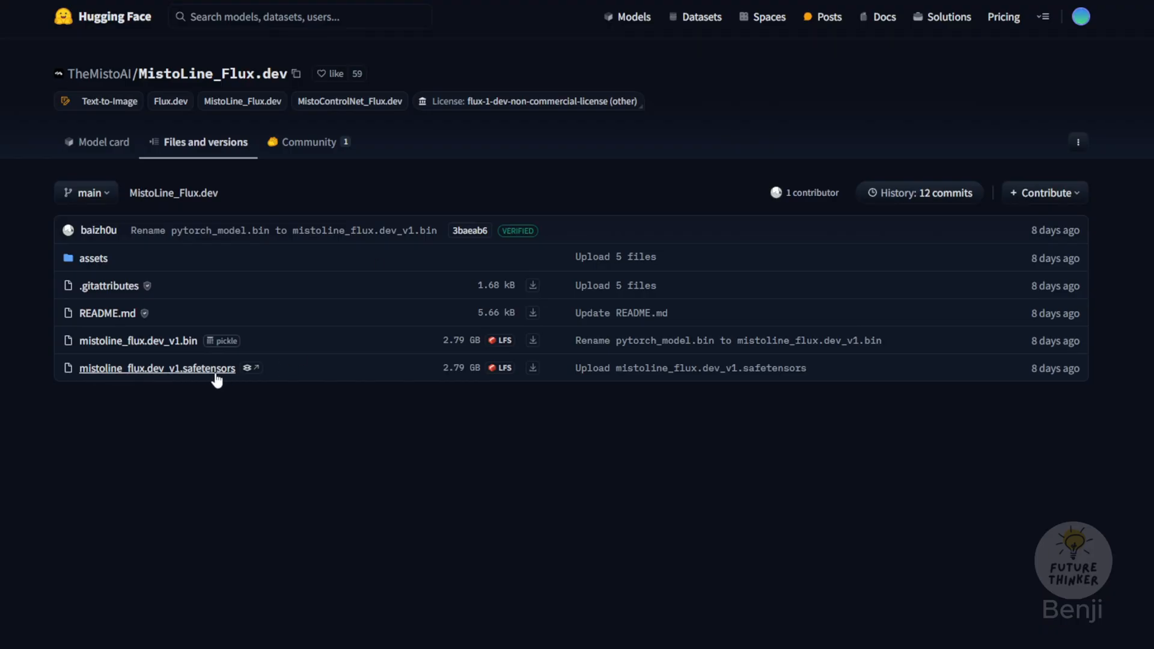
{"action": "mouse_move", "coordinate": [342, 406]}
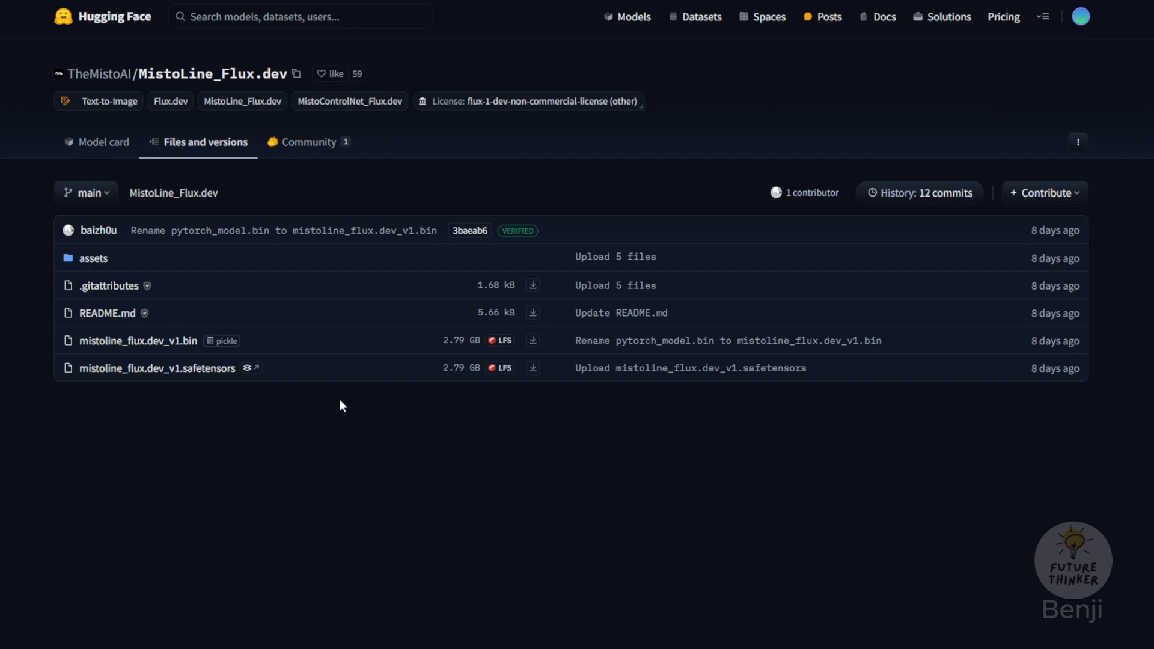
{"action": "mouse_move", "coordinate": [243, 375]}
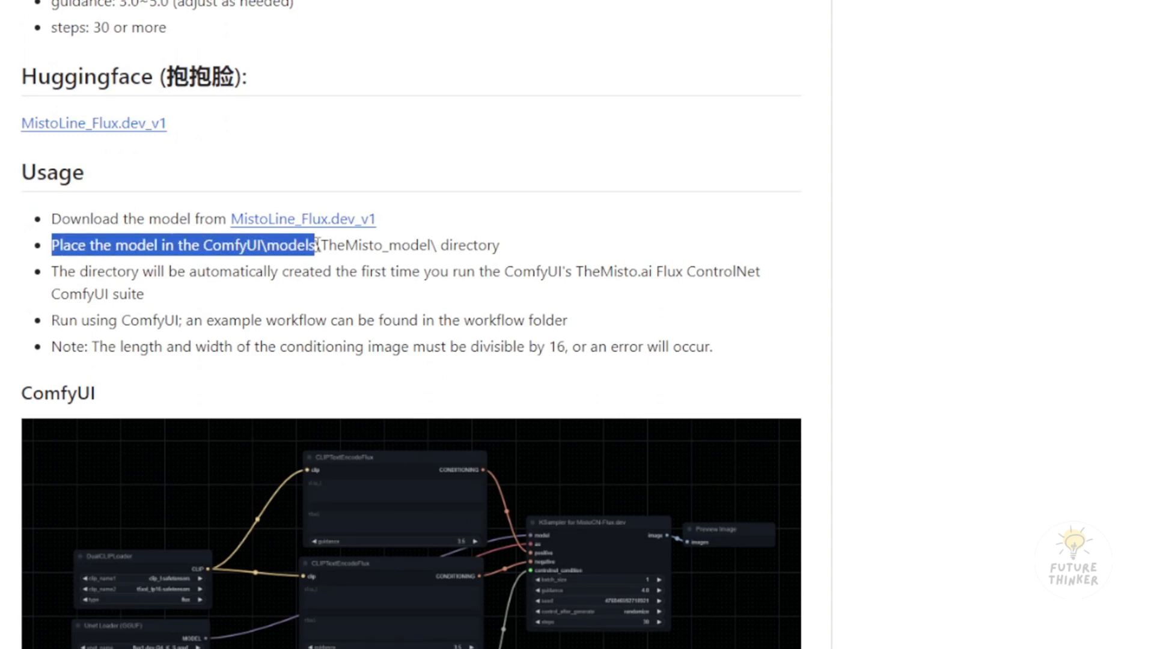
- Highlight the Usage line placing the model in ComfyUI\models\TheMisto_model
{"action": "left_click_drag", "start_coordinate": [314, 246], "coordinate": [438, 245]}
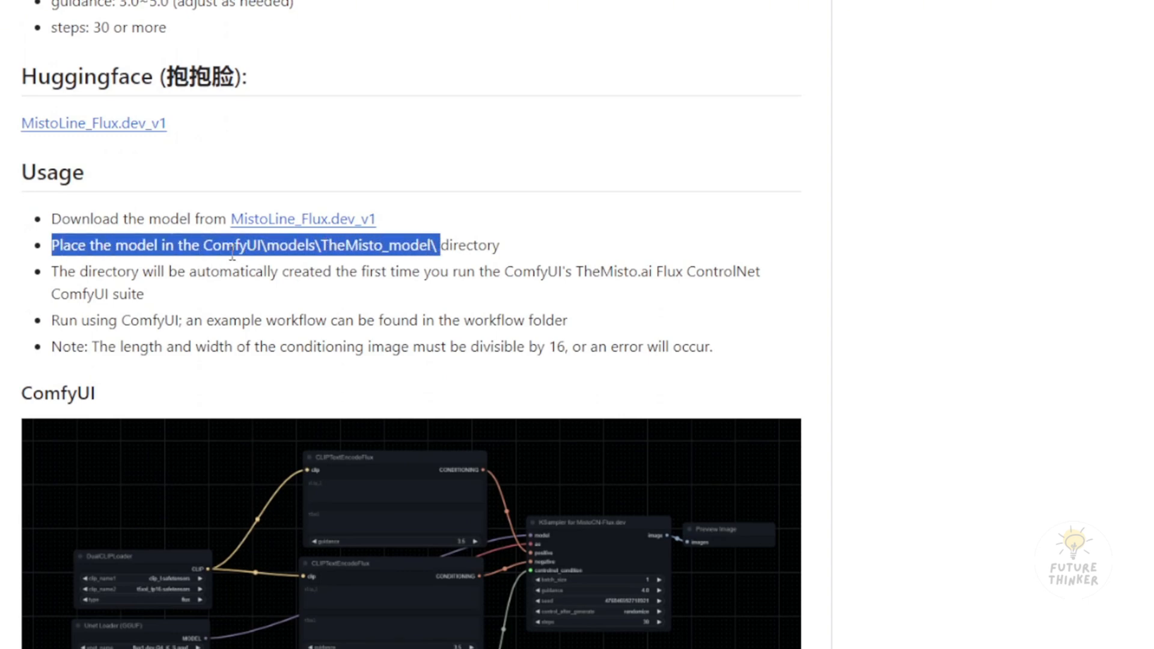
{"action": "mouse_move", "coordinate": [254, 266]}
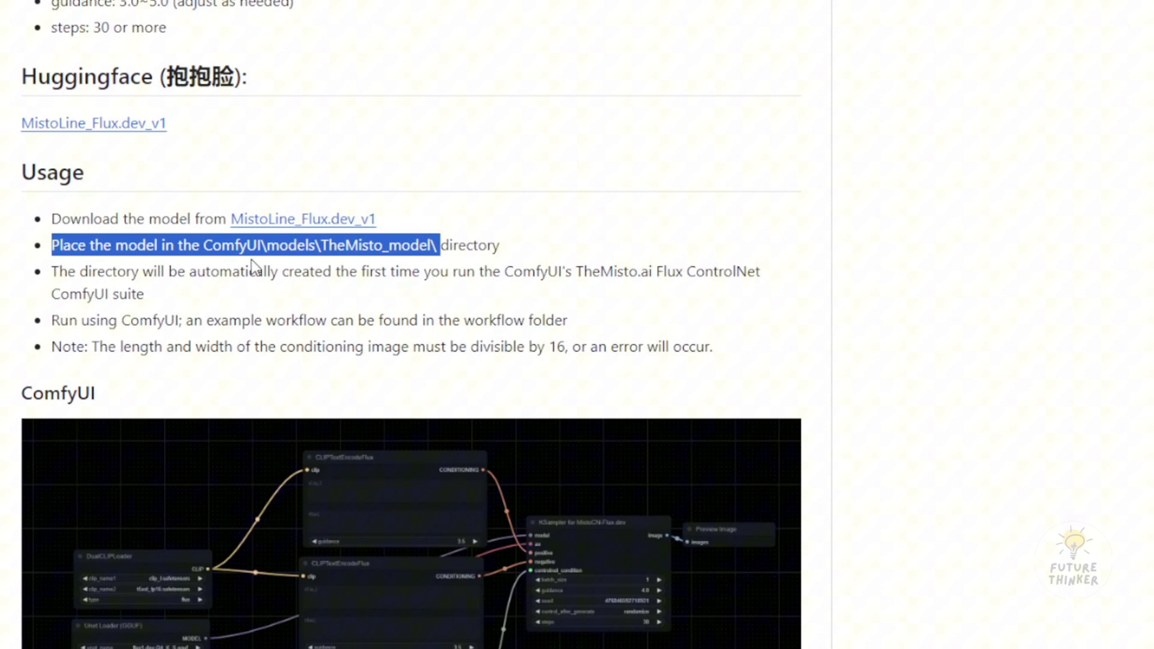
{"action": "mouse_move", "coordinate": [300, 269]}
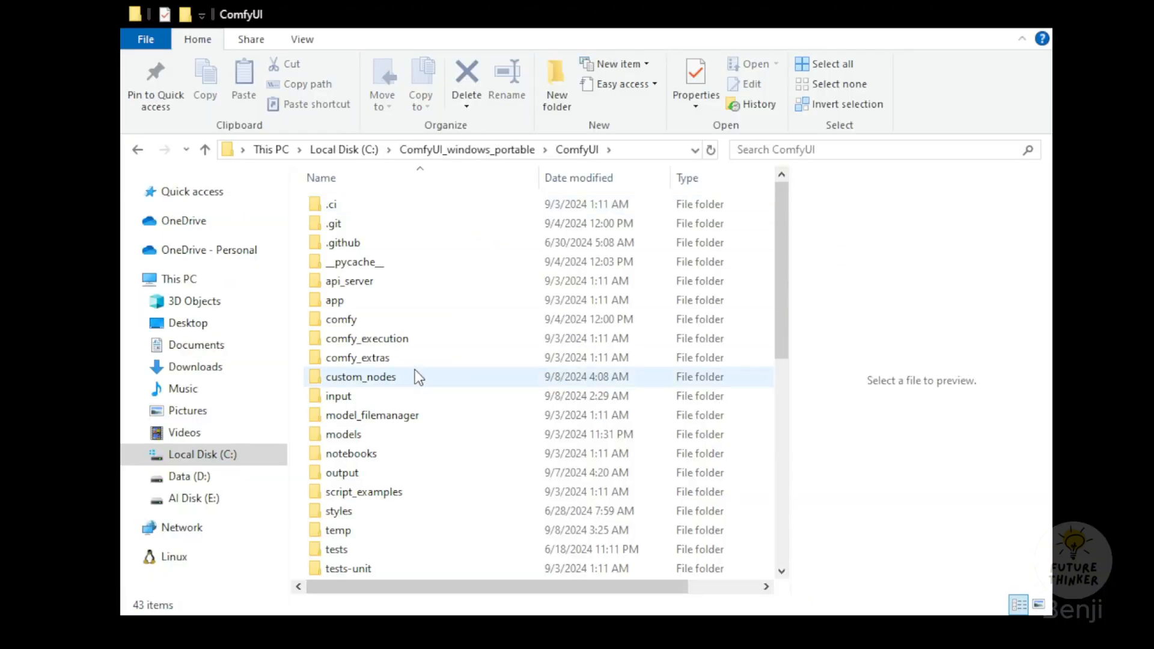
- Browse models > TheMisto_model, selecting mistoline_flux.dev_v1.safetensors and example_workflow.json
{"action": "double_click", "coordinate": [343, 434]}
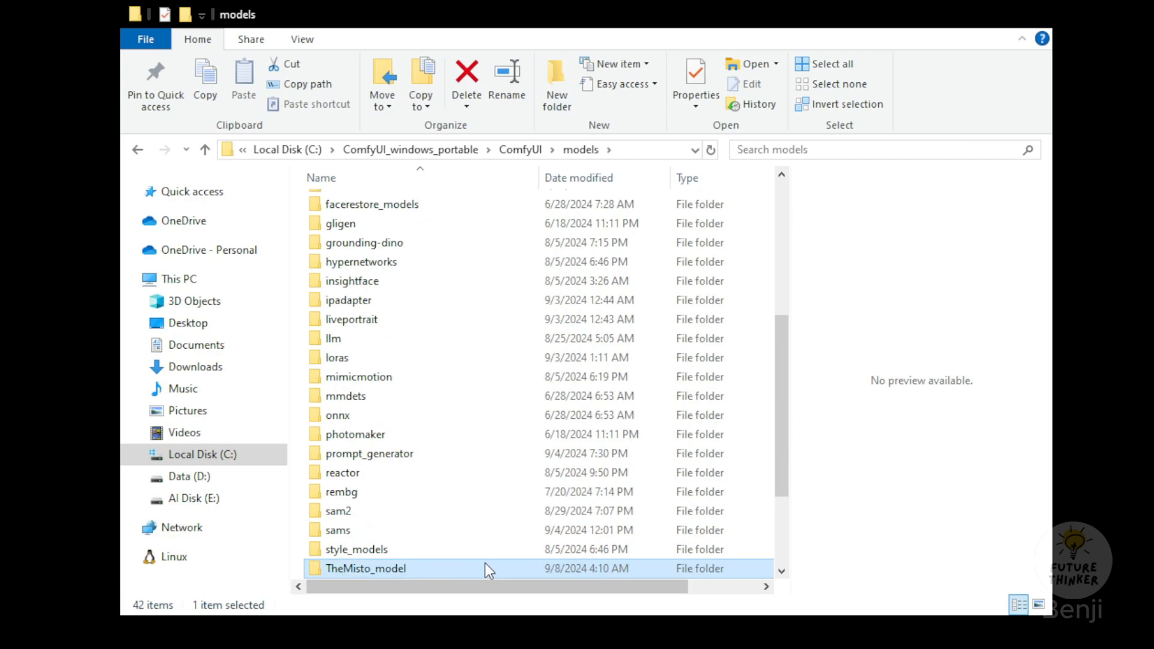
{"action": "double_click", "coordinate": [366, 569]}
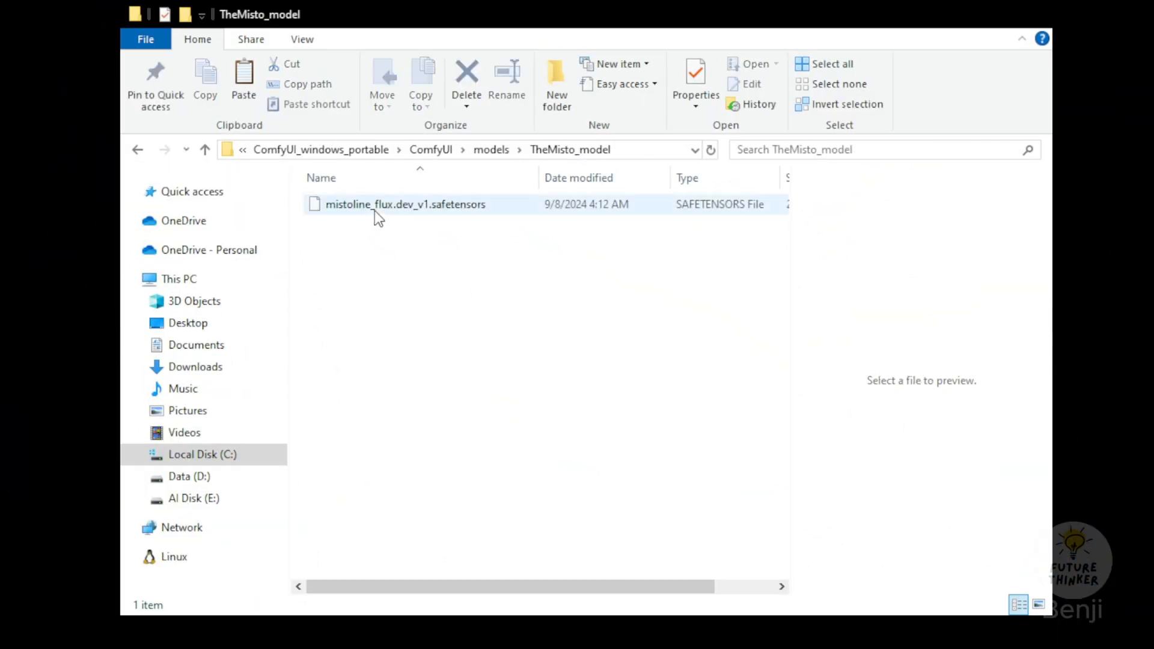
{"action": "left_click", "coordinate": [398, 204]}
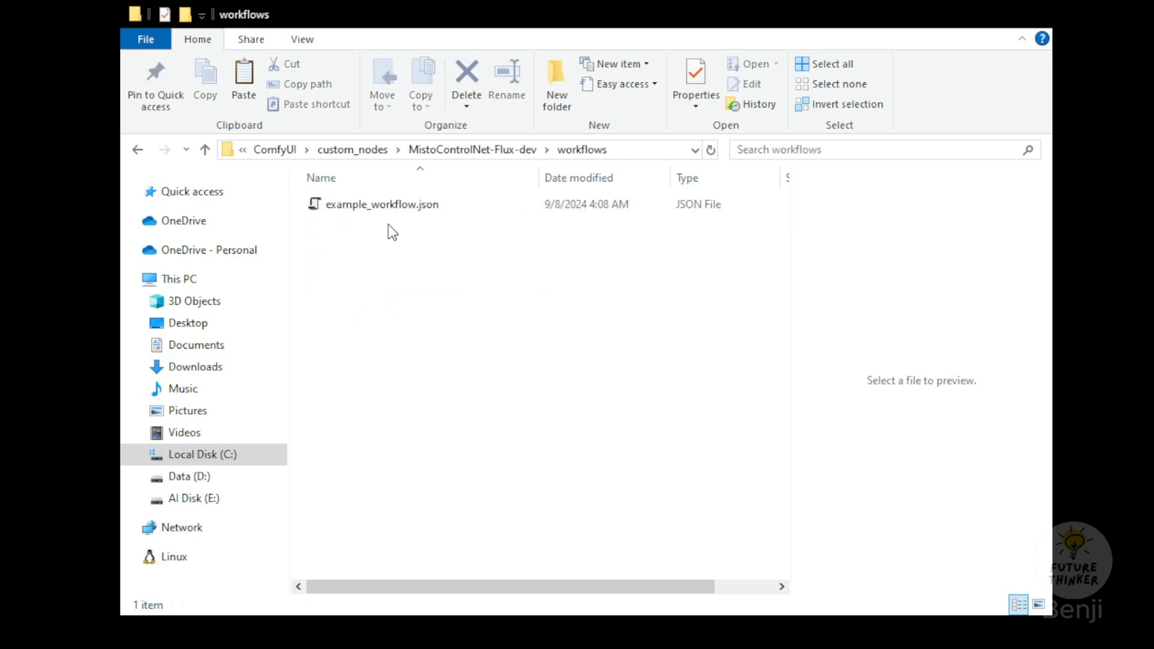
{"action": "left_click", "coordinate": [382, 205]}
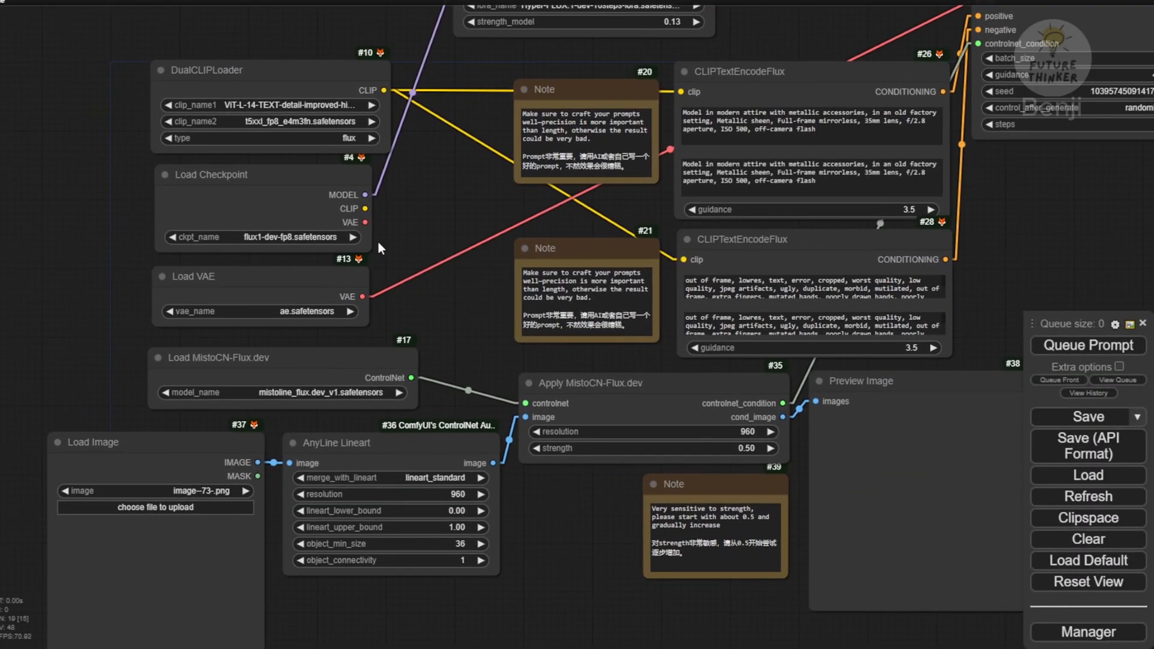
{"action": "mouse_move", "coordinate": [393, 205]}
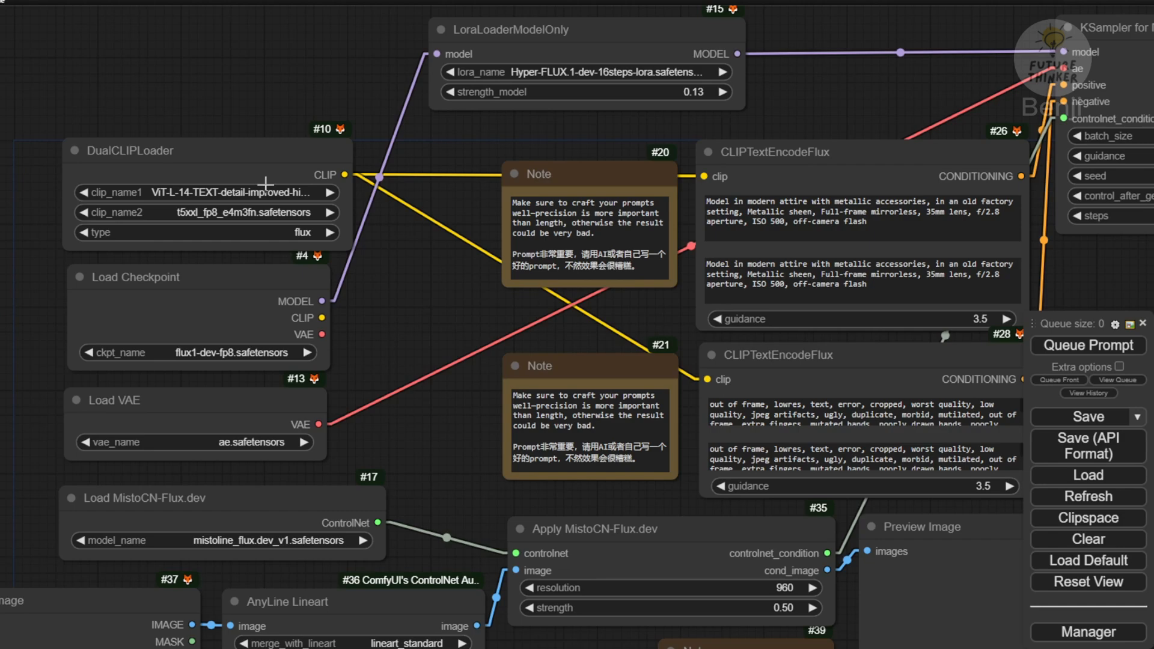
{"action": "mouse_move", "coordinate": [370, 245]}
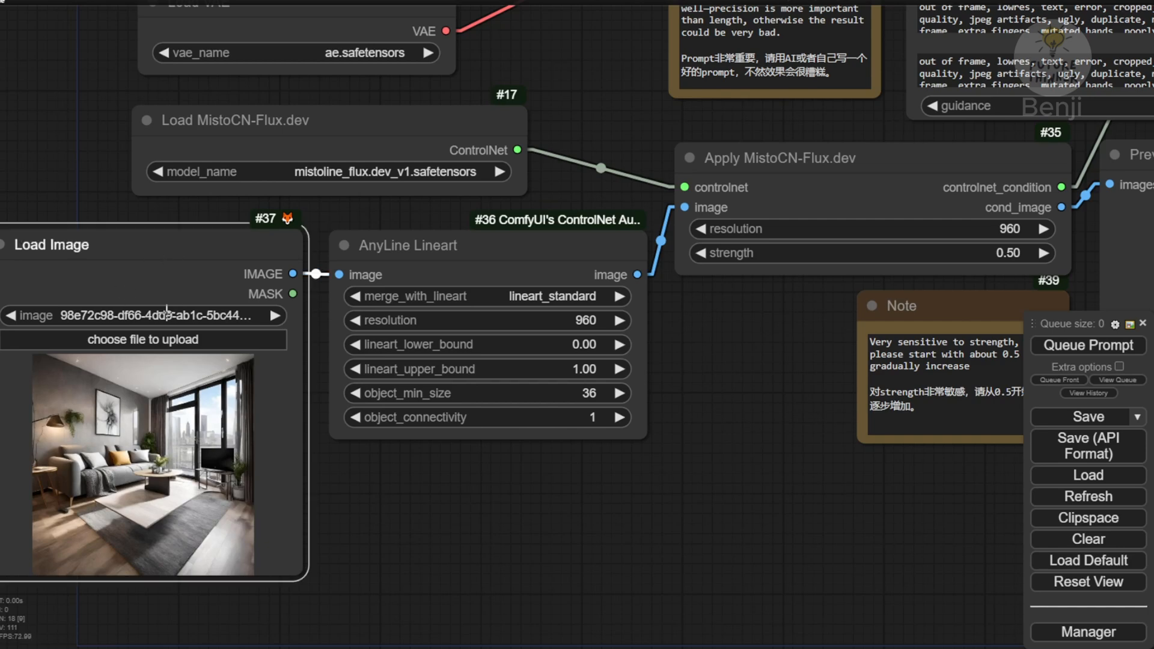
{"action": "mouse_move", "coordinate": [447, 553]}
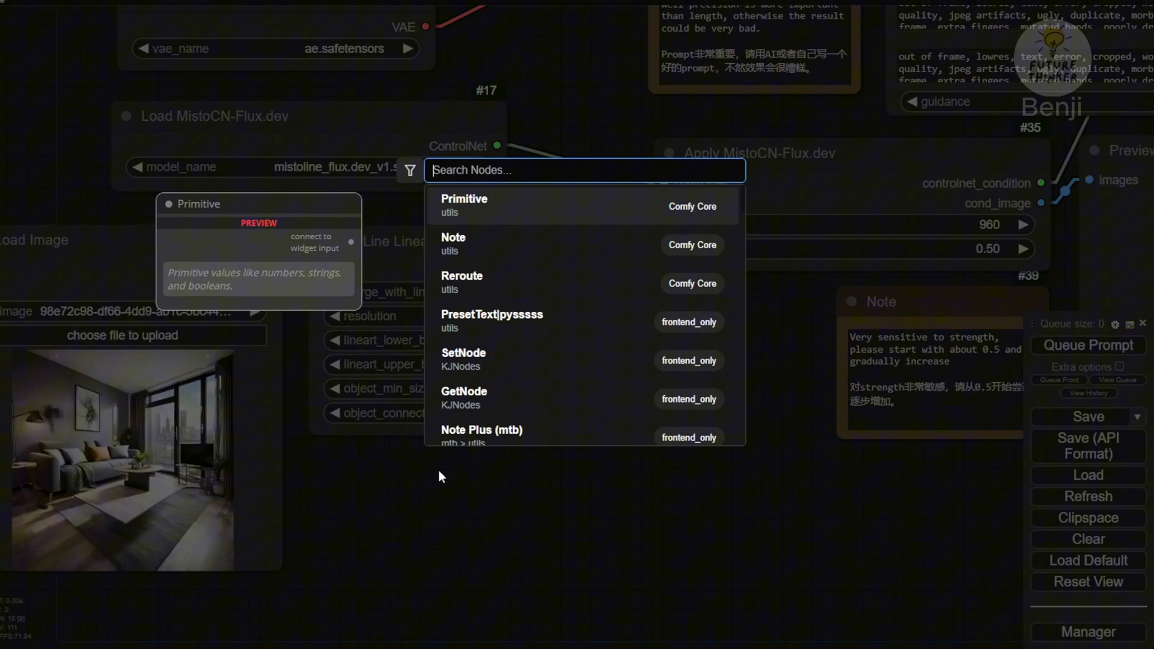
- Add a Preview Image node from the IMAGE-filtered search and enlarge it
{"action": "type", "text": "A"}
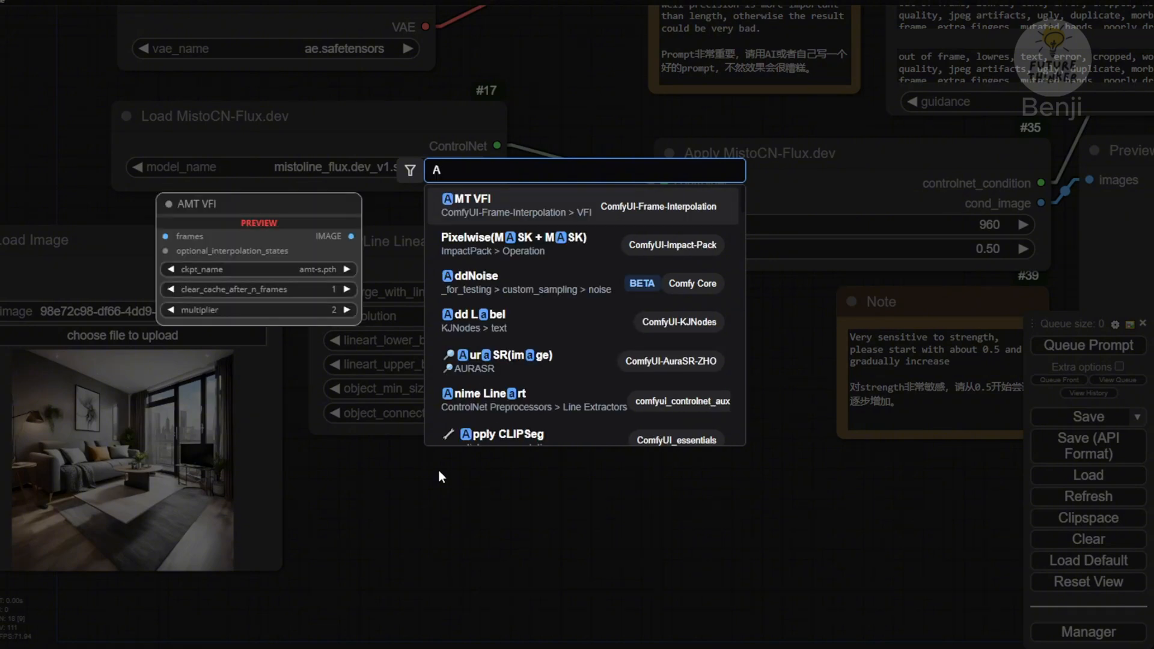
{"action": "left_click", "coordinate": [484, 393]}
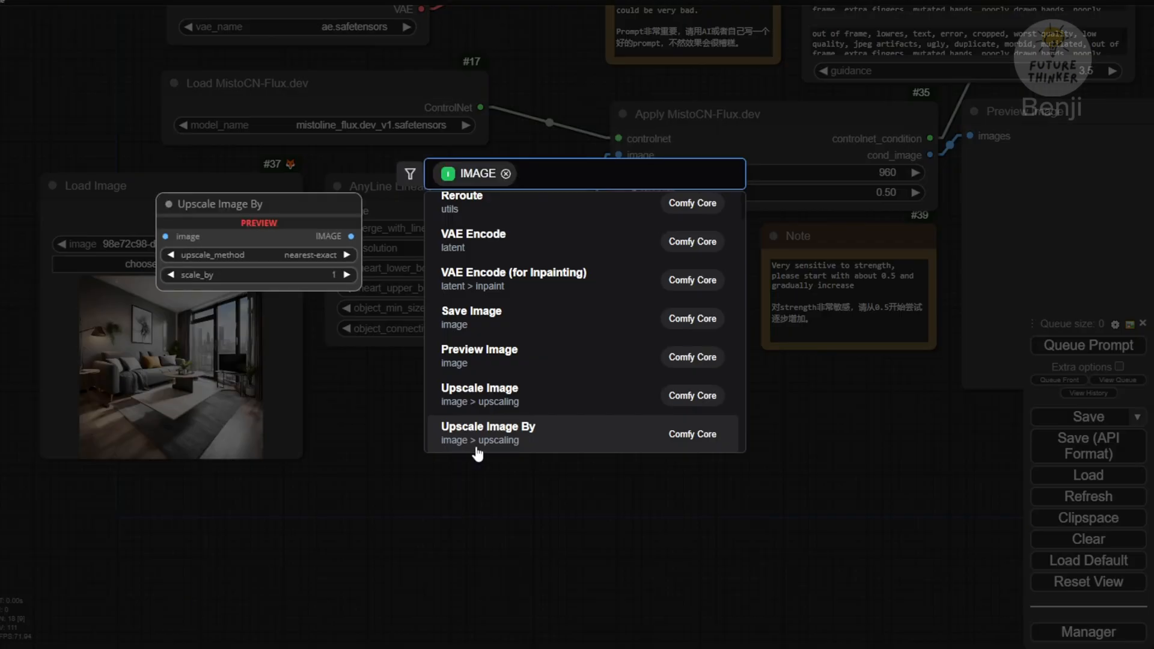
{"action": "left_click", "coordinate": [479, 349]}
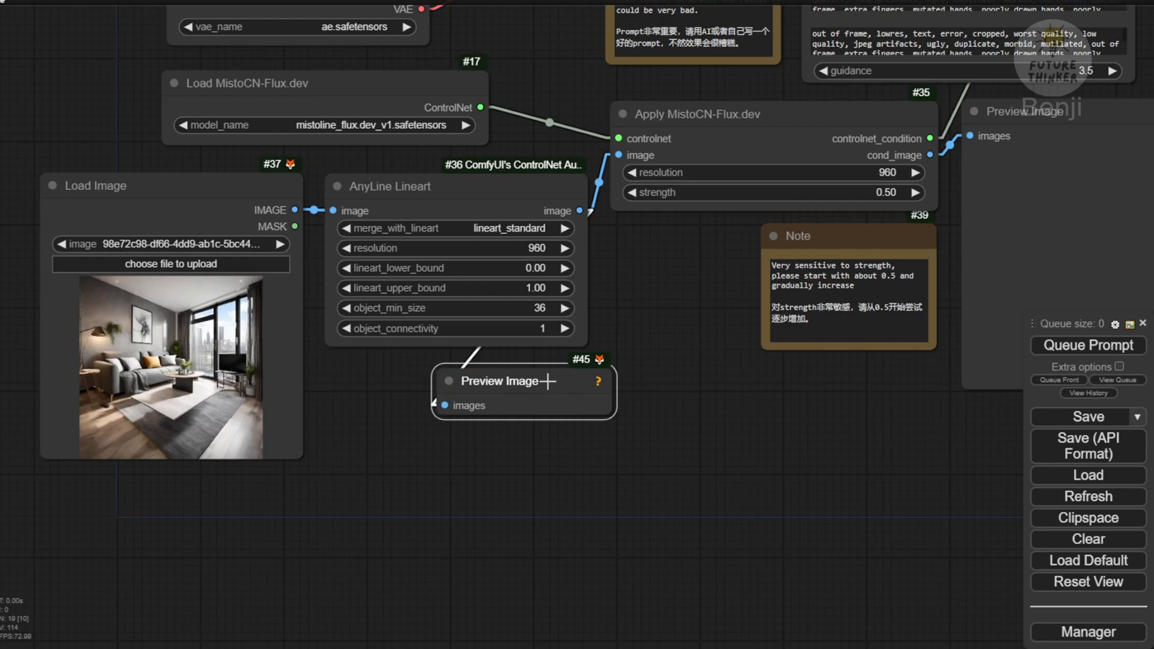
{"action": "left_click_drag", "start_coordinate": [613, 418], "coordinate": [725, 548]}
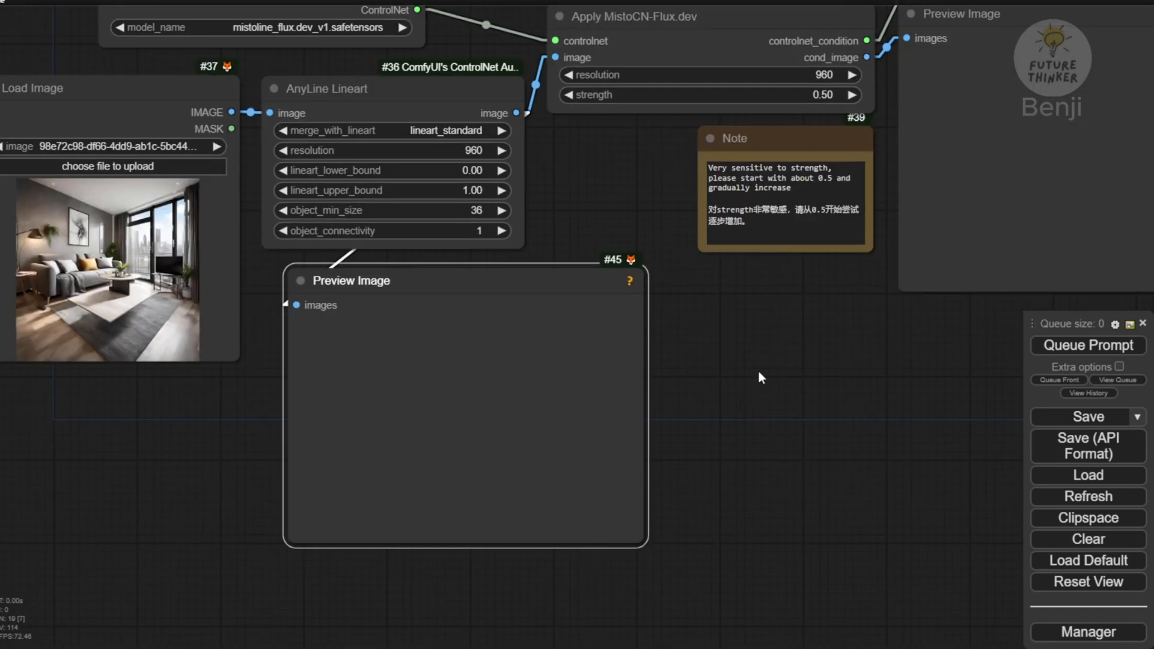
{"action": "left_click_drag", "start_coordinate": [762, 378], "coordinate": [515, 550]}
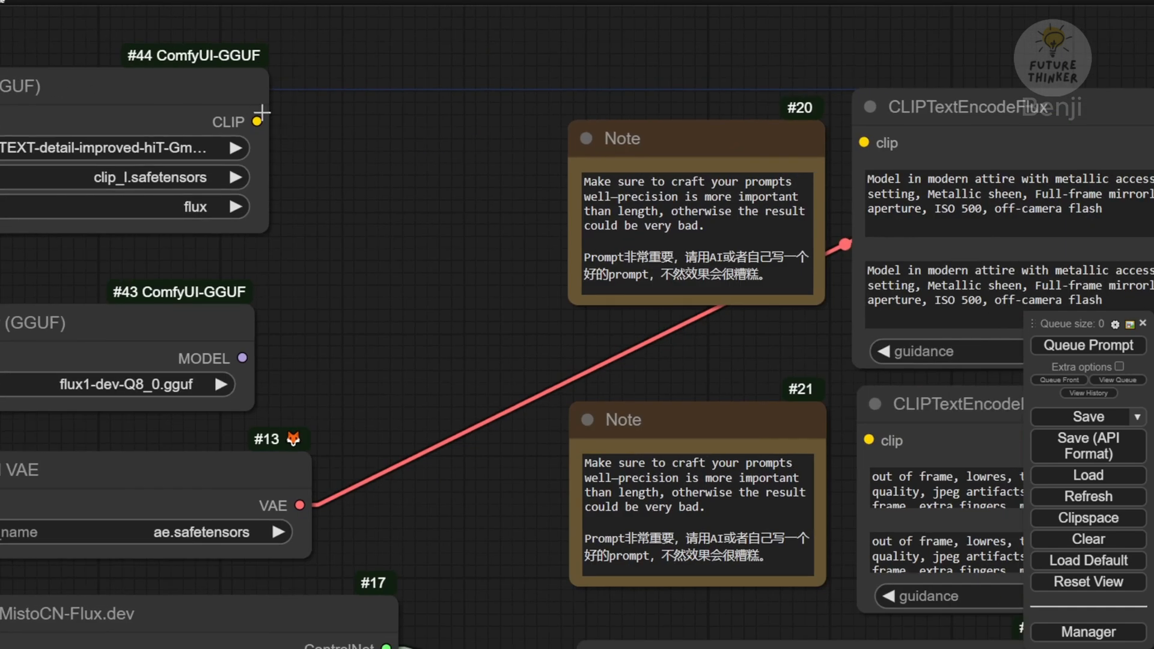
- Link the DualCLIPLoader CLIP output to the CLIPTextEncodeFlux clip inputs
{"action": "left_click_drag", "start_coordinate": [259, 122], "coordinate": [868, 441]}
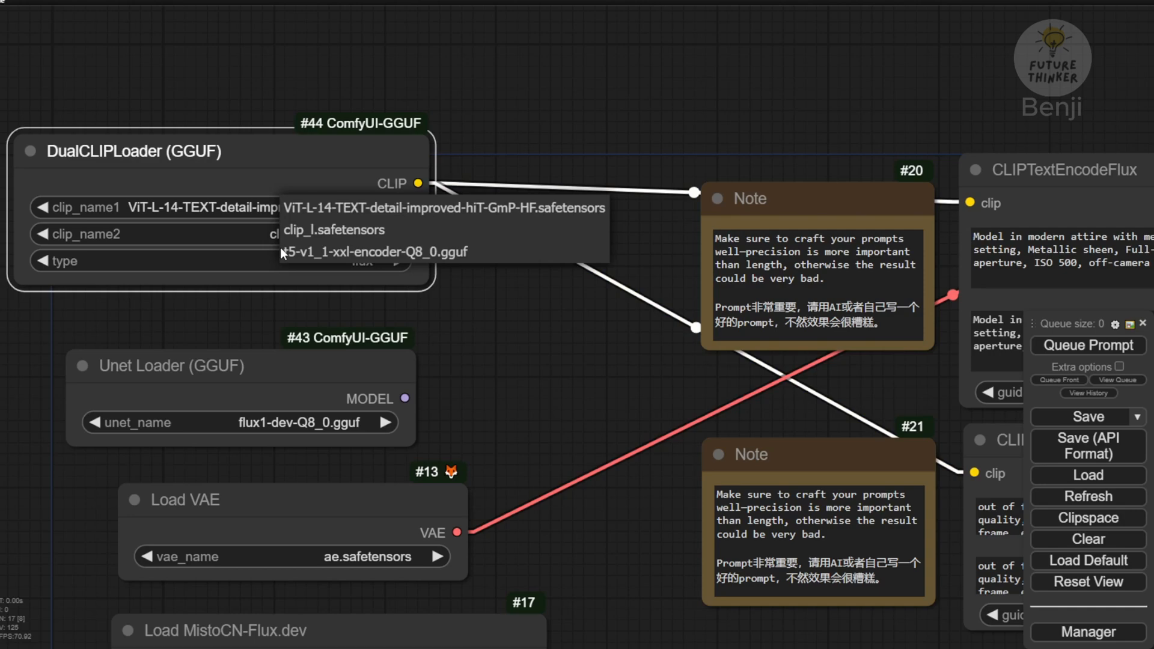
{"action": "mouse_move", "coordinate": [501, 337]}
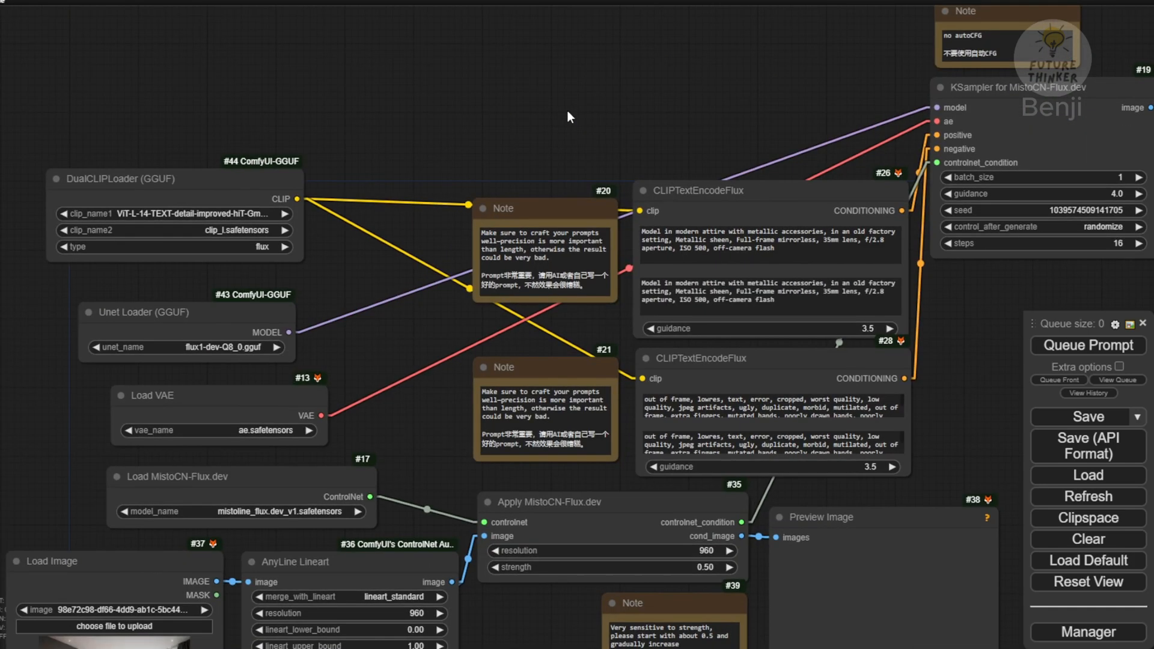
{"action": "mouse_move", "coordinate": [554, 104]}
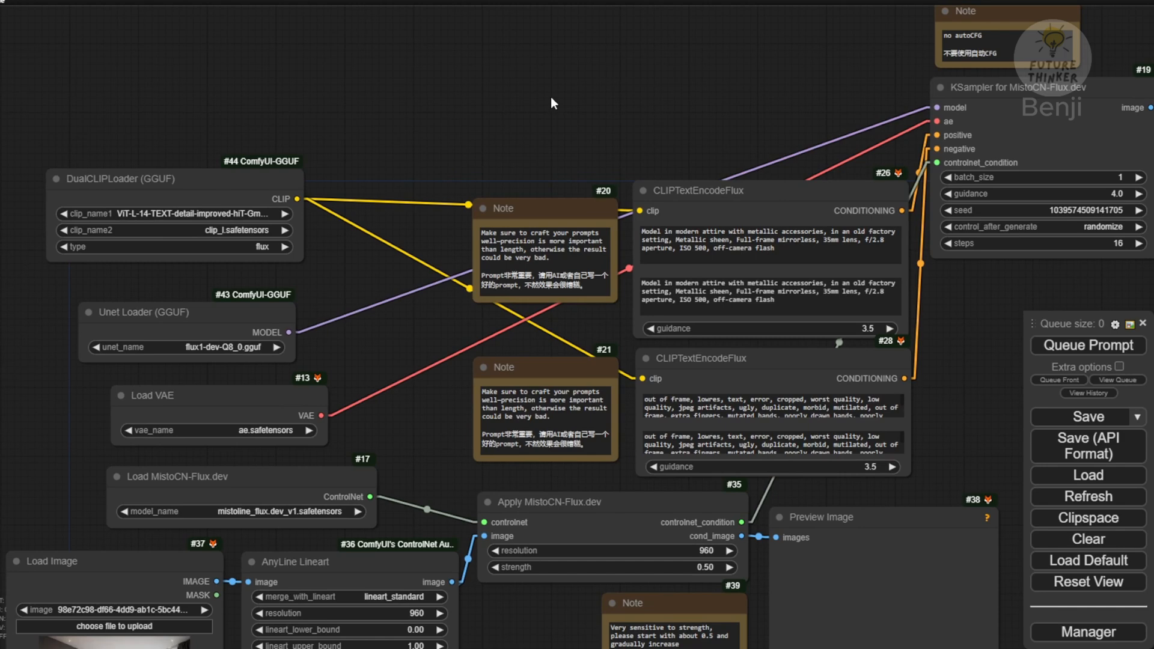
{"action": "mouse_move", "coordinate": [499, 48]}
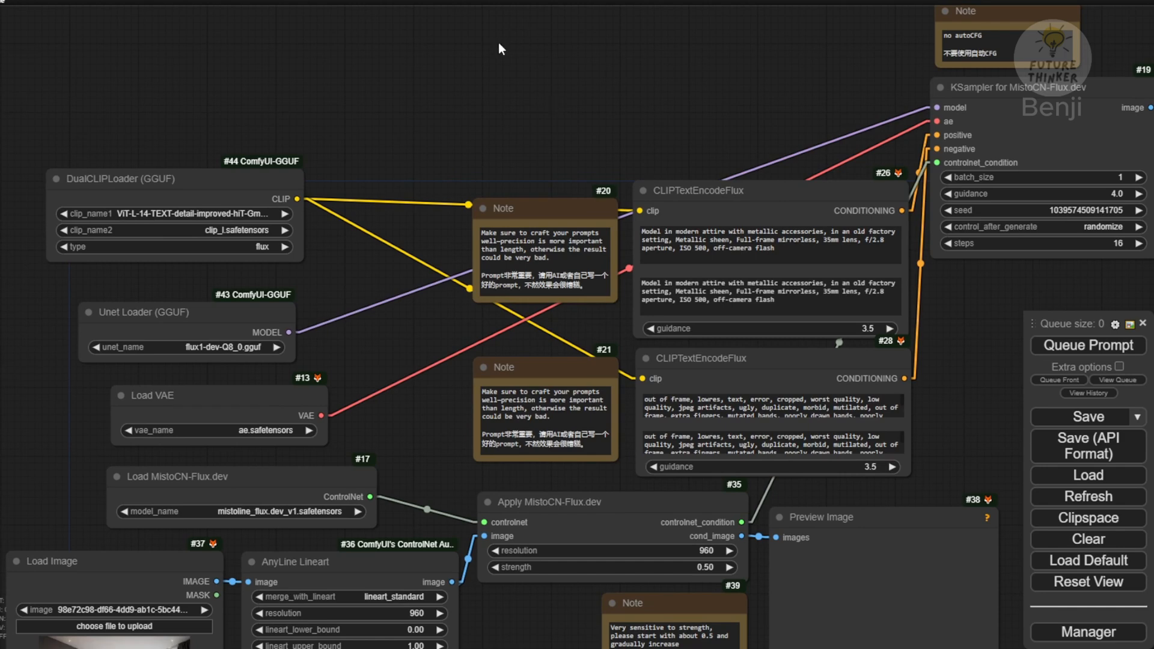
{"action": "mouse_move", "coordinate": [376, 285]}
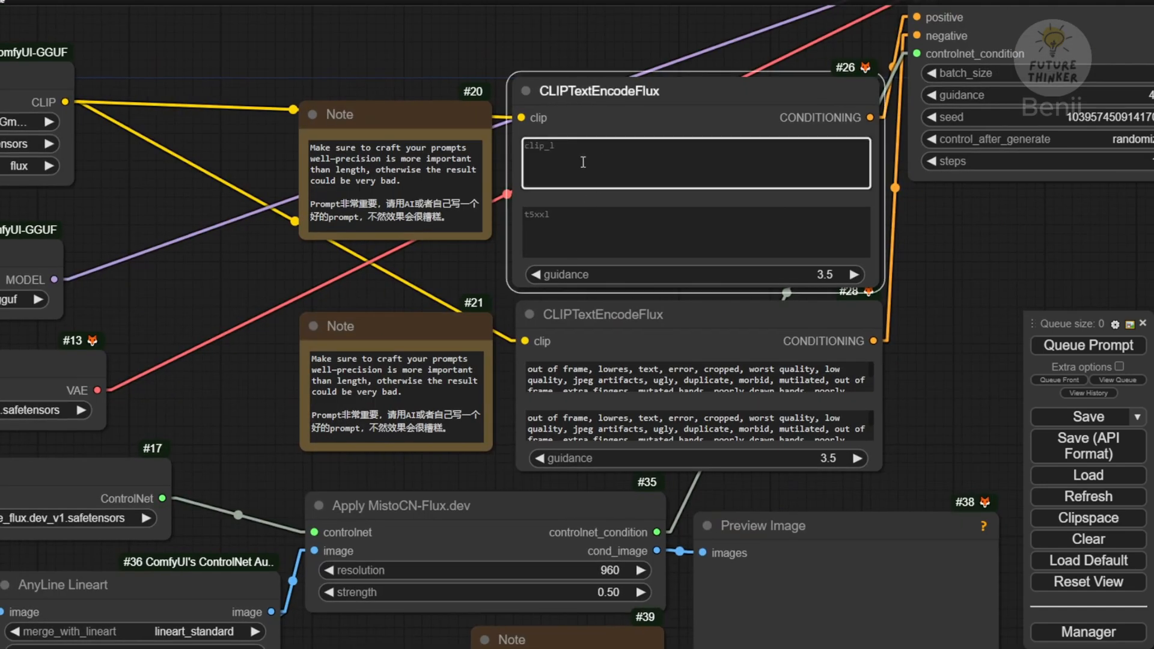
- Enter 'futuristic style living with strong RGB light for decor' as the positive prompt
{"action": "type", "text": "futuristic"}
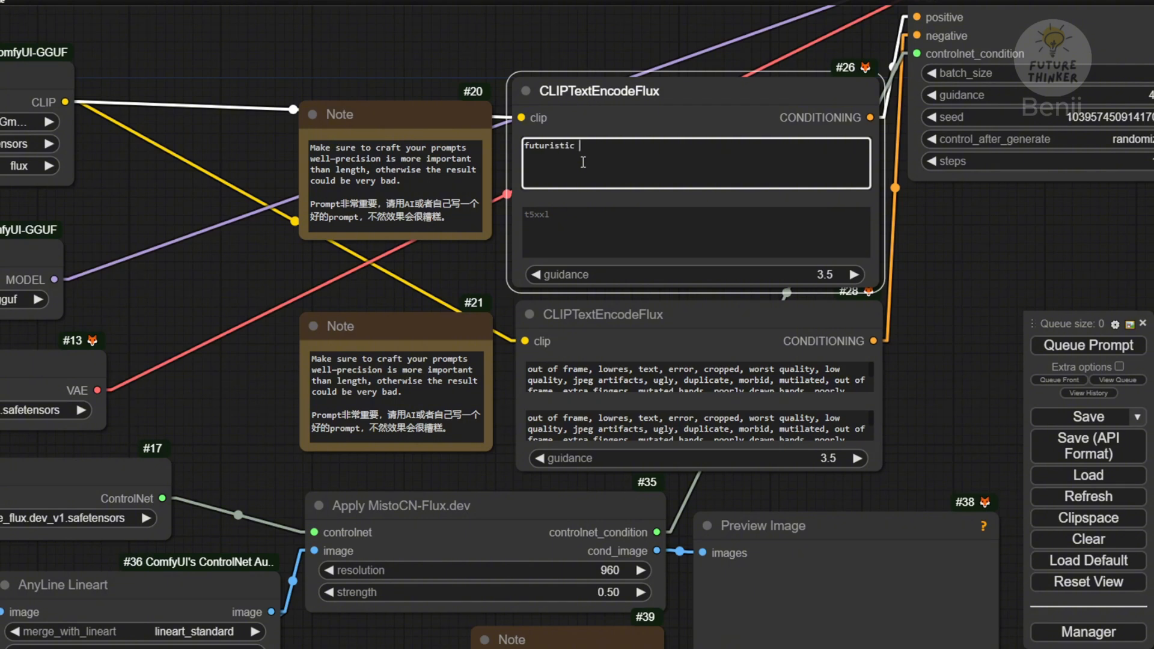
{"action": "type", "text": "style living"}
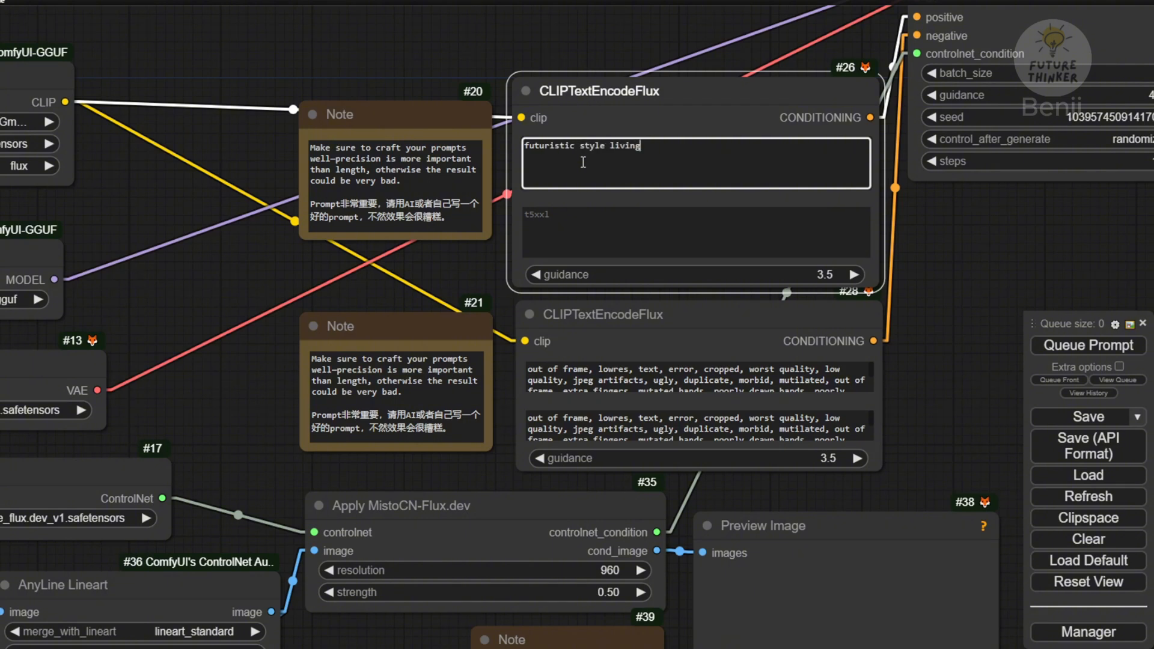
{"action": "type", "text": "with strong"}
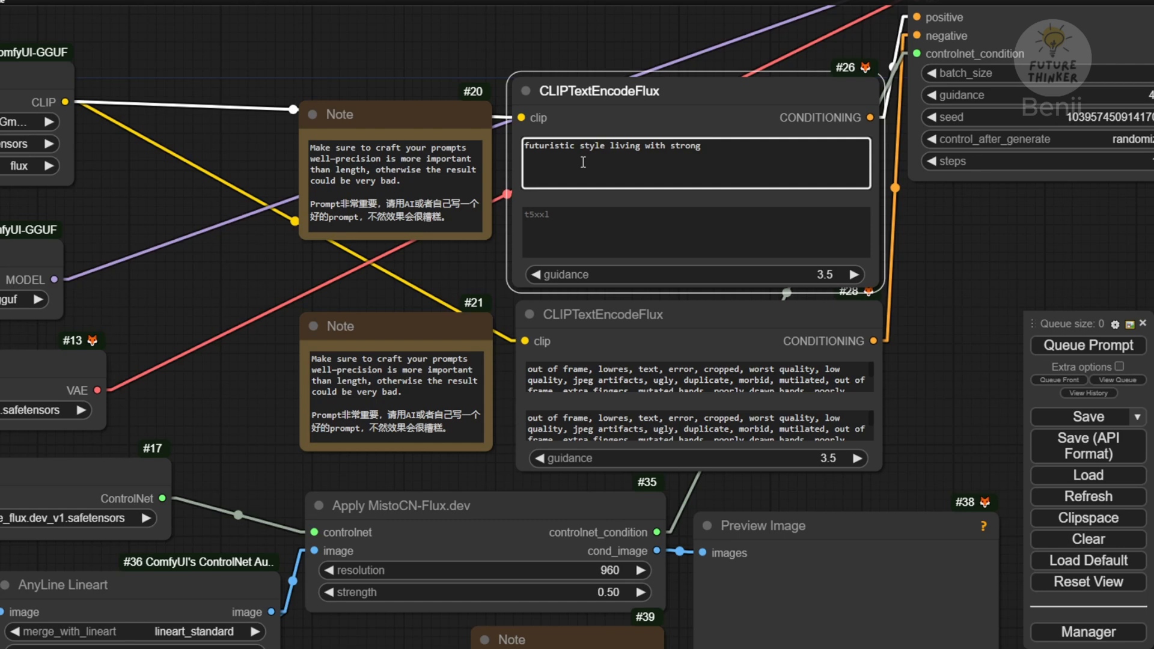
{"action": "type", "text": "RGB"}
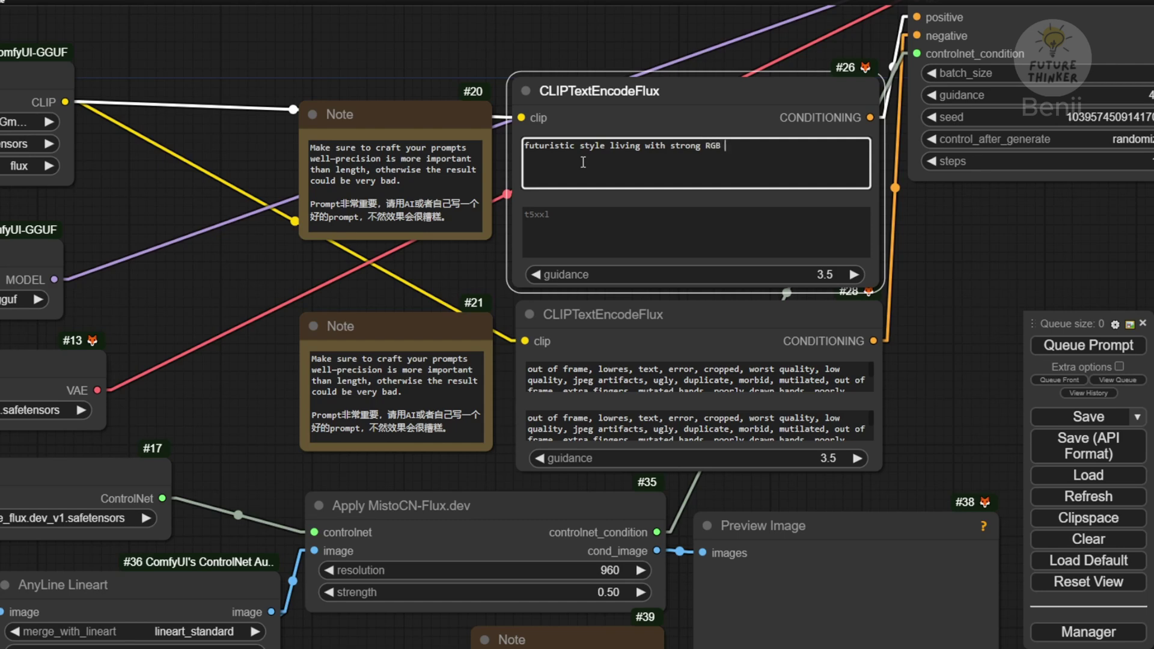
{"action": "type", "text": "light for decor."}
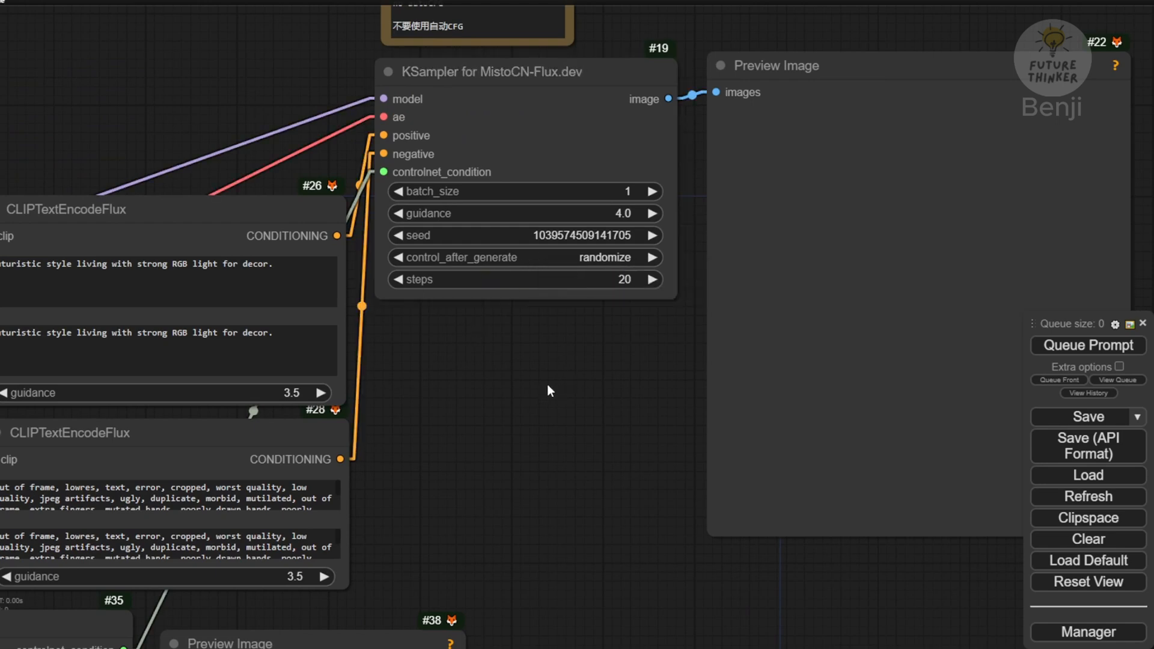
{"action": "scroll", "scroll_direction": "down", "scroll_amount": 3}
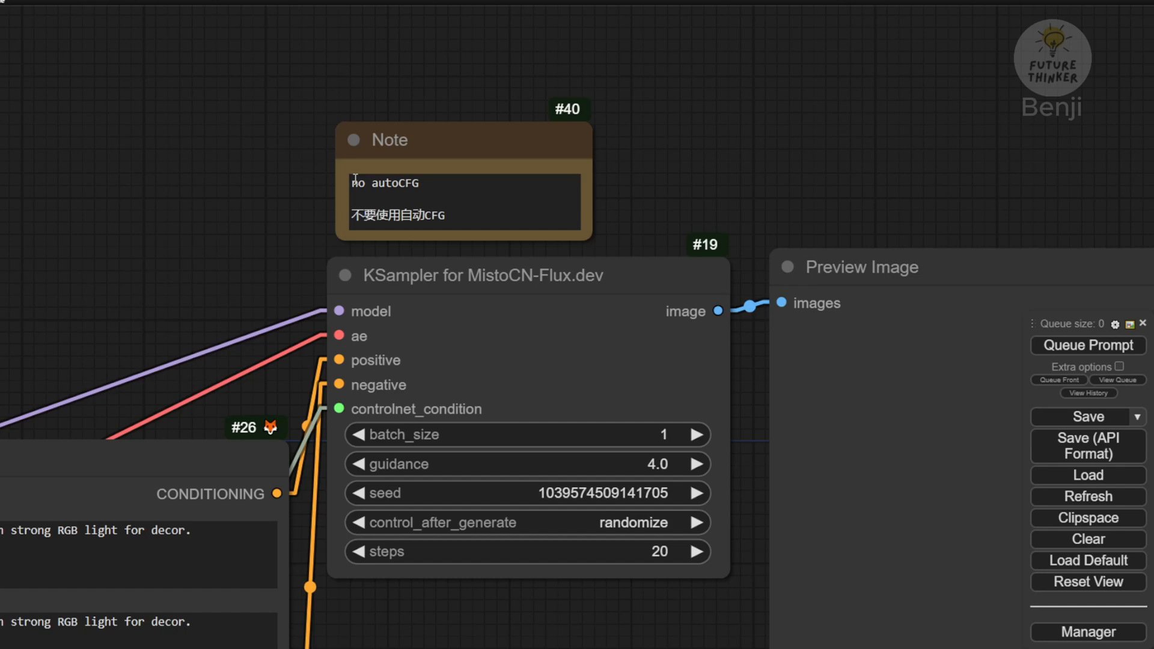
{"action": "mouse_move", "coordinate": [636, 210]}
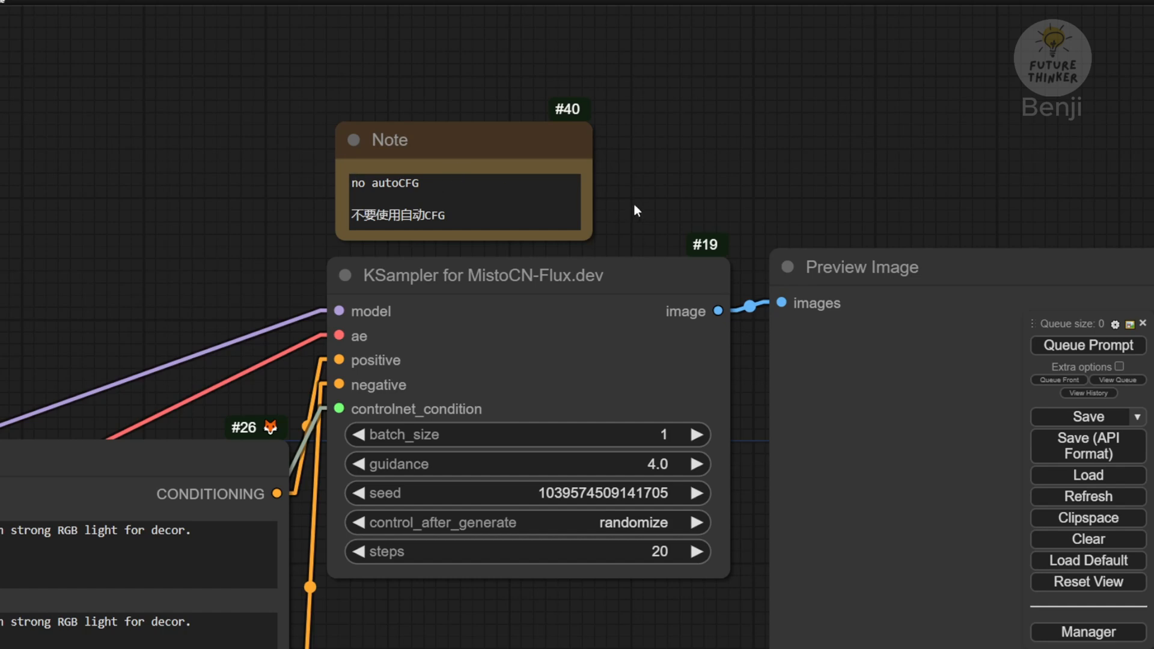
- Queue a run, set Load VAE to ae.sft, and queue again
{"action": "left_click_drag", "start_coordinate": [637, 210], "coordinate": [563, 370]}
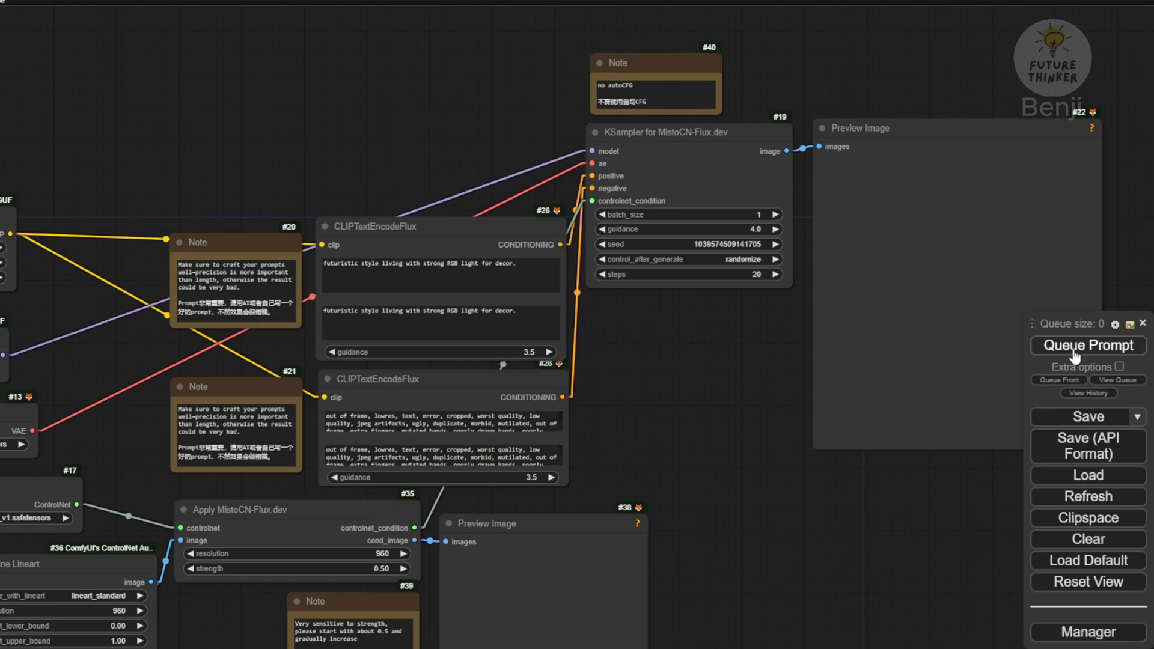
{"action": "left_click", "coordinate": [1087, 346]}
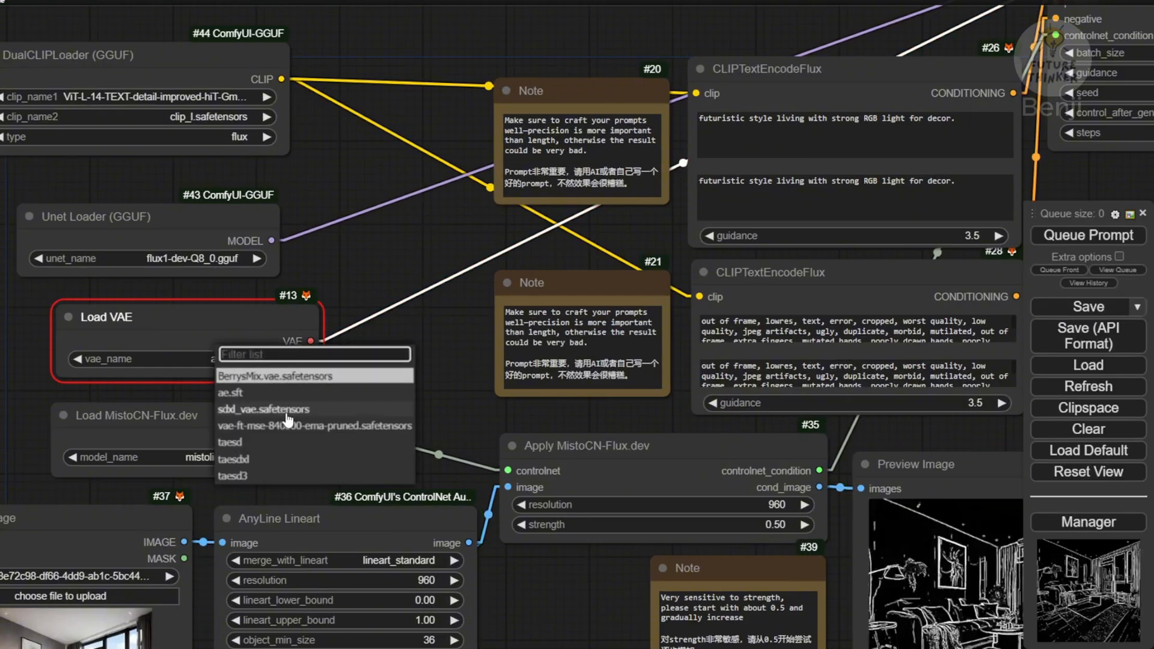
{"action": "left_click", "coordinate": [229, 393]}
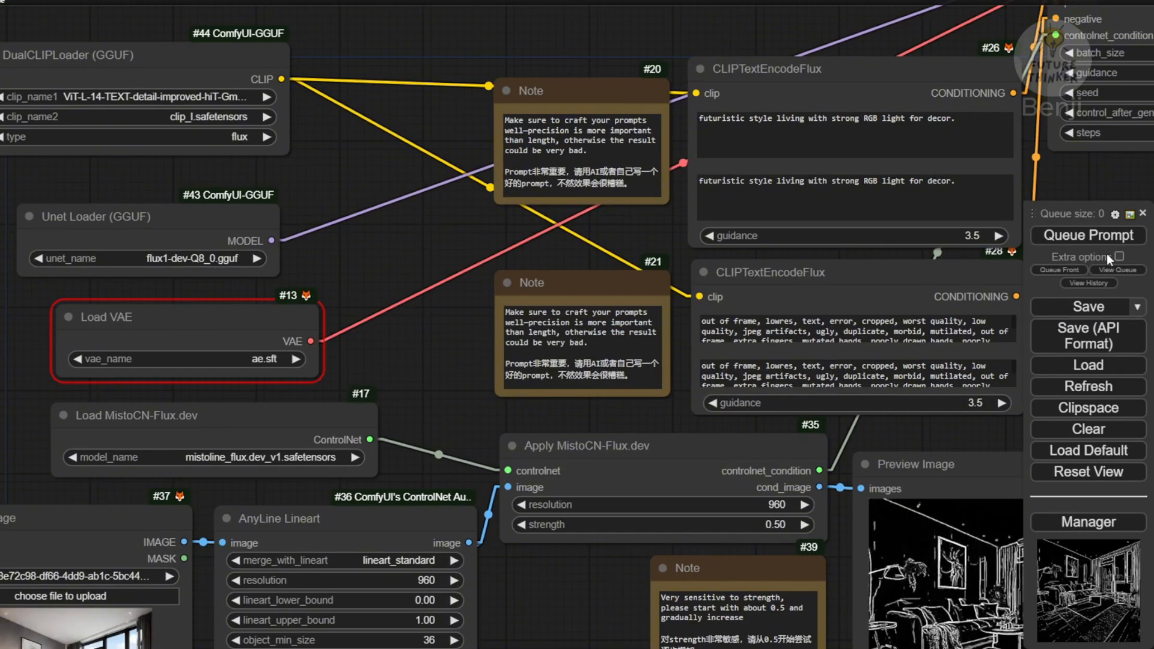
{"action": "left_click", "coordinate": [1087, 235]}
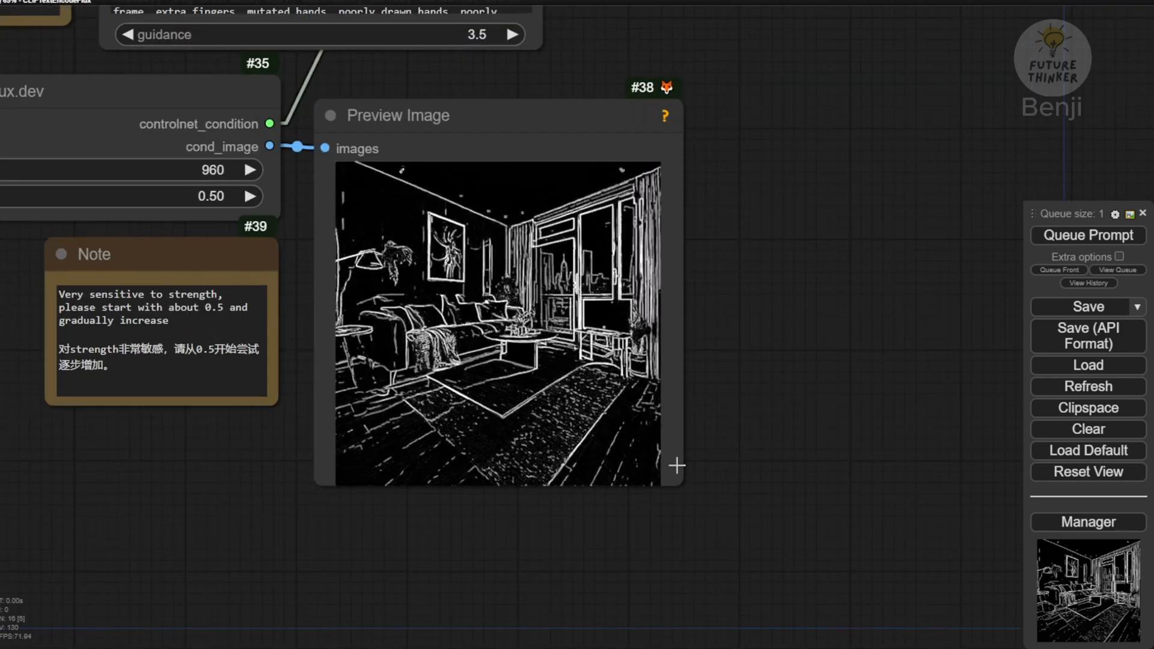
- Resize the lineart Preview Image and Load Image nodes larger by their corners
{"action": "left_click_drag", "start_coordinate": [676, 466], "coordinate": [860, 589]}
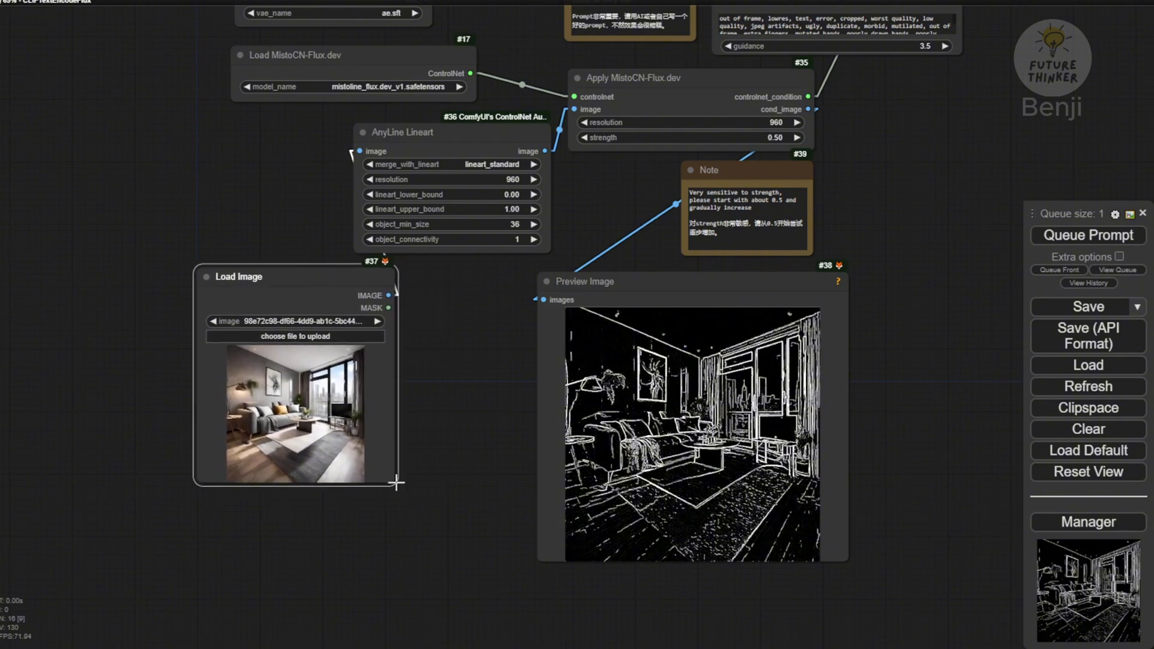
{"action": "left_click_drag", "start_coordinate": [396, 484], "coordinate": [499, 604]}
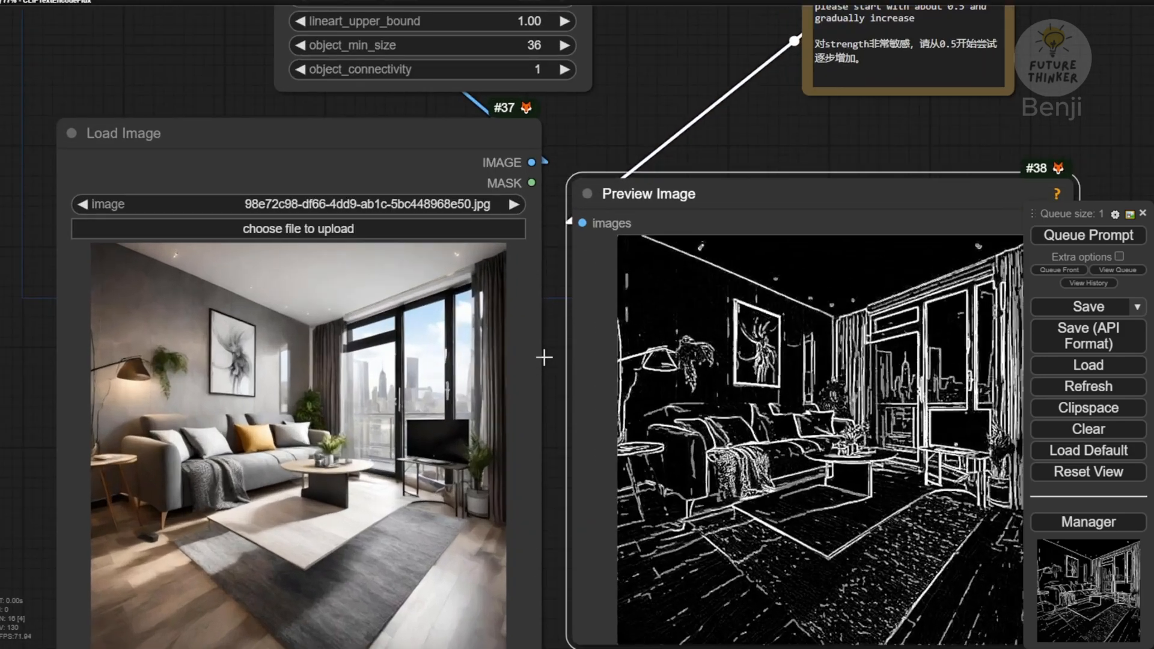
{"action": "scroll", "scroll_direction": "down", "scroll_amount": 3}
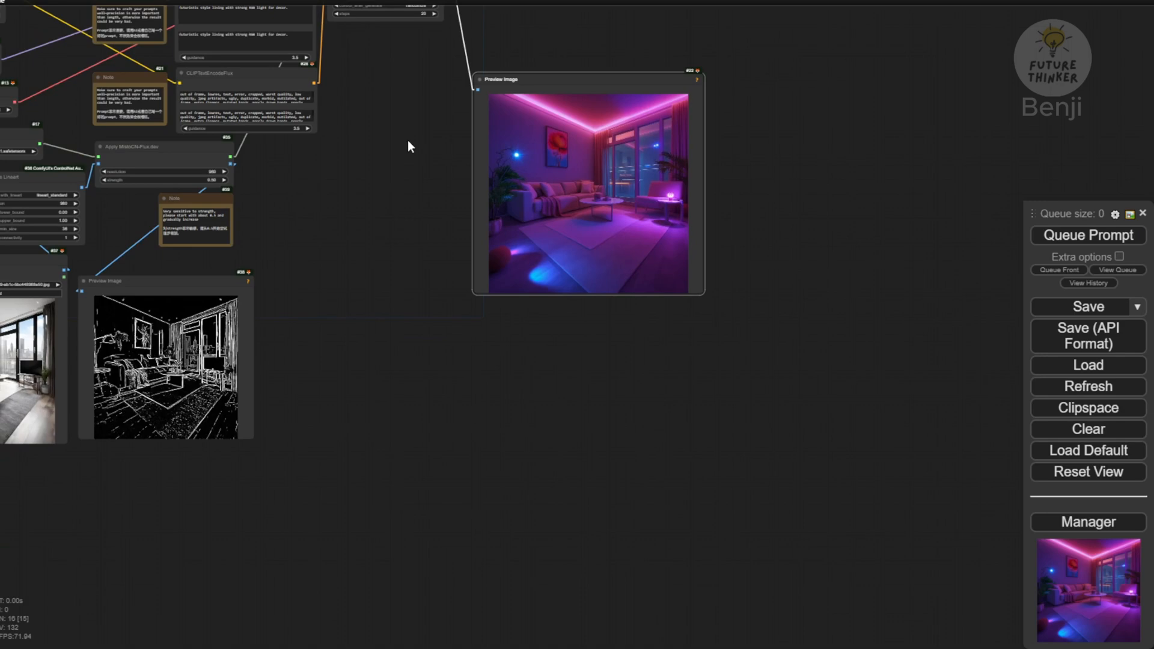
{"action": "left_click_drag", "start_coordinate": [587, 79], "coordinate": [383, 264]}
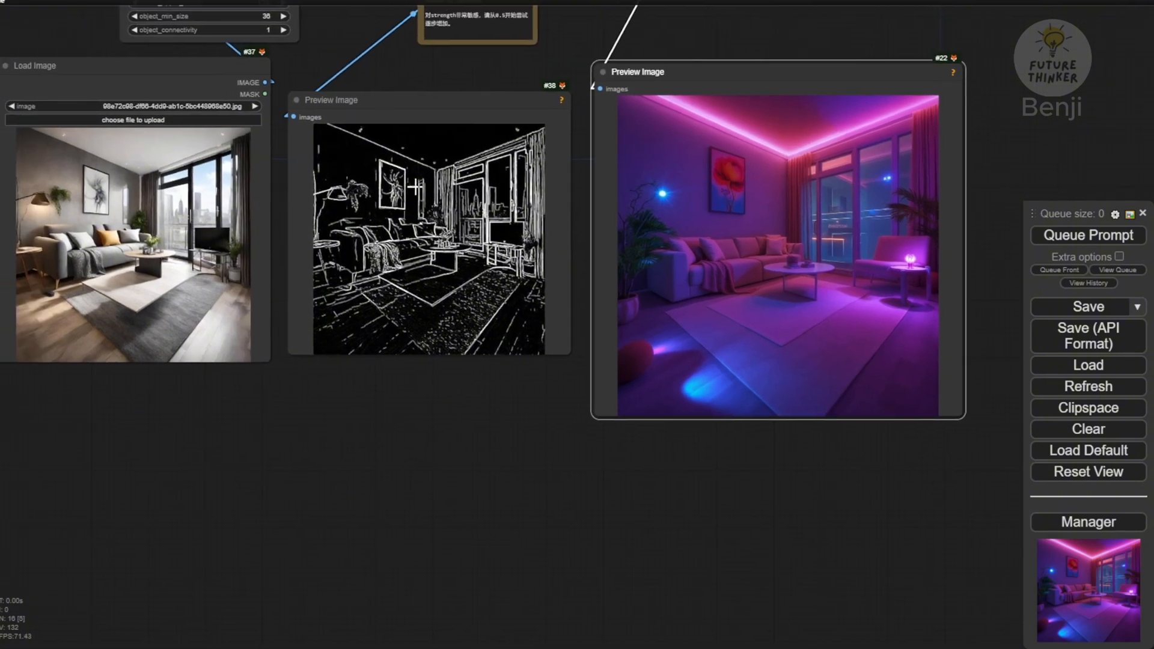
{"action": "mouse_move", "coordinate": [409, 175]}
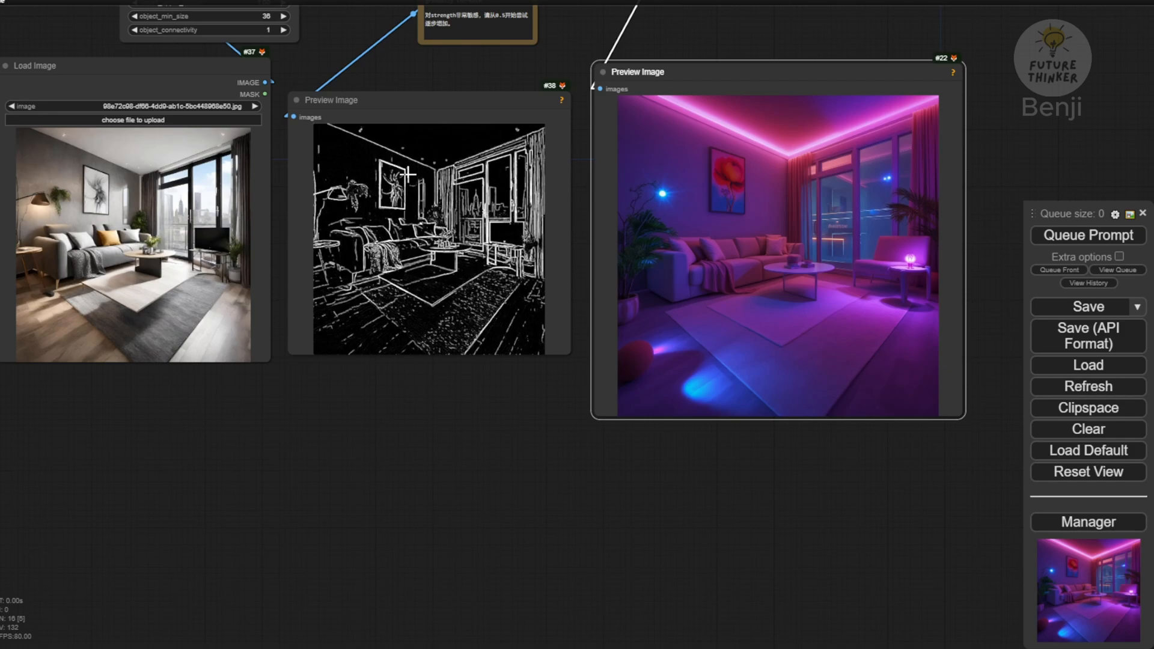
{"action": "mouse_move", "coordinate": [483, 353]}
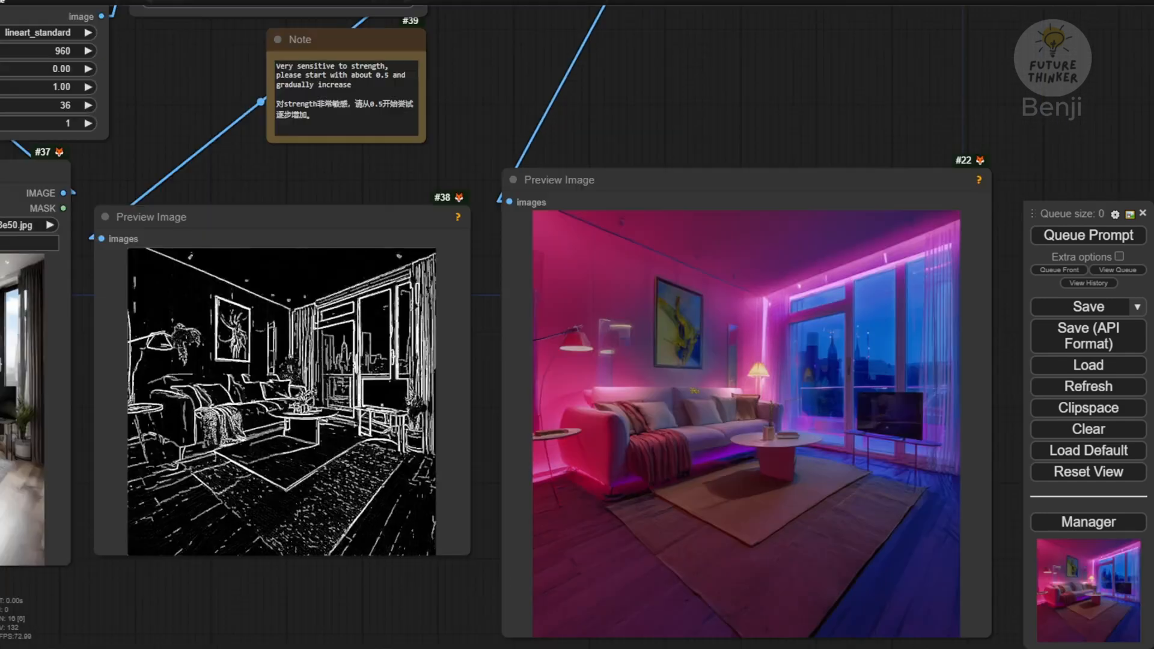
{"action": "mouse_move", "coordinate": [468, 158]}
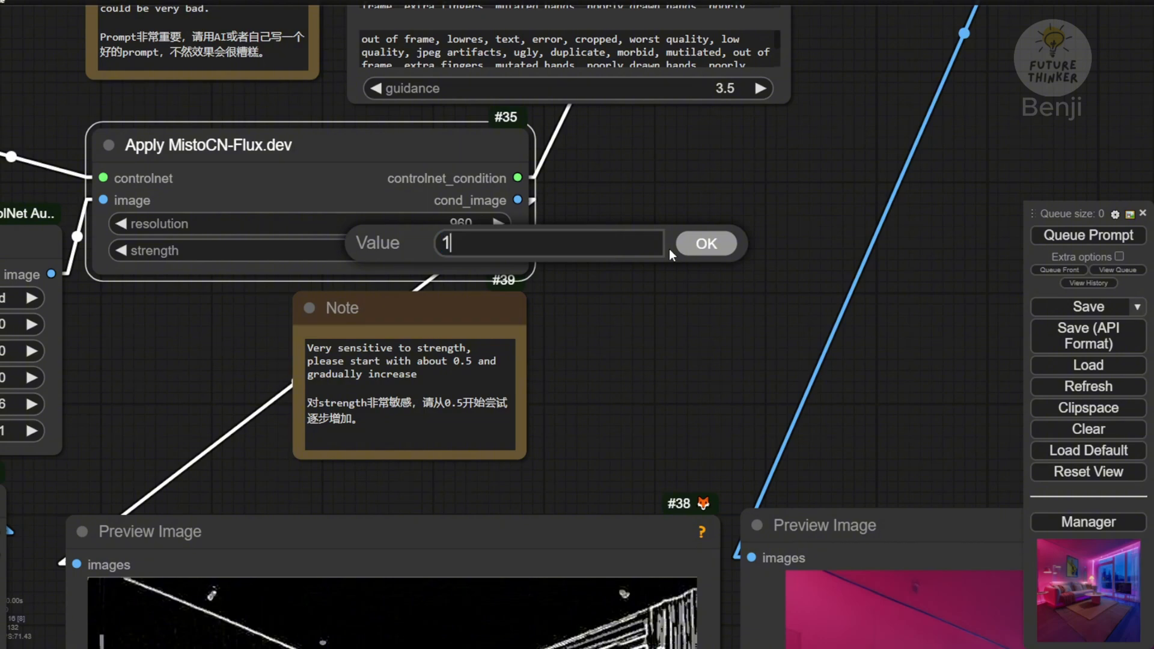
- Confirm ControlNet strength 1.00 and queue the workflow
{"action": "left_click", "coordinate": [707, 243]}
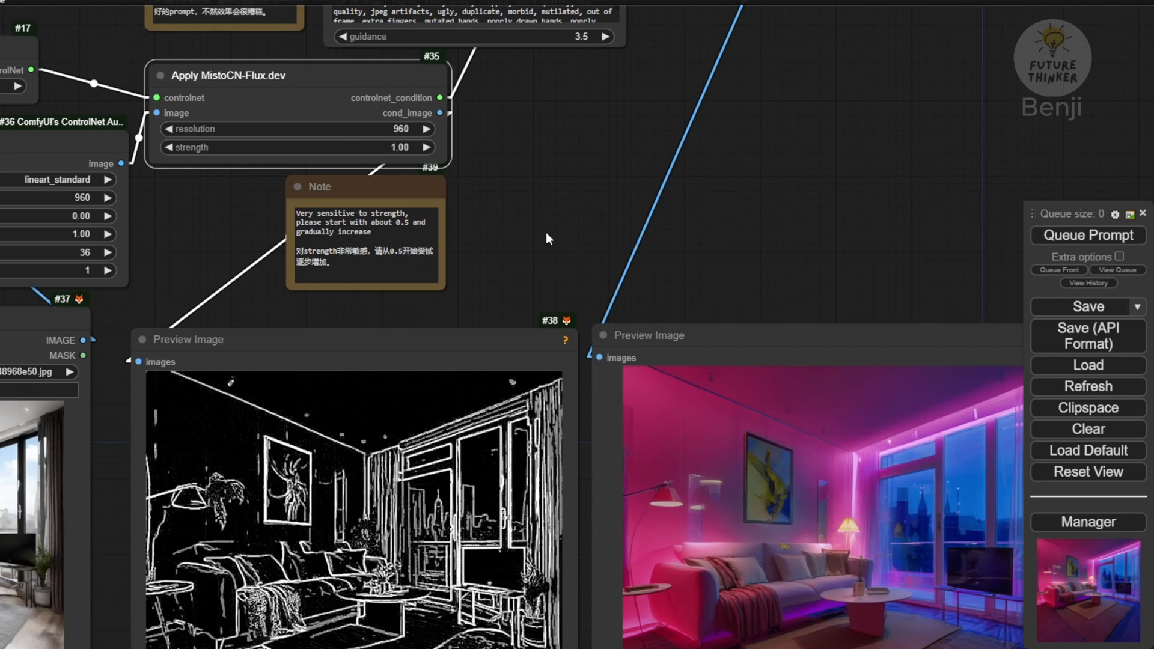
{"action": "mouse_move", "coordinate": [1074, 242]}
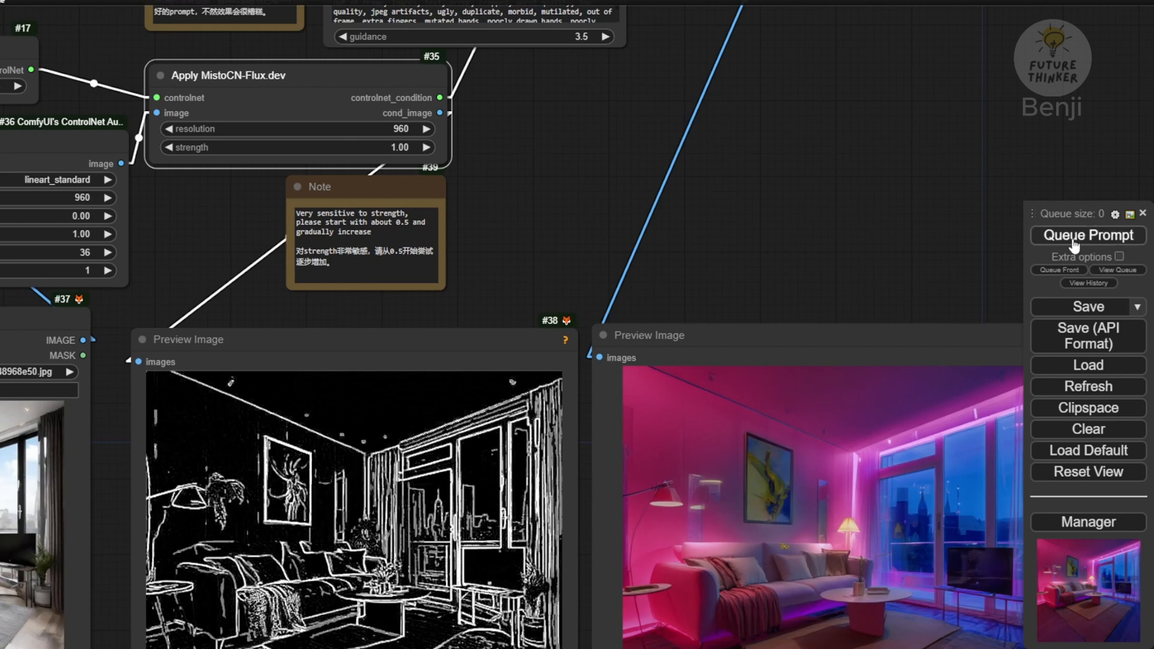
{"action": "left_click", "coordinate": [1088, 235]}
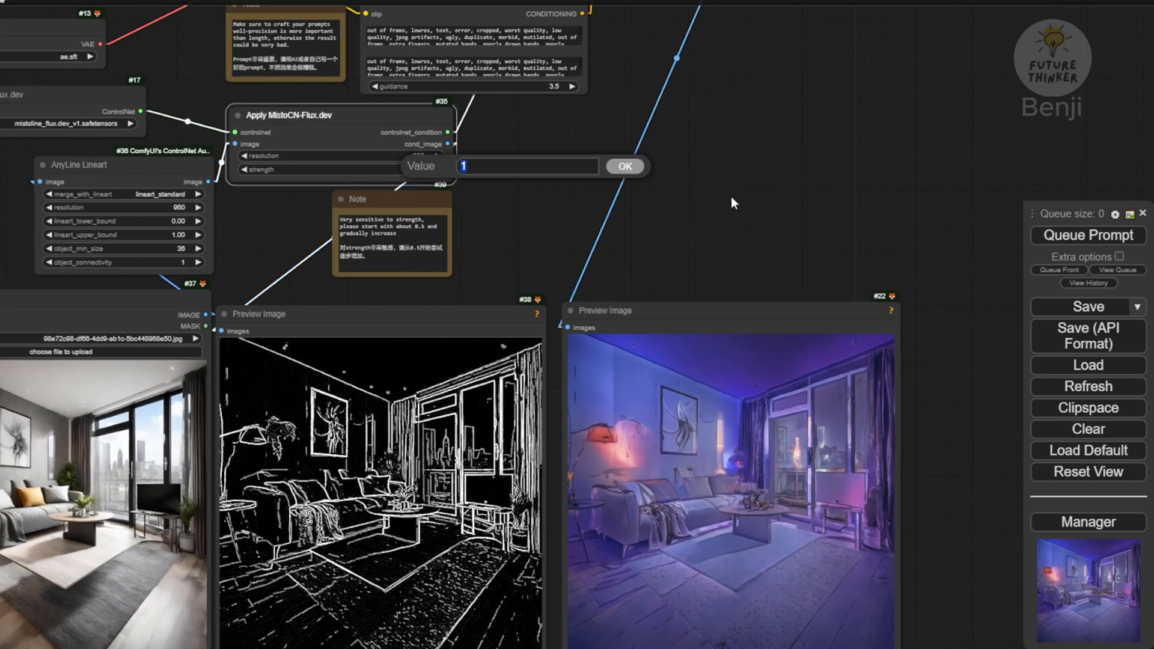
- Set the Apply MistoCN-Flux.dev strength to 0.7, then adjust it to 0.8
{"action": "type", "text": "0."}
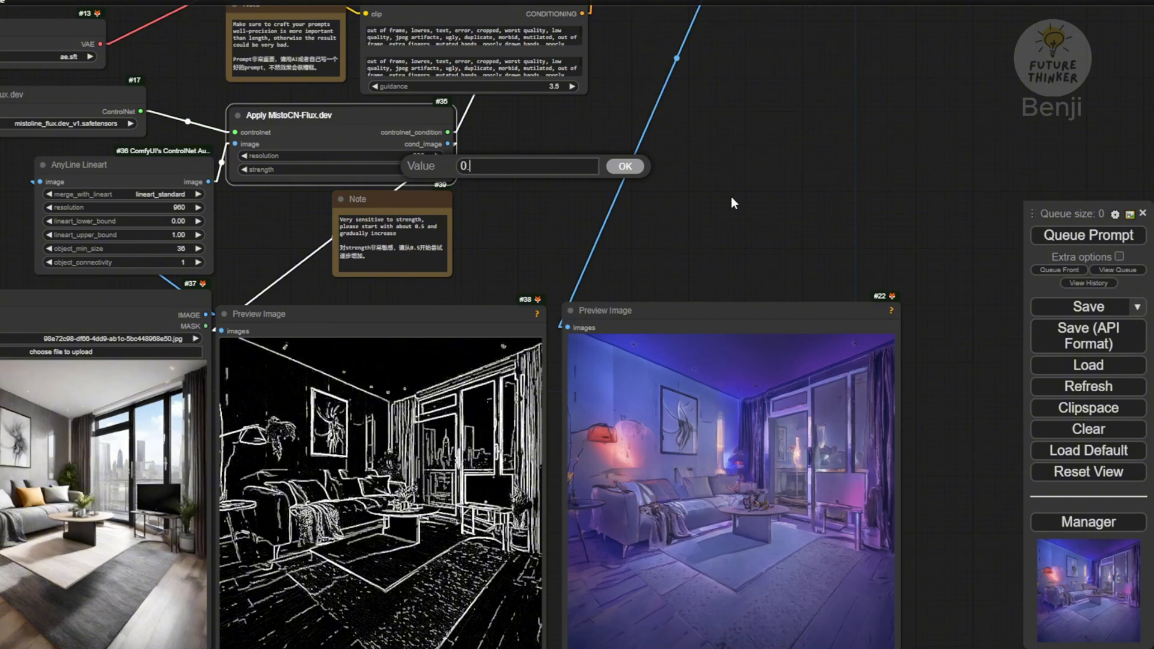
{"action": "left_click", "coordinate": [625, 166]}
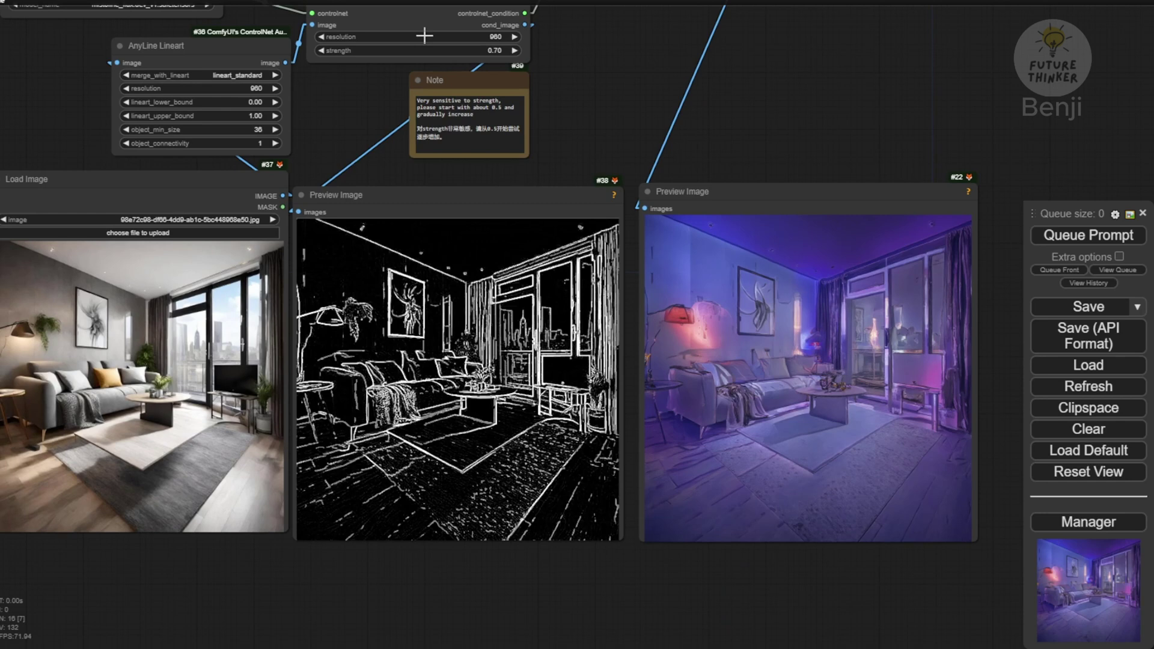
{"action": "double_click", "coordinate": [416, 51]}
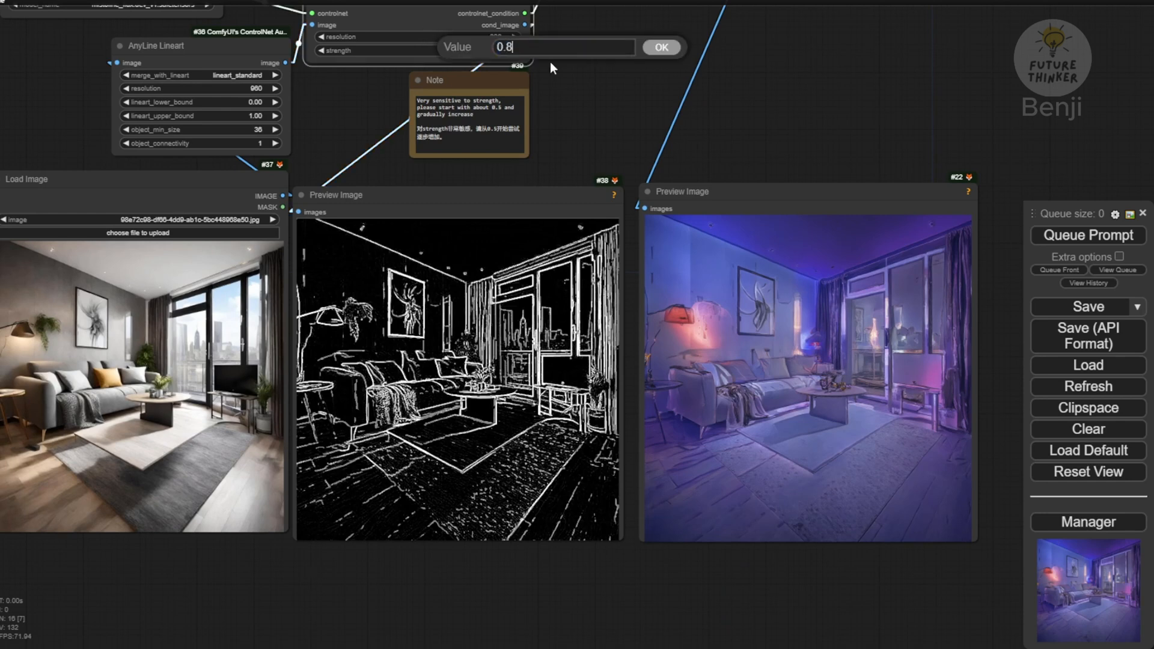
{"action": "left_click", "coordinate": [661, 47]}
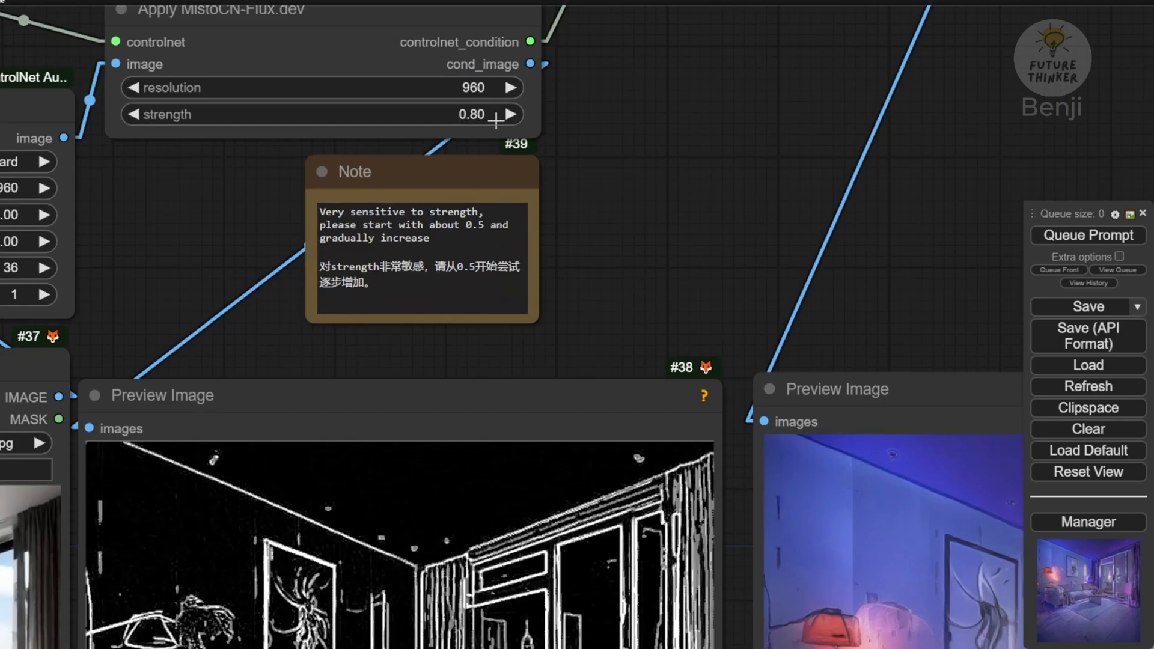
{"action": "left_click", "coordinate": [1088, 235]}
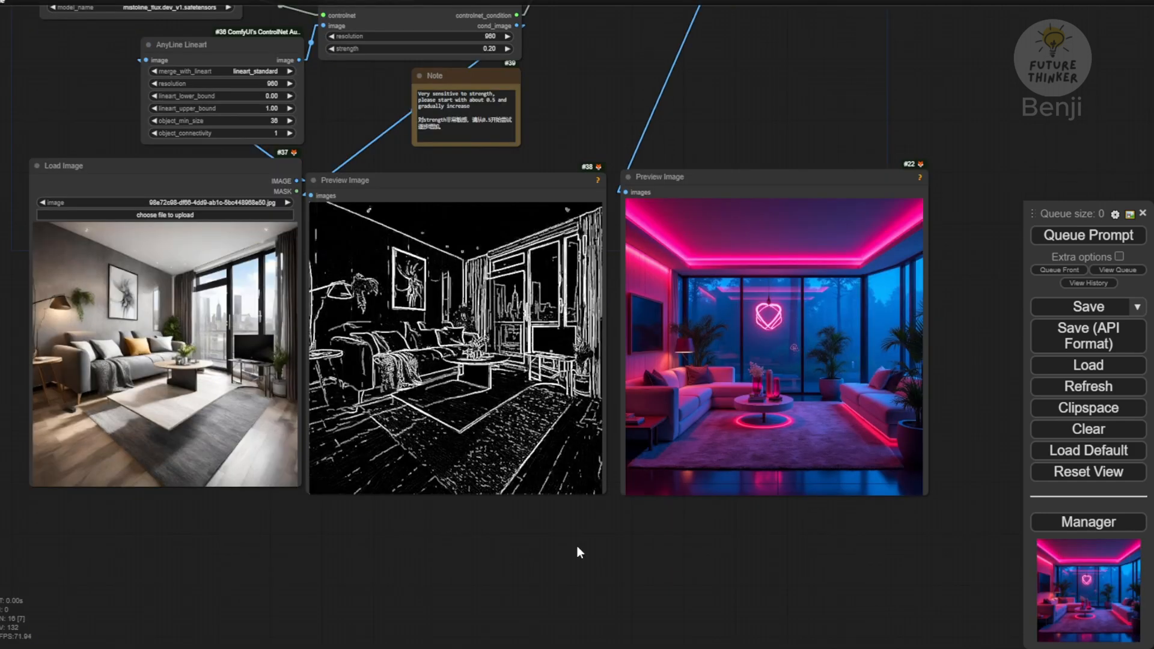
{"action": "mouse_move", "coordinate": [660, 525]}
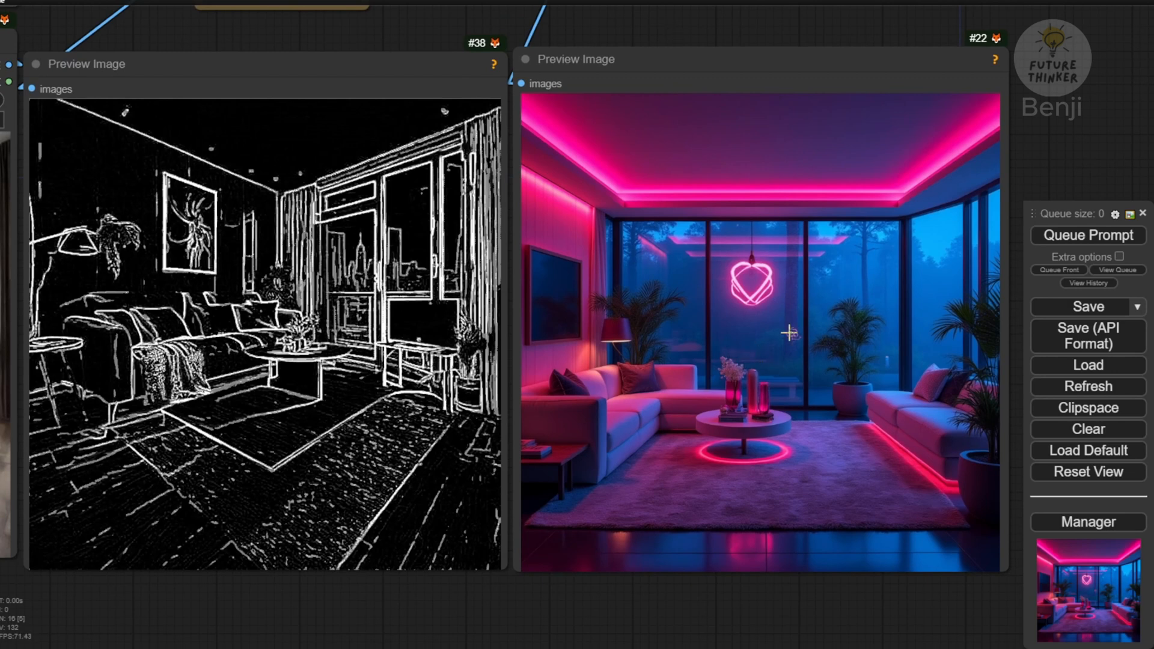
{"action": "mouse_move", "coordinate": [842, 440]}
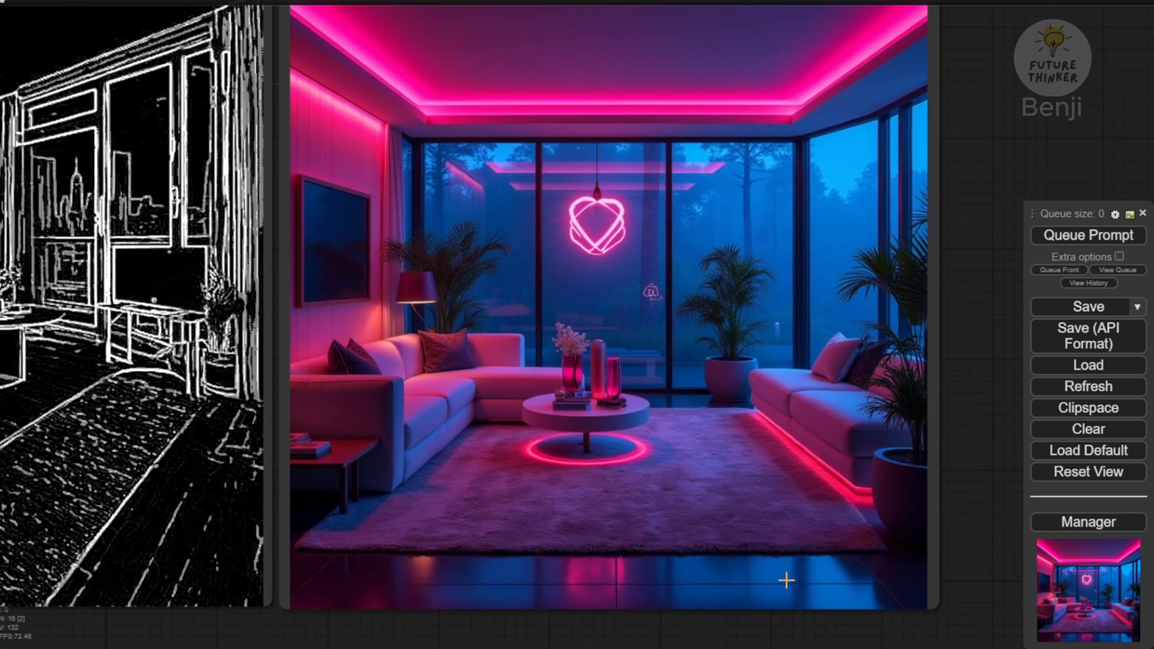
{"action": "mouse_move", "coordinate": [459, 490]}
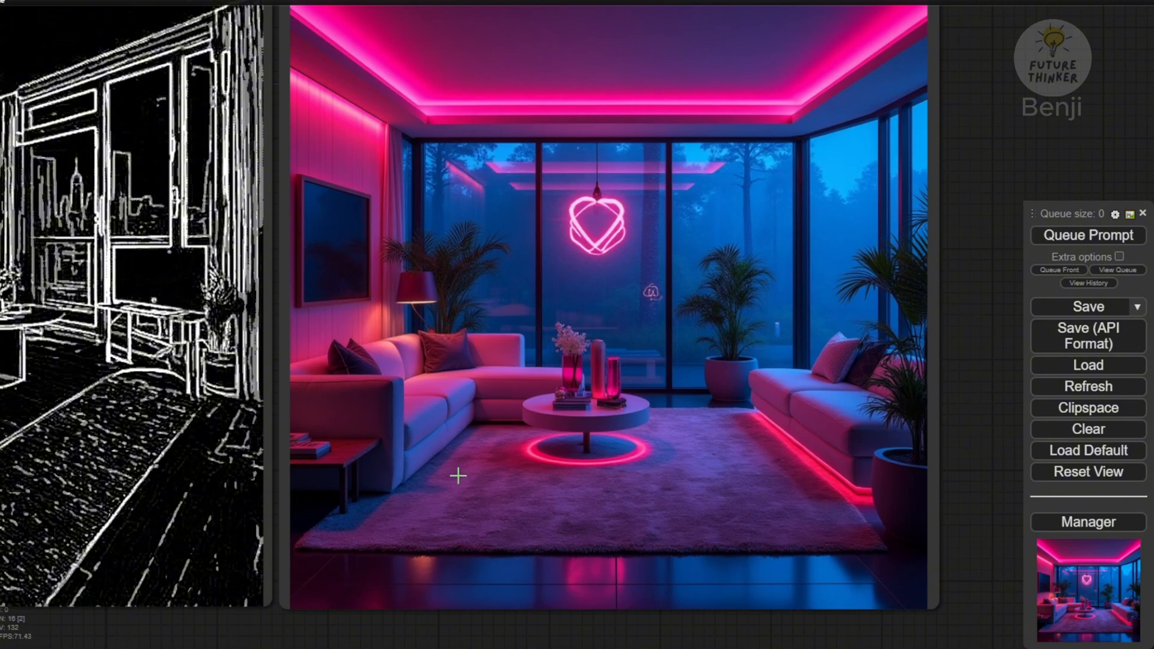
{"action": "mouse_move", "coordinate": [592, 595]}
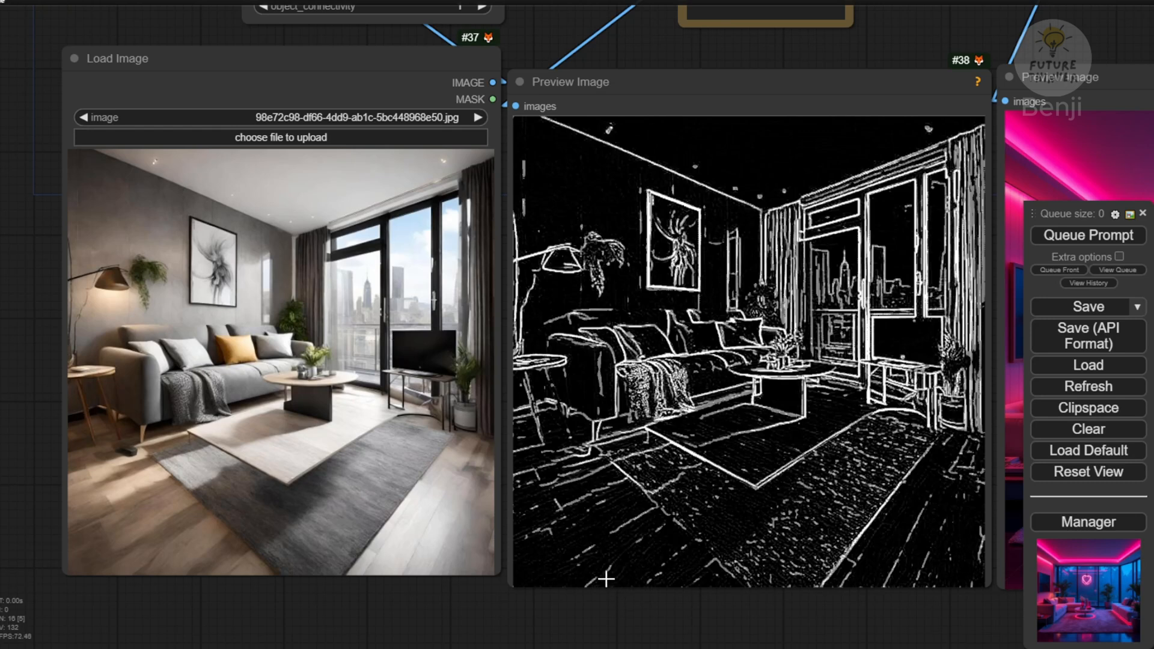
{"action": "mouse_move", "coordinate": [569, 604]}
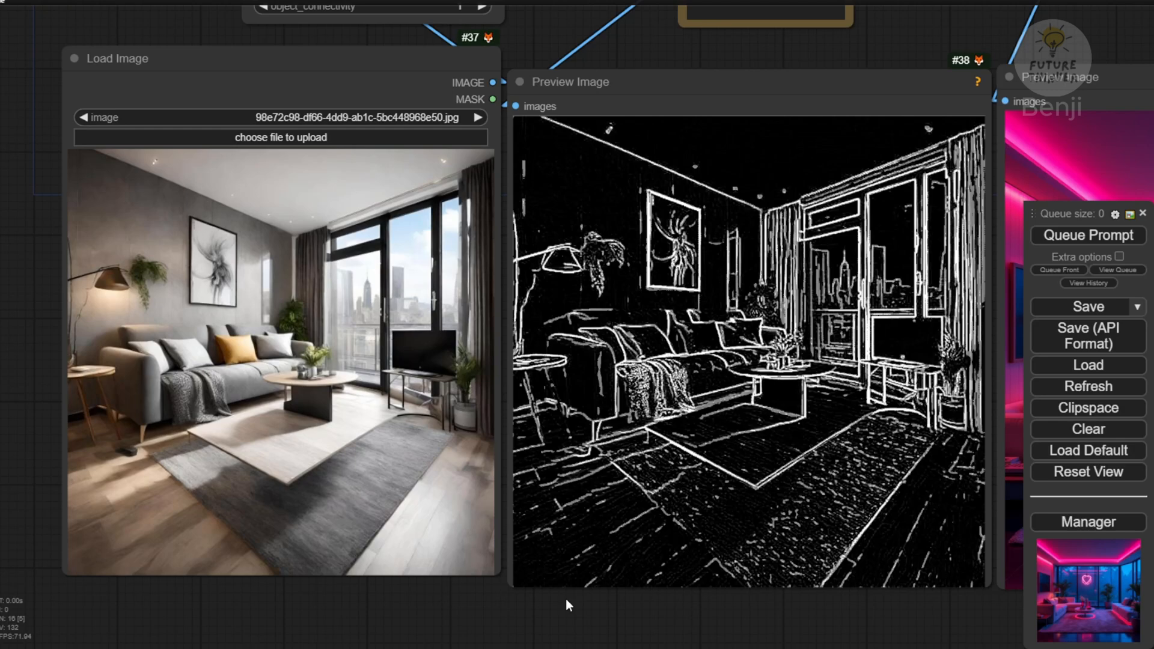
{"action": "left_click_drag", "start_coordinate": [566, 605], "coordinate": [465, 620]}
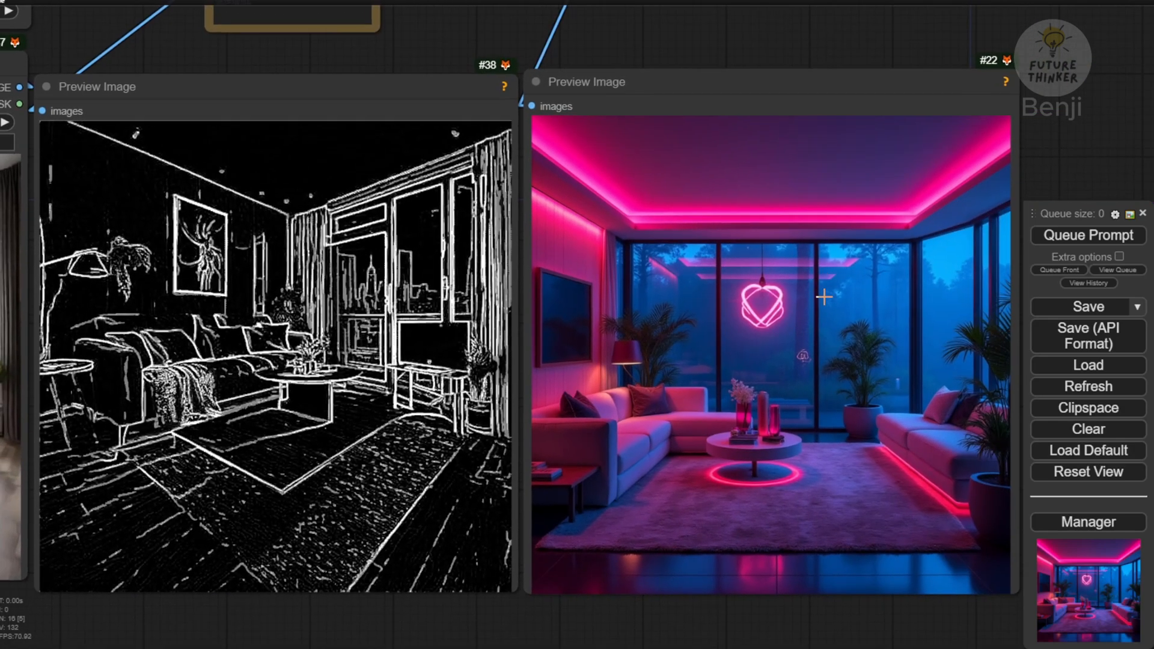
{"action": "mouse_move", "coordinate": [878, 573]}
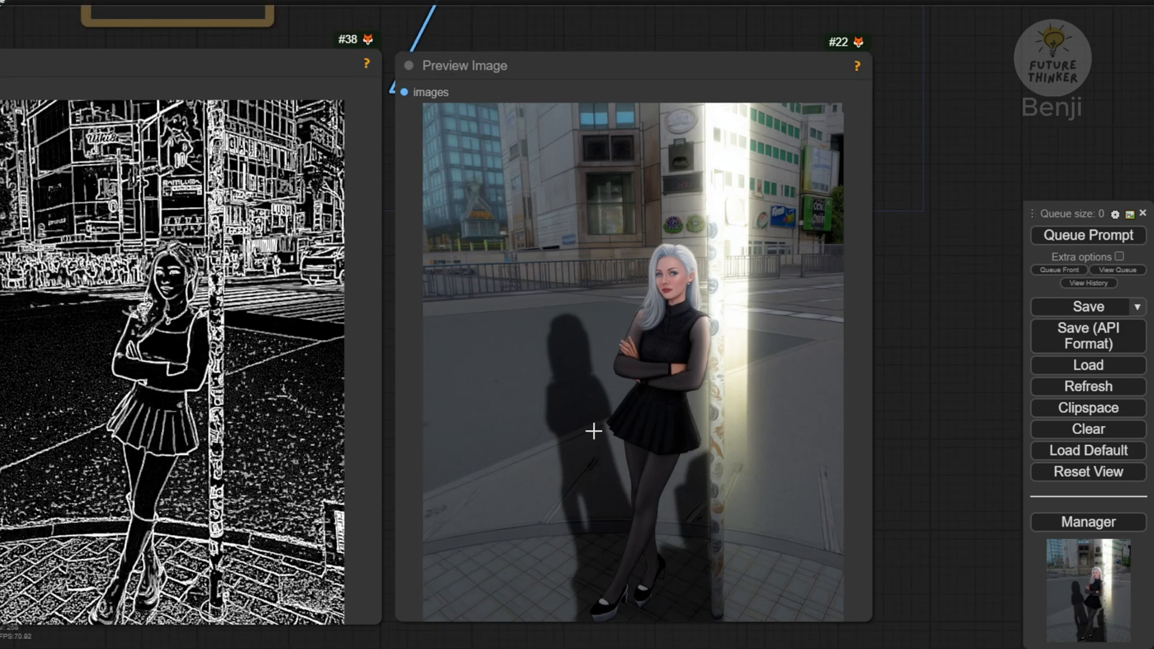
{"action": "mouse_move", "coordinate": [796, 309]}
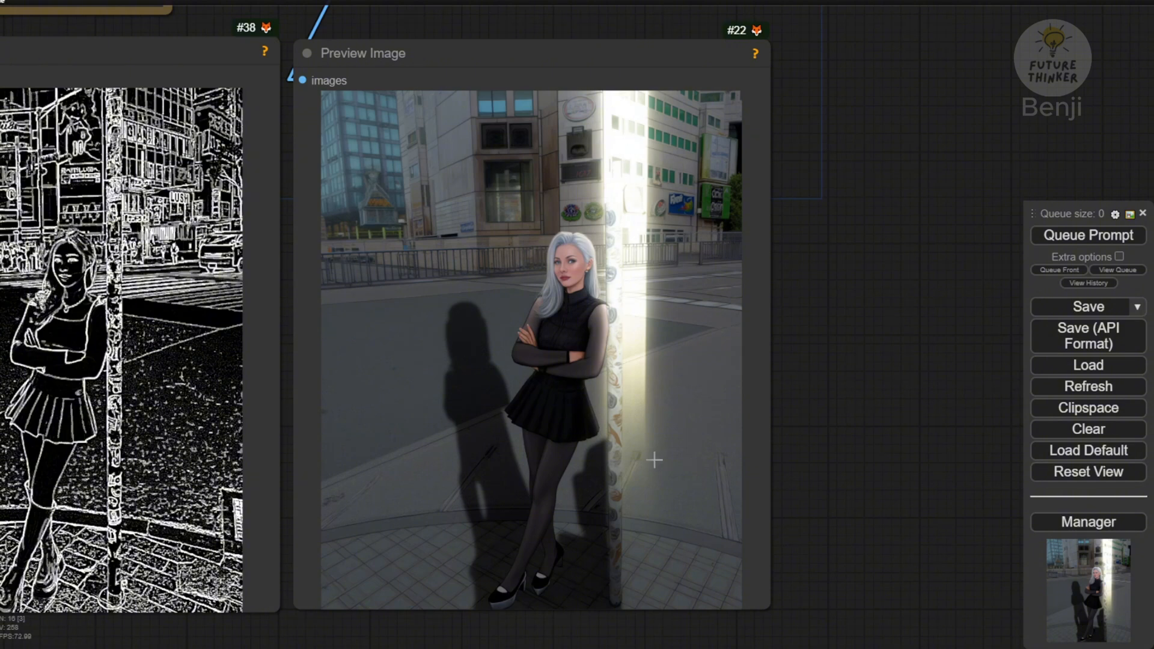
{"action": "mouse_move", "coordinate": [655, 490]}
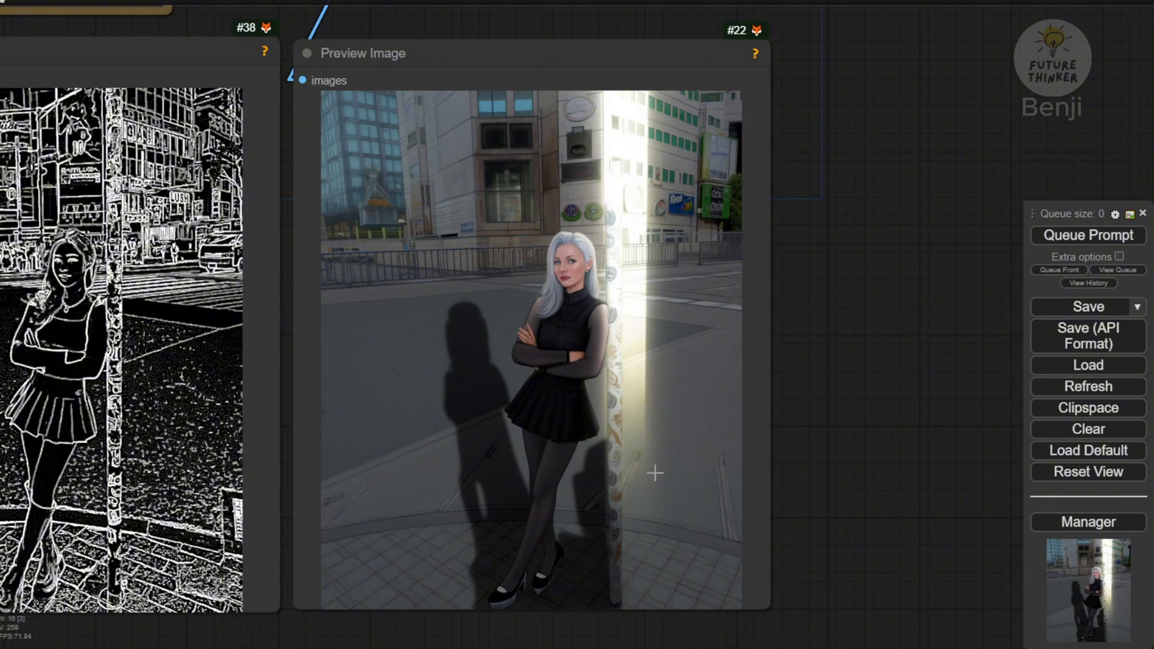
{"action": "mouse_move", "coordinate": [511, 525]}
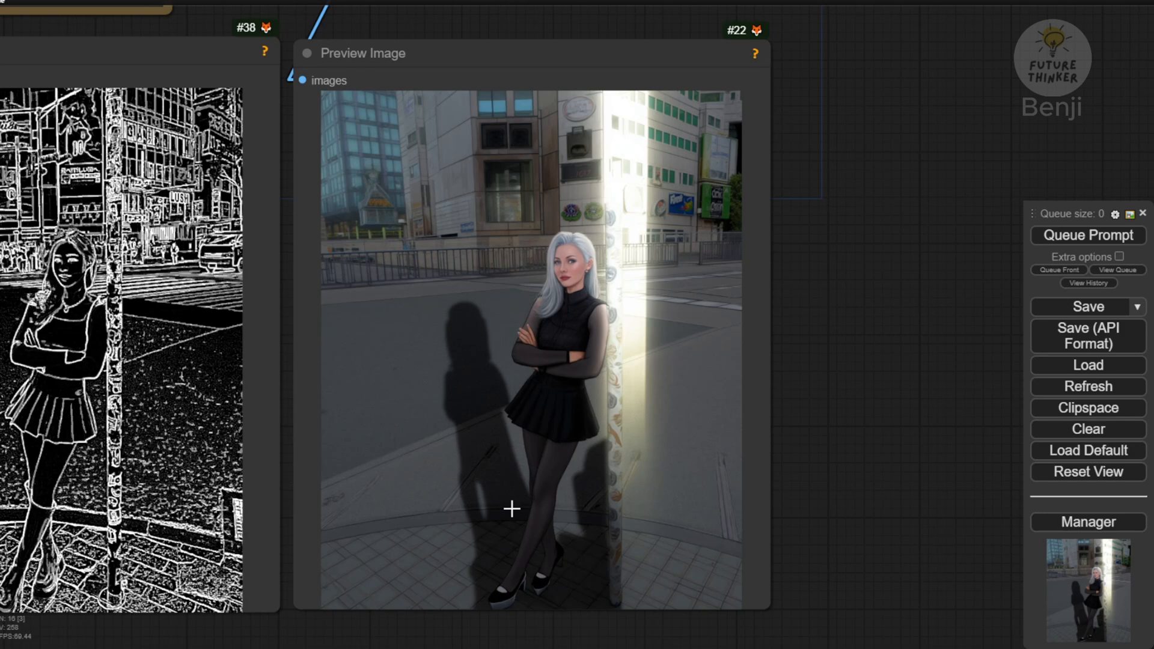
{"action": "mouse_move", "coordinate": [689, 444]}
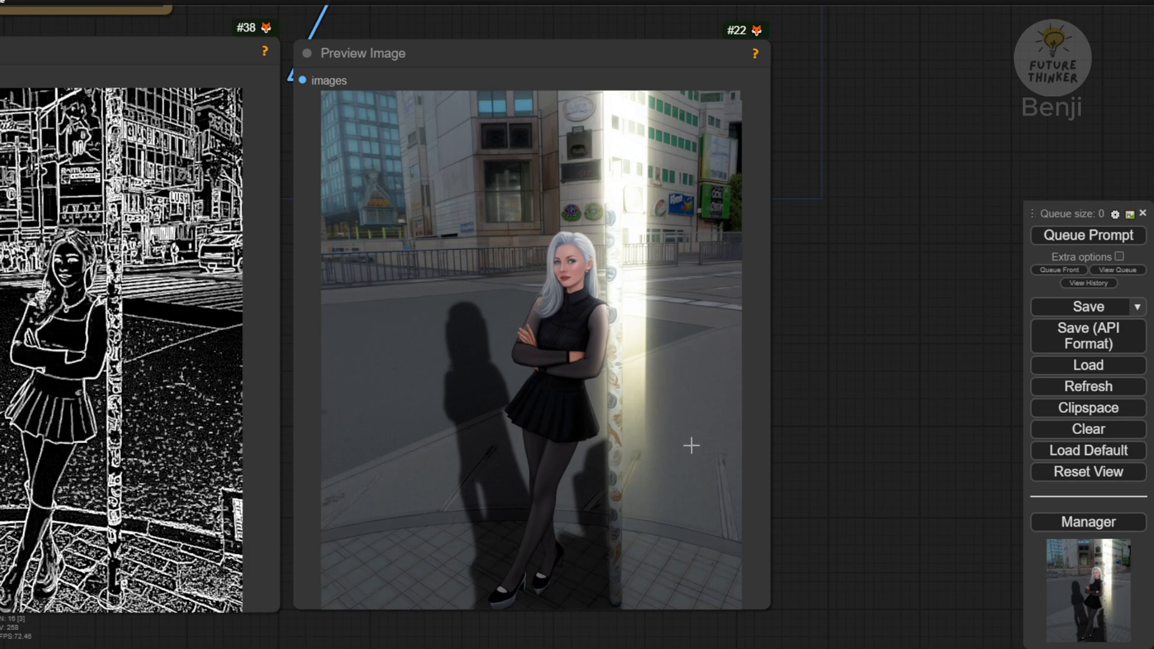
{"action": "mouse_move", "coordinate": [682, 447]}
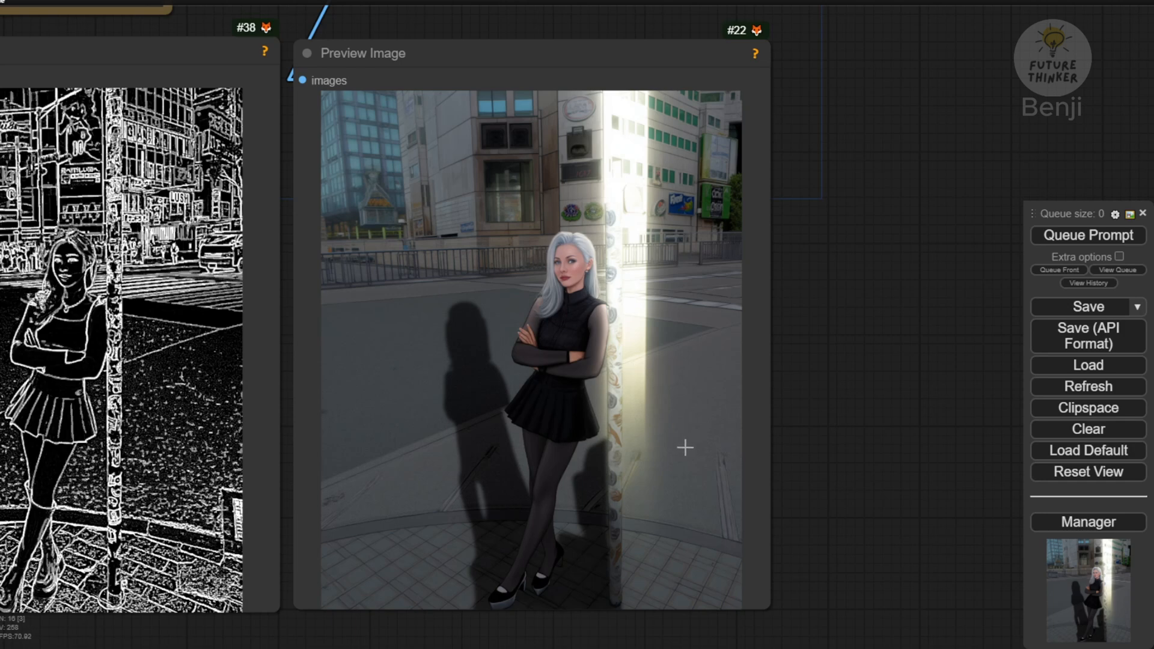